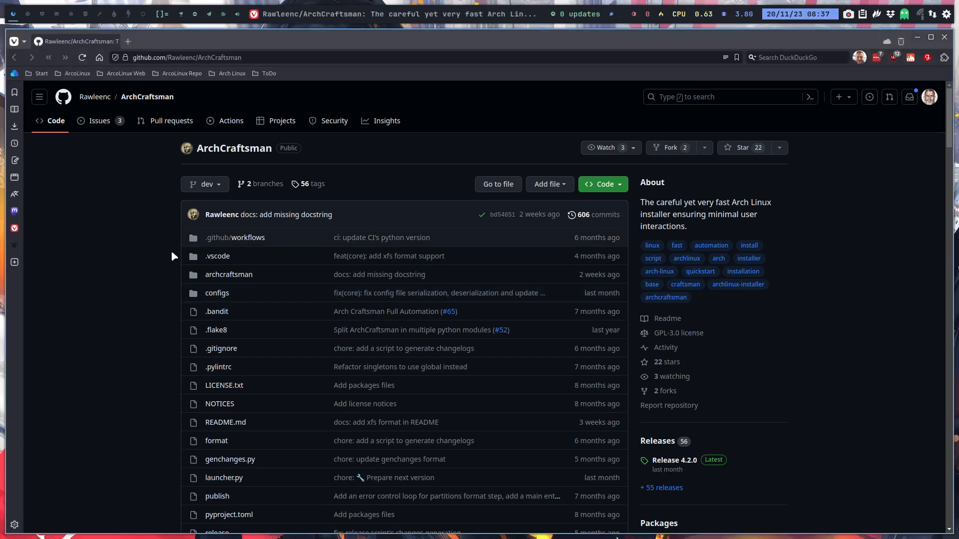
pyautogui.moveTo(148, 271)
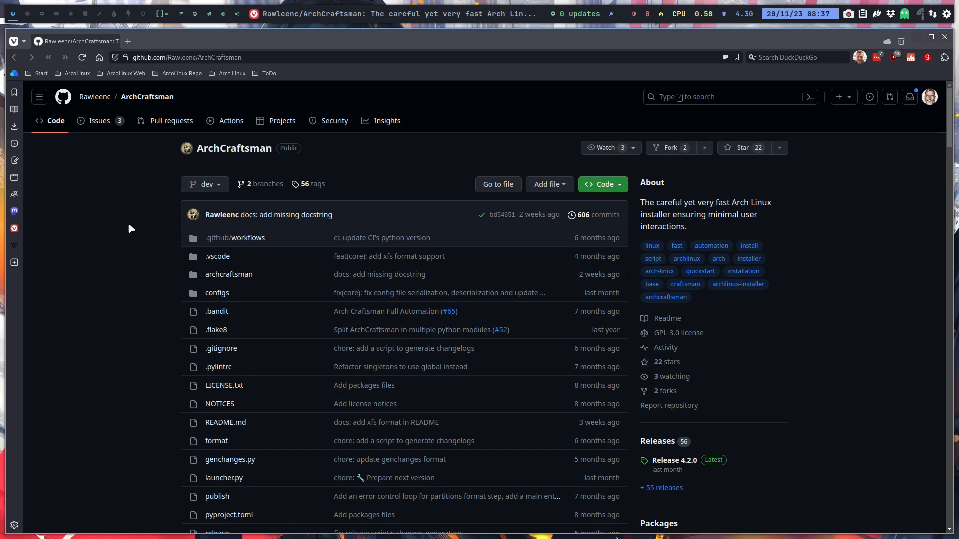
# Review the ArchCraftsman repository's file list and its 606-commit history
pyautogui.scroll(-3)
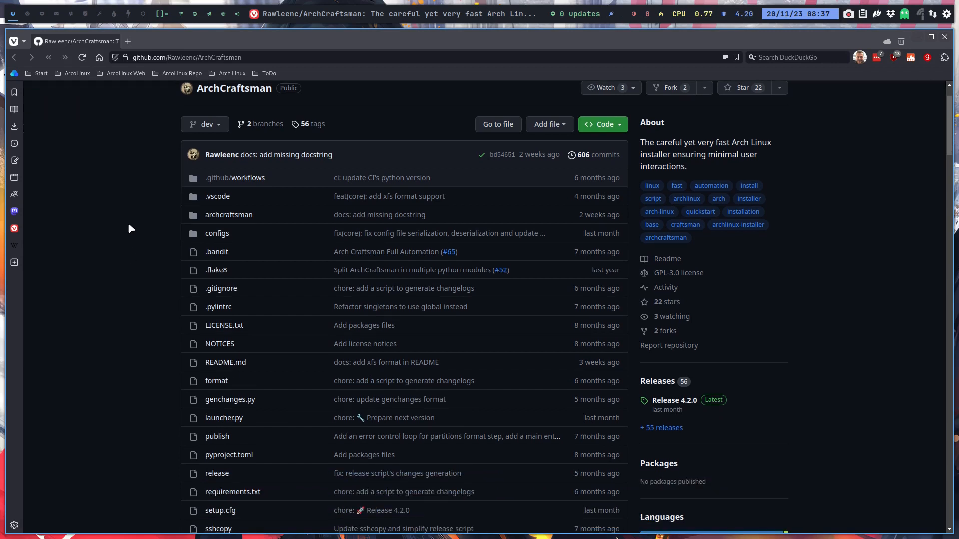
pyautogui.scroll(-3)
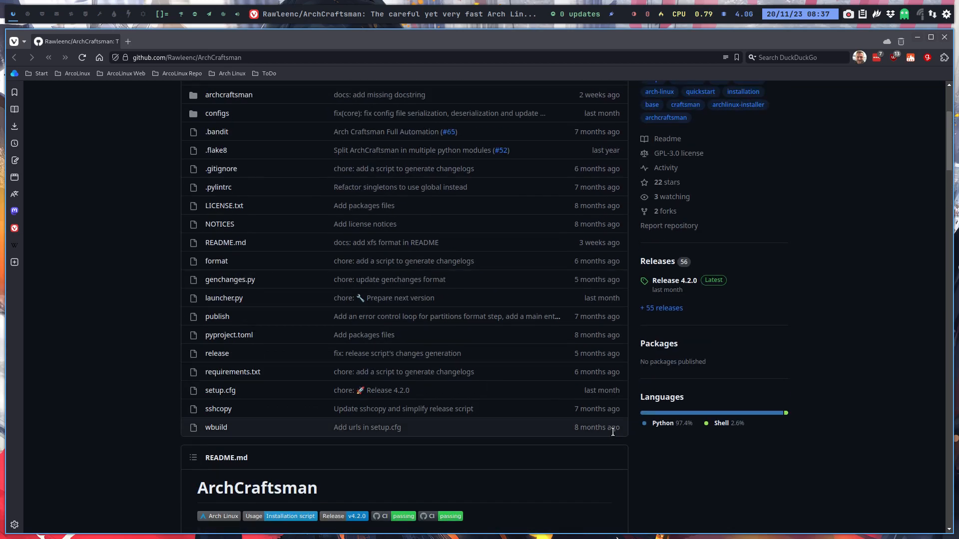
pyautogui.scroll(3)
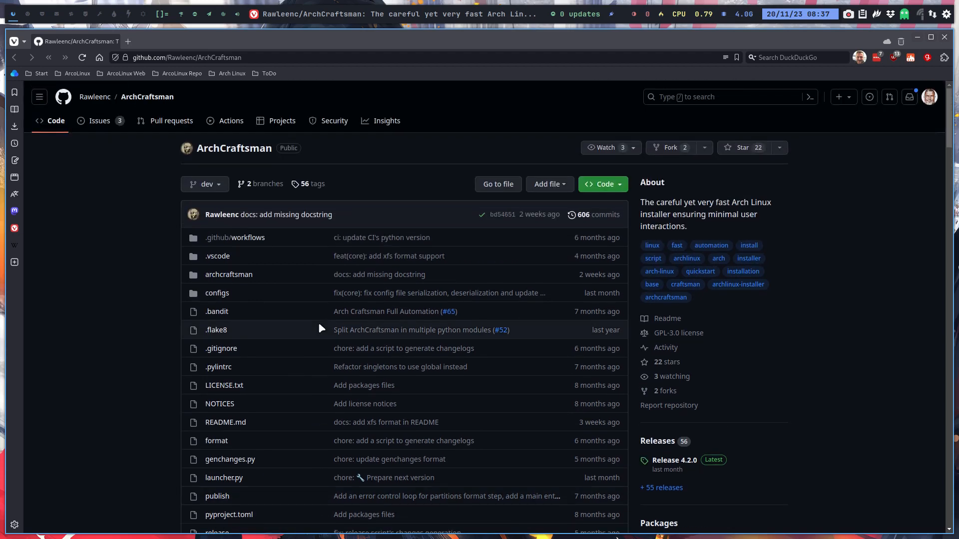
pyautogui.moveTo(472, 254)
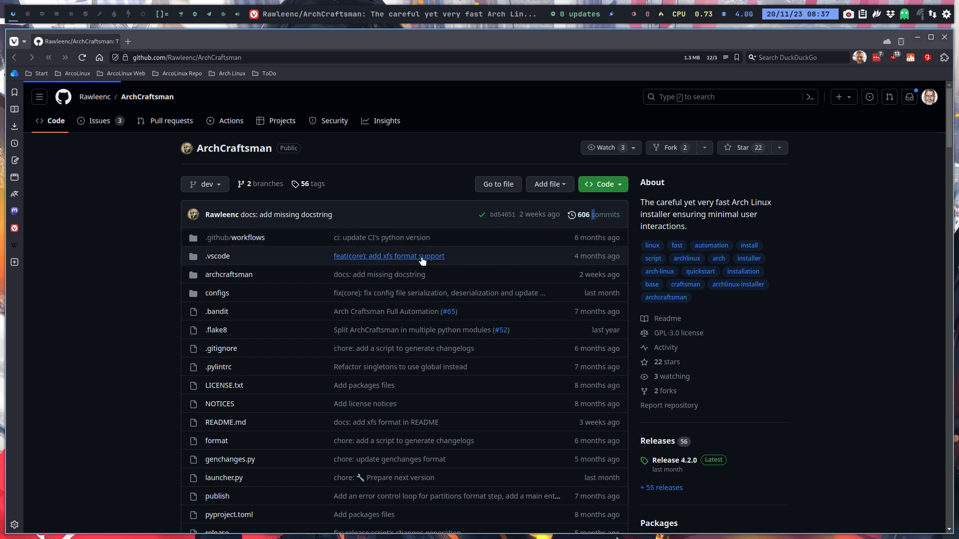
pyautogui.click(605, 215)
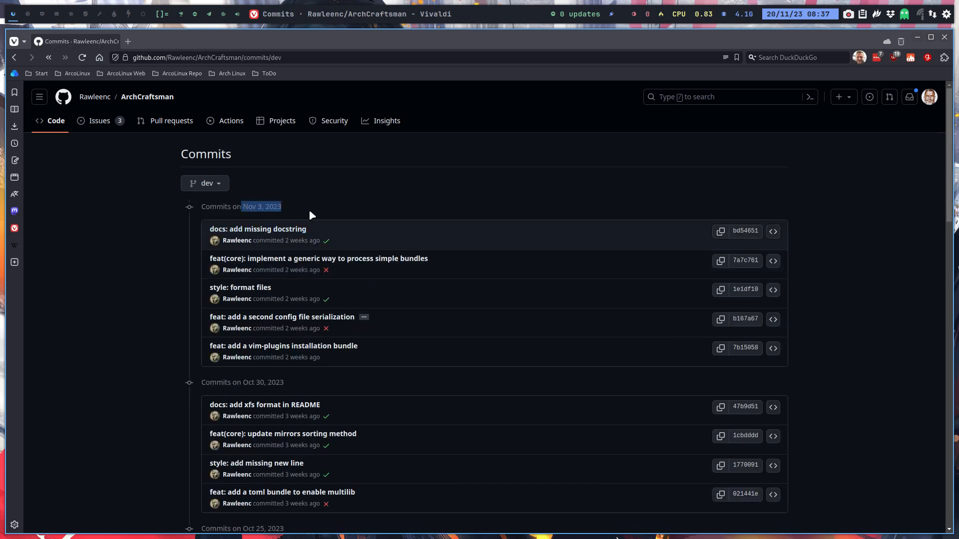
pyautogui.moveTo(153, 149)
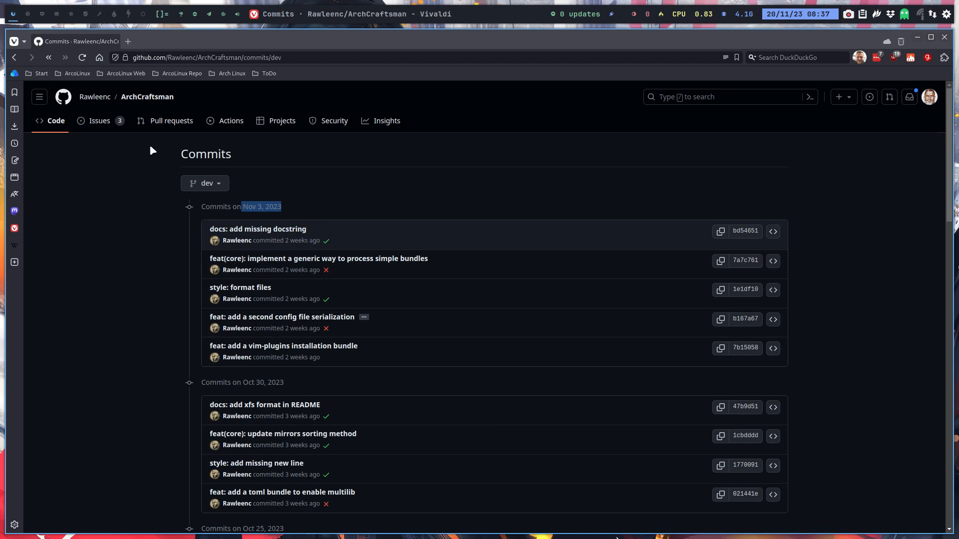
pyautogui.moveTo(180, 155)
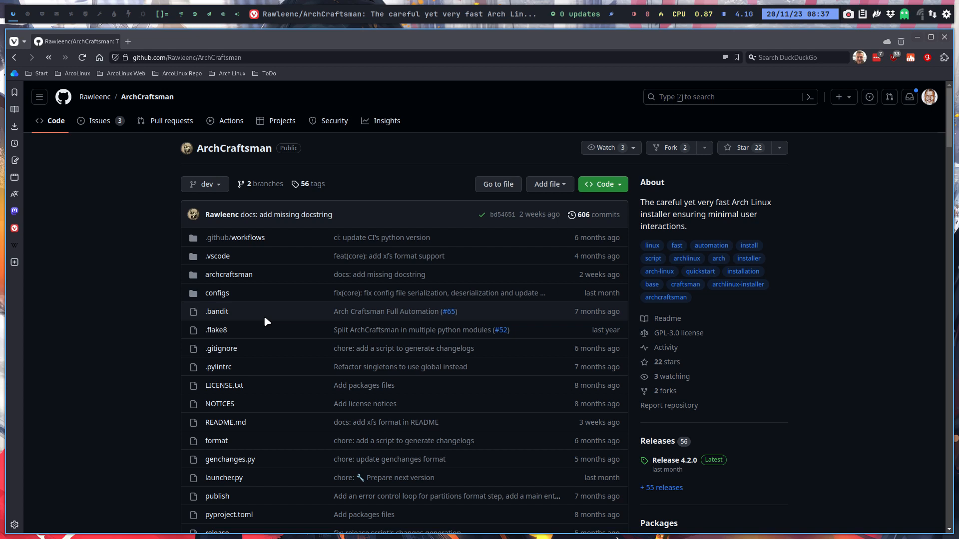
# Read down the README.md to its Usage section
pyautogui.scroll(-3)
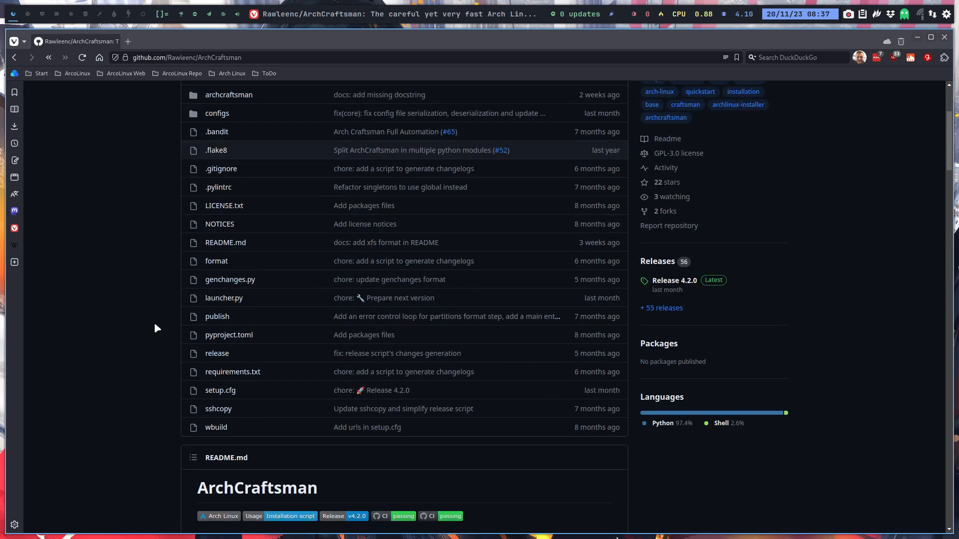
pyautogui.scroll(-3)
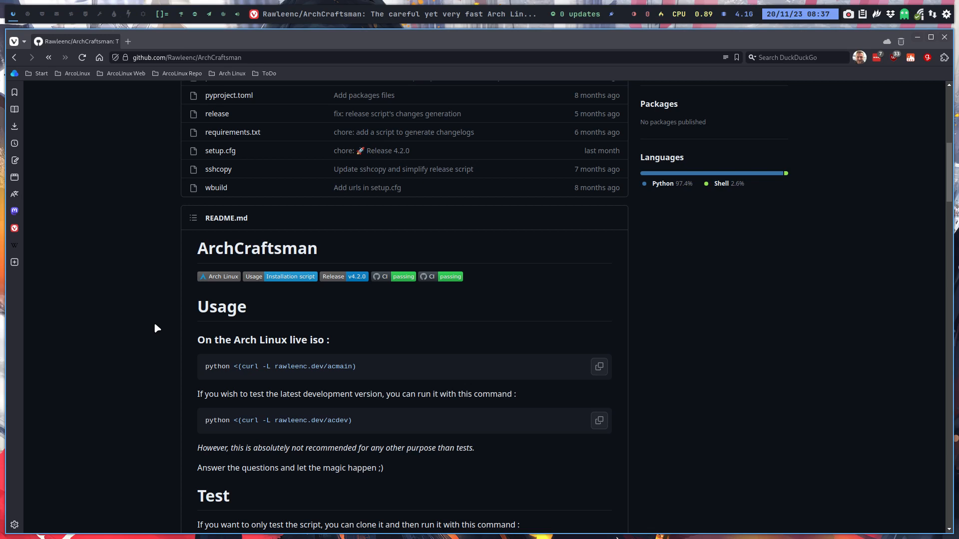
pyautogui.scroll(-3)
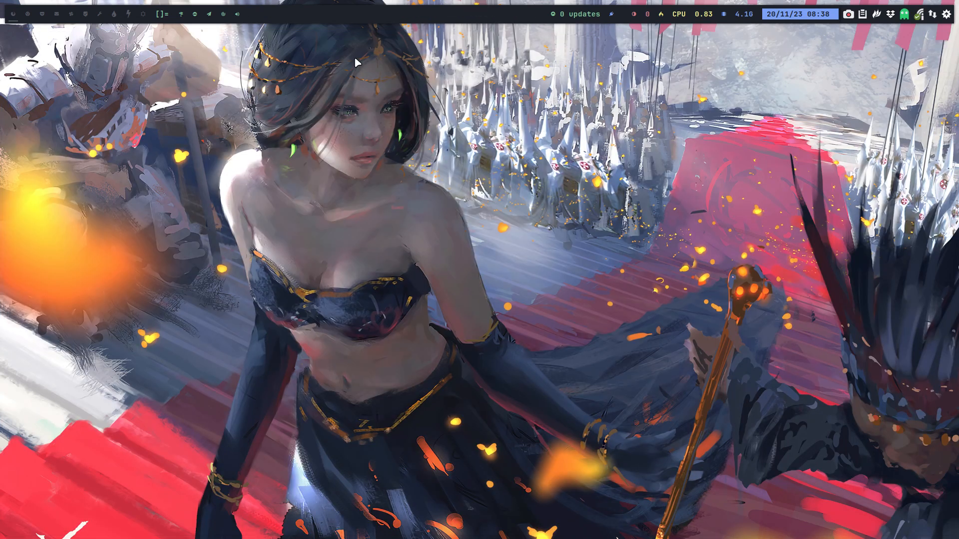
pyautogui.moveTo(407, 179)
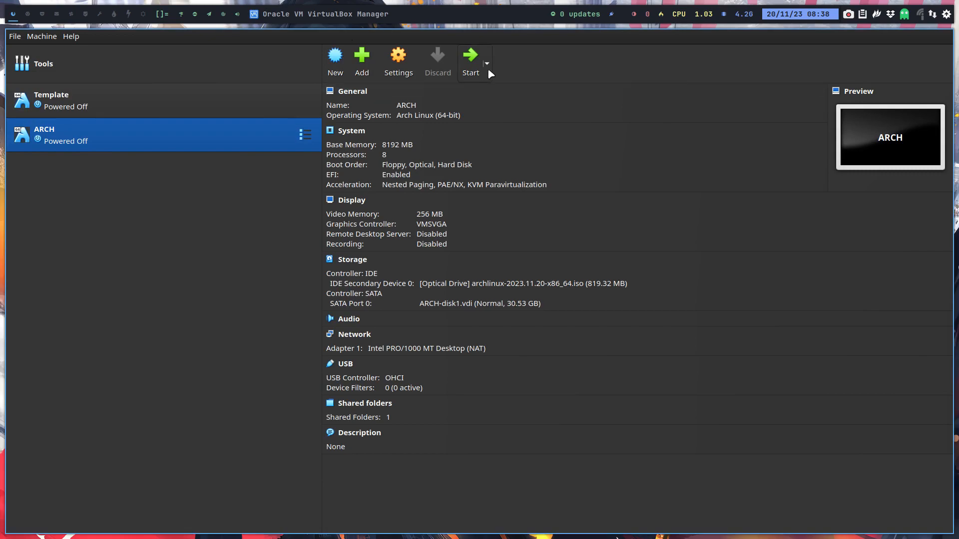
# Boot the ARCH machine into Xfce, then shut the guest down again
pyautogui.click(471, 55)
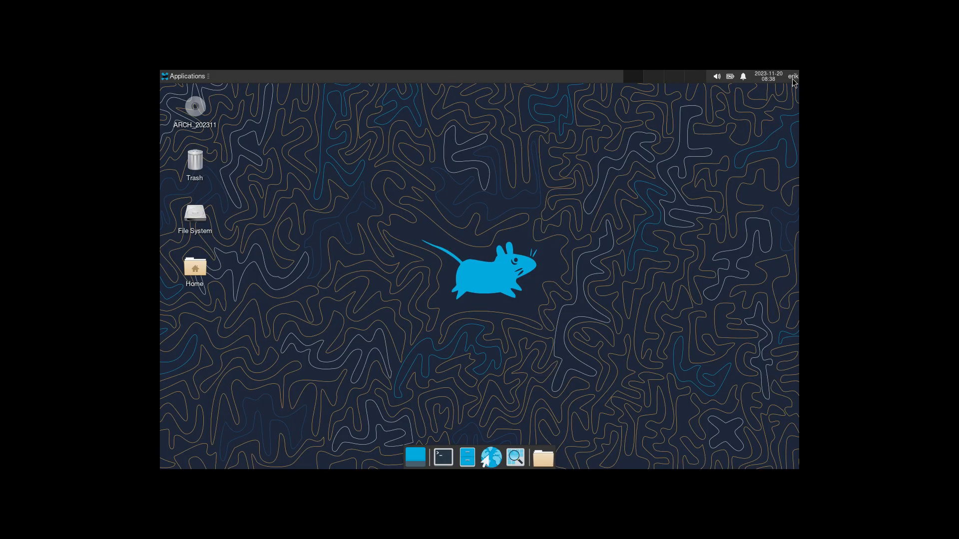
pyautogui.click(793, 76)
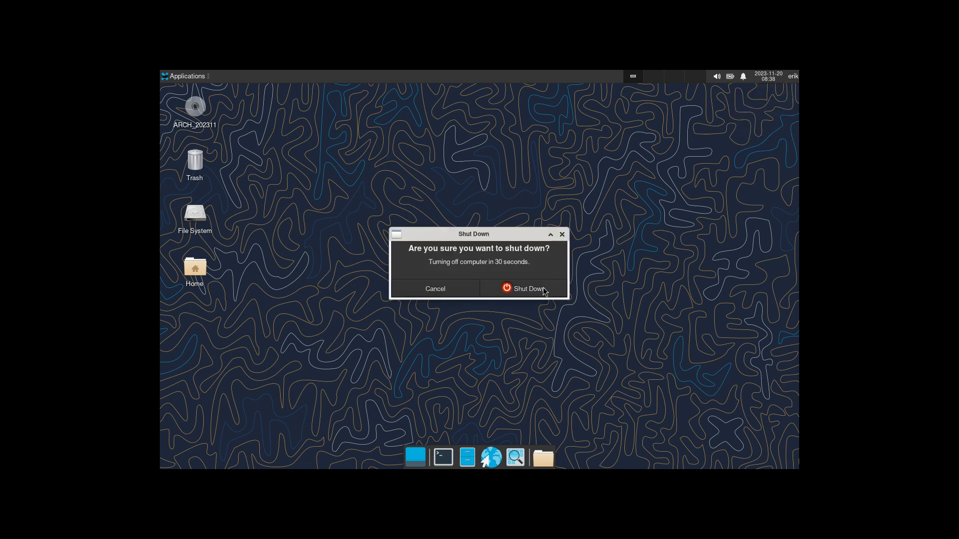
pyautogui.click(525, 289)
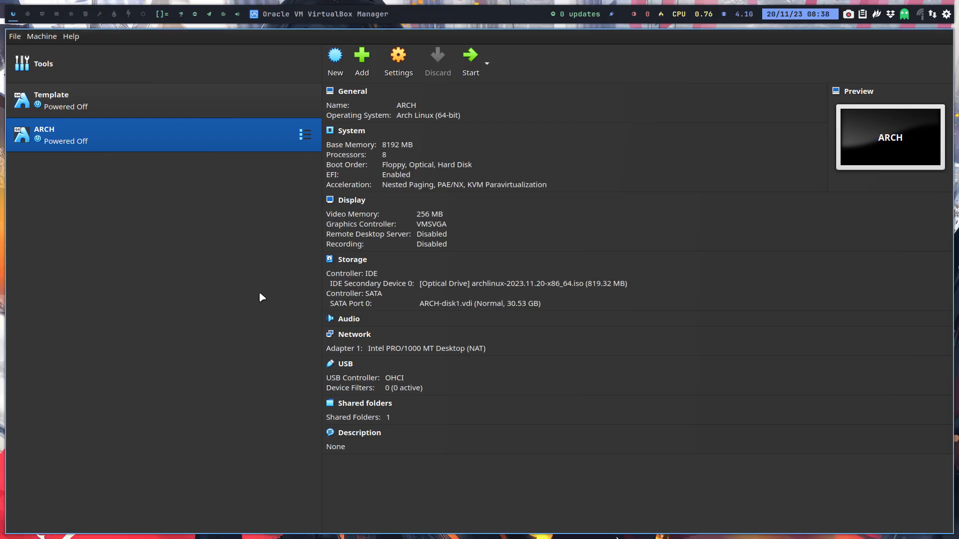
pyautogui.moveTo(521, 291)
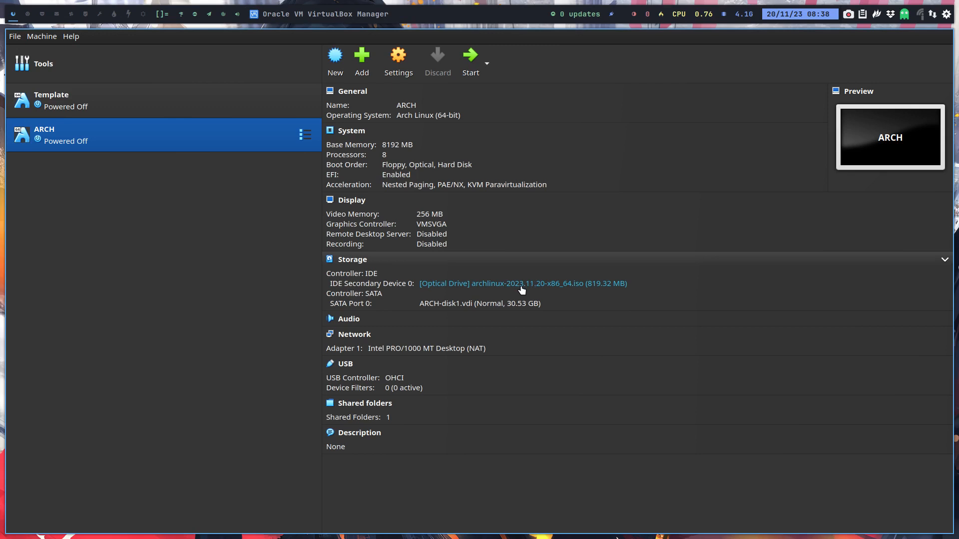
pyautogui.moveTo(541, 290)
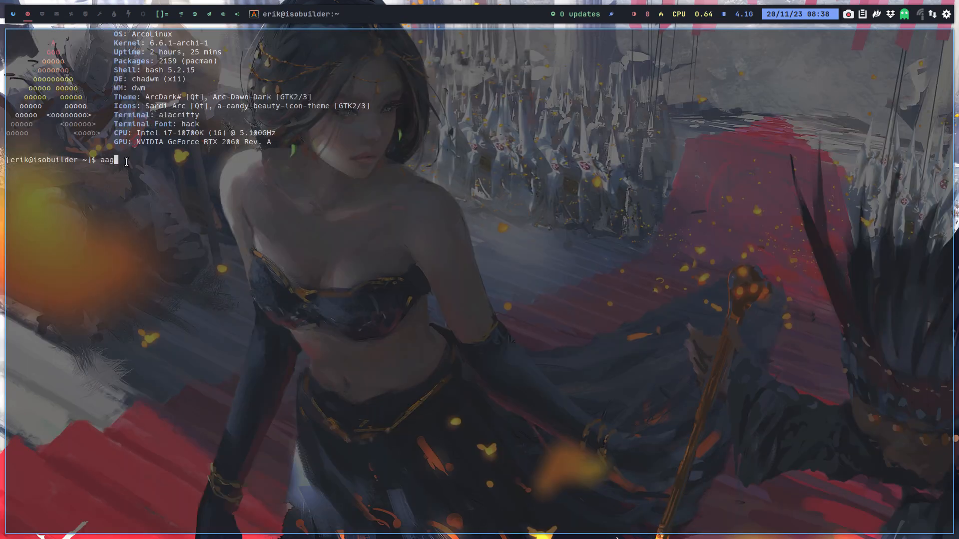
# Enter 'sudo pacman -S arcolinux-app-' and tab-complete the matching packages
pyautogui.write('sudo p')
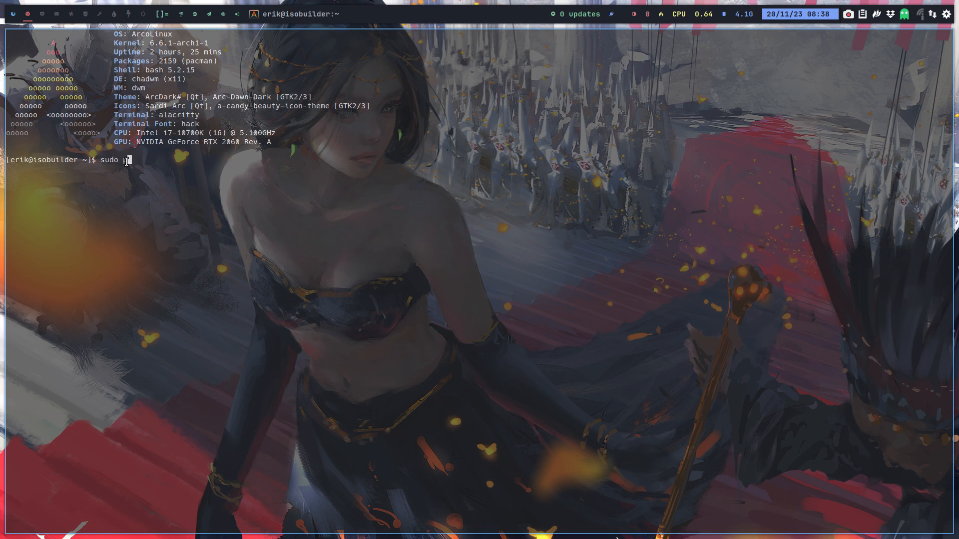
pyautogui.write('acman -S arch')
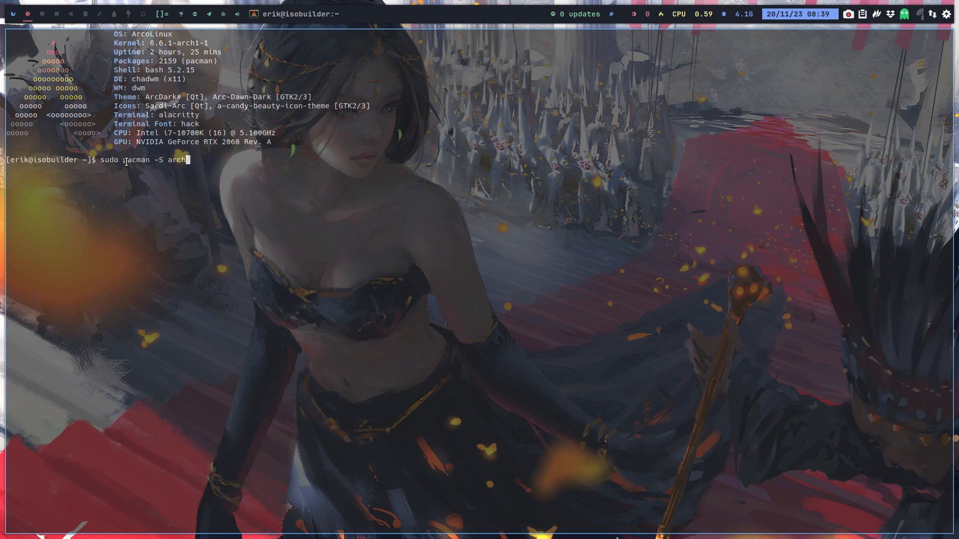
pyautogui.write('linux-')
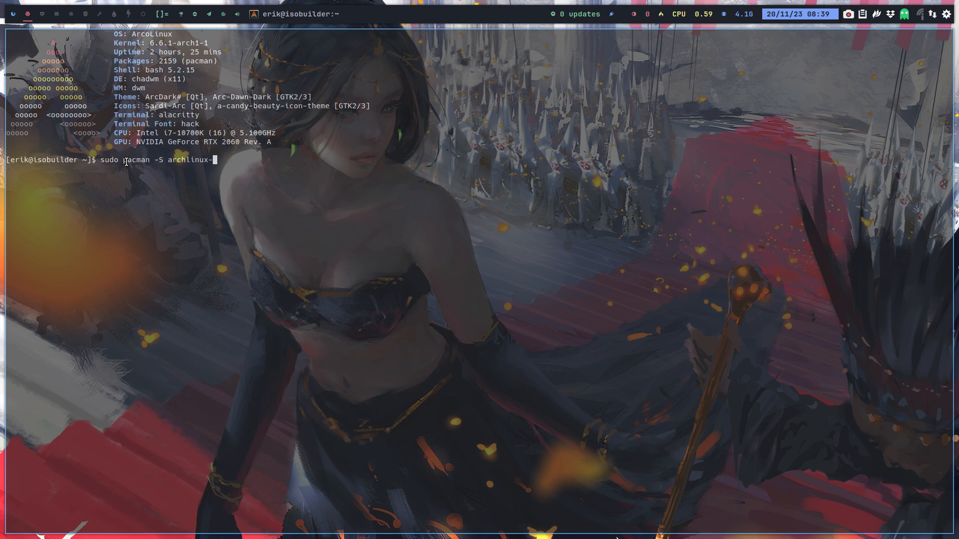
pyautogui.press('BackSpace')
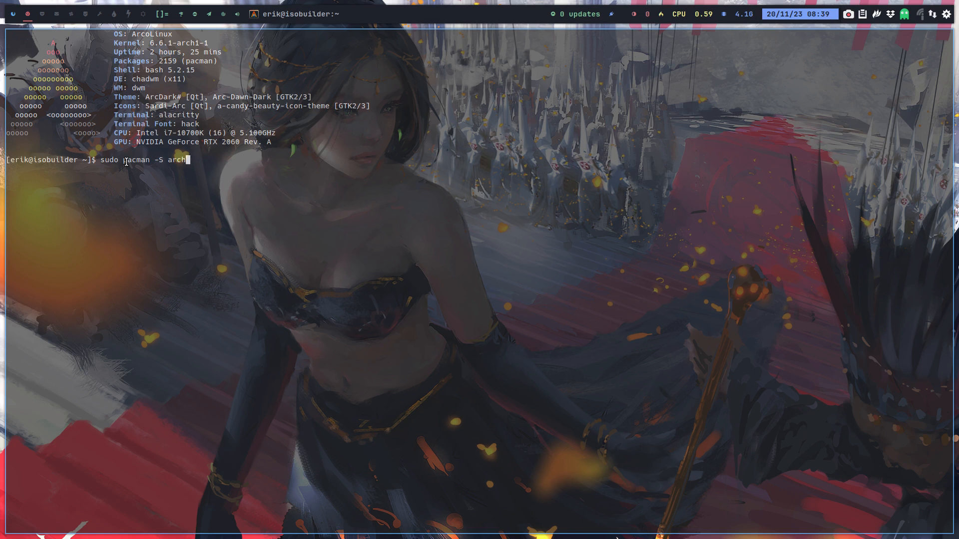
pyautogui.write('olinux')
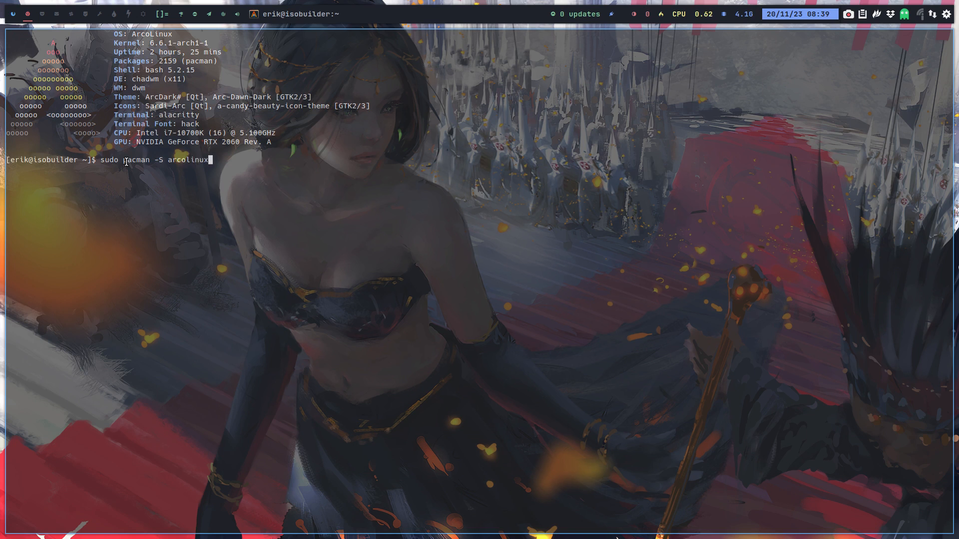
pyautogui.write('-app-')
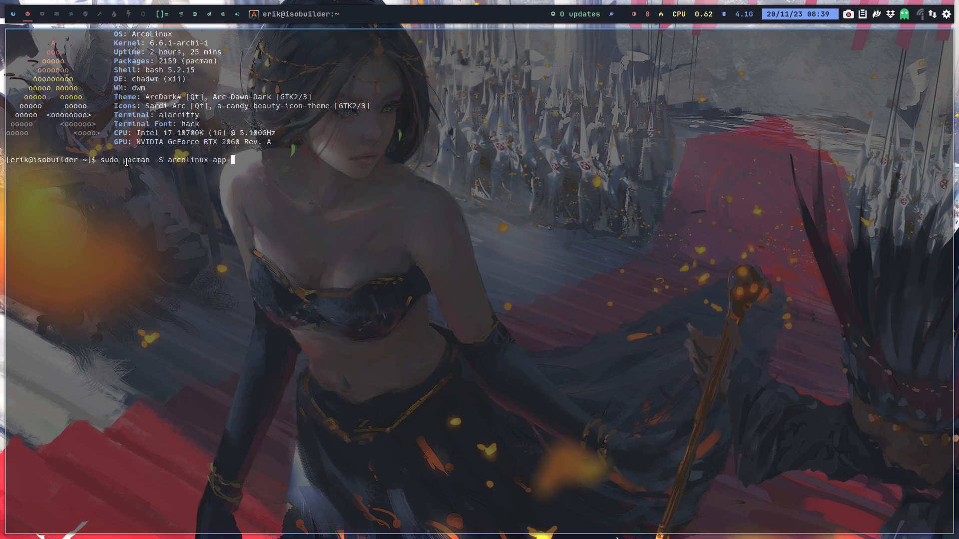
pyautogui.press('Tab')
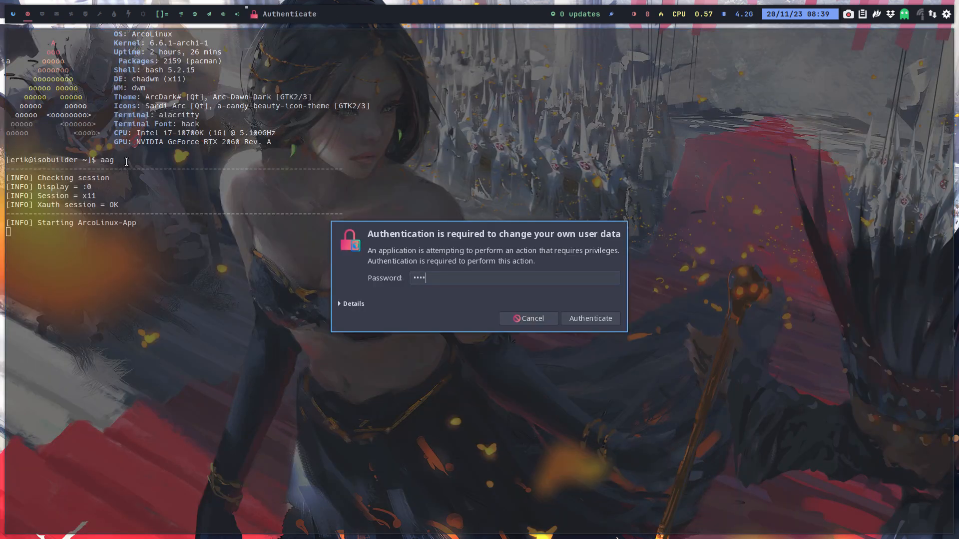
# Authenticate, pick arcolinuxl from the personal ISO variants, and quit the application
pyautogui.click(590, 319)
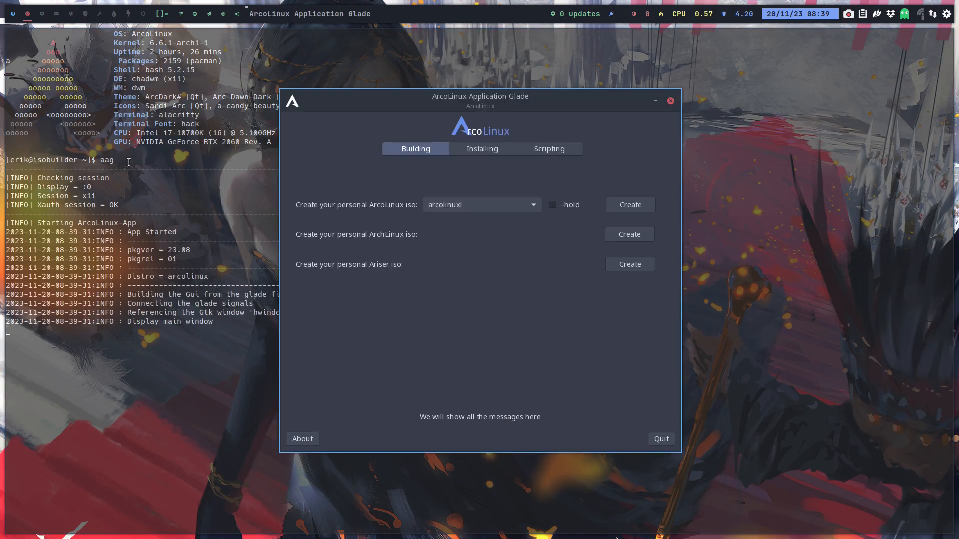
pyautogui.moveTo(357, 240)
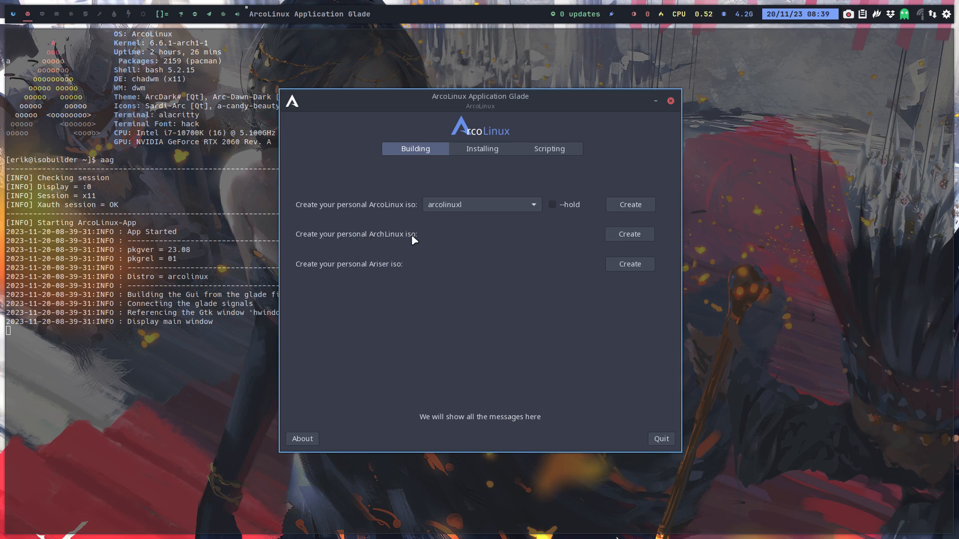
pyautogui.click(534, 204)
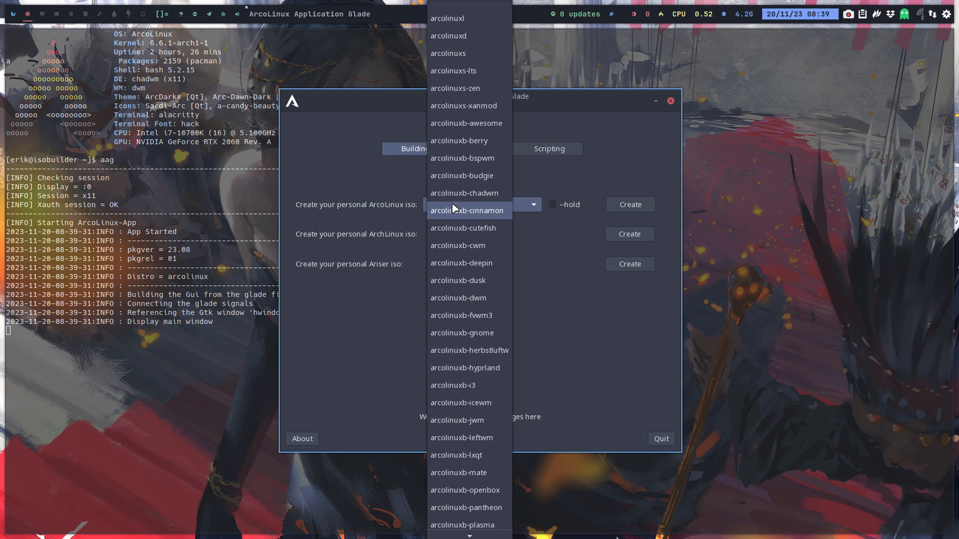
pyautogui.click(451, 18)
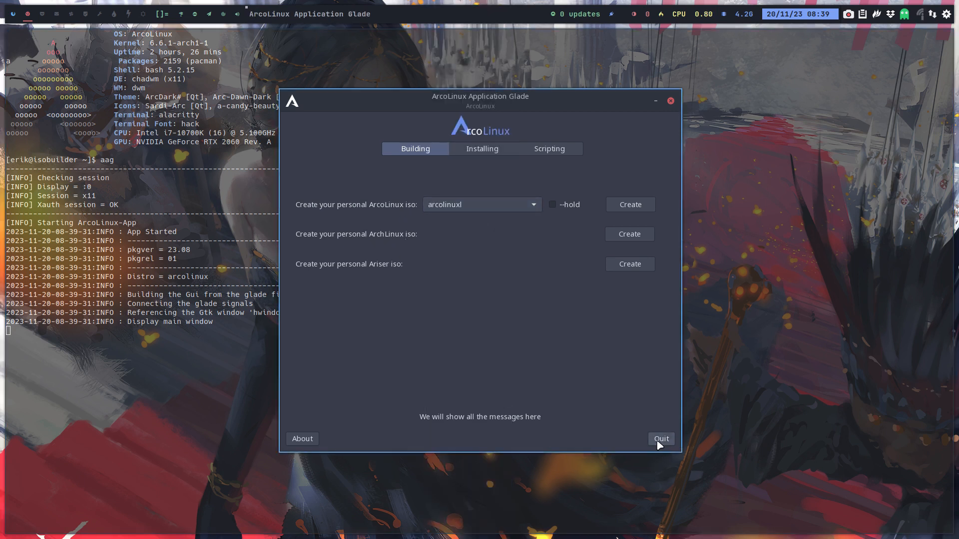
pyautogui.click(661, 438)
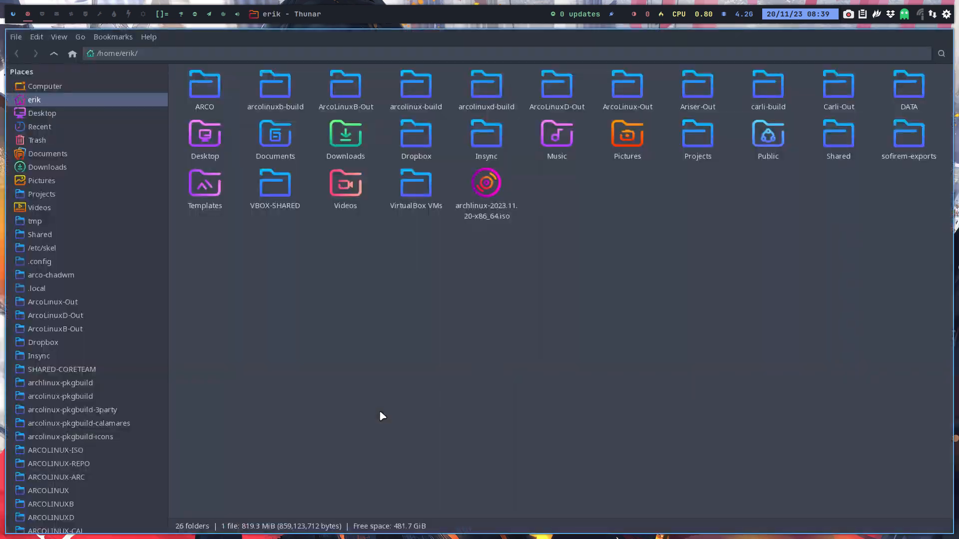
# Select archlinux-2023.11.20-x86_64.iso to see its 819.3 MiB size in the status bar
pyautogui.click(486, 181)
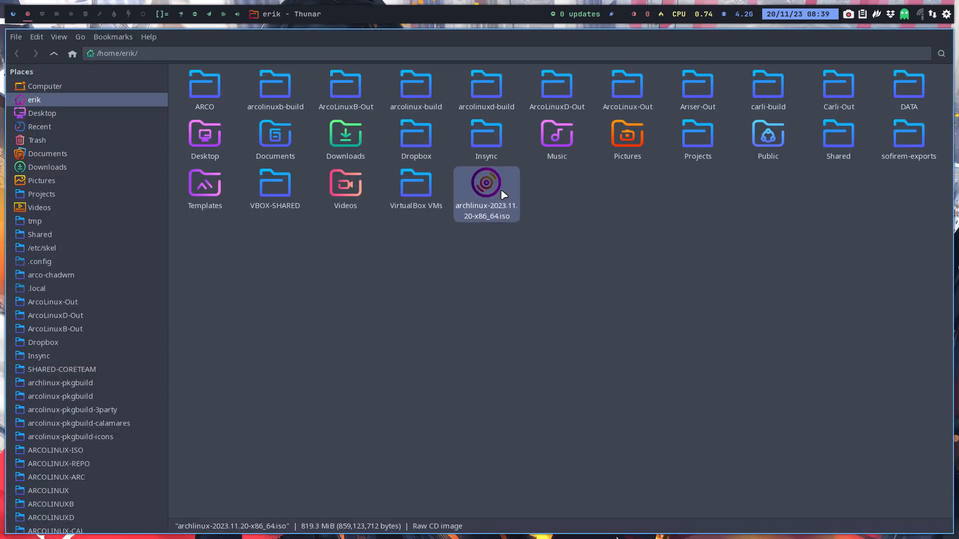
pyautogui.moveTo(503, 214)
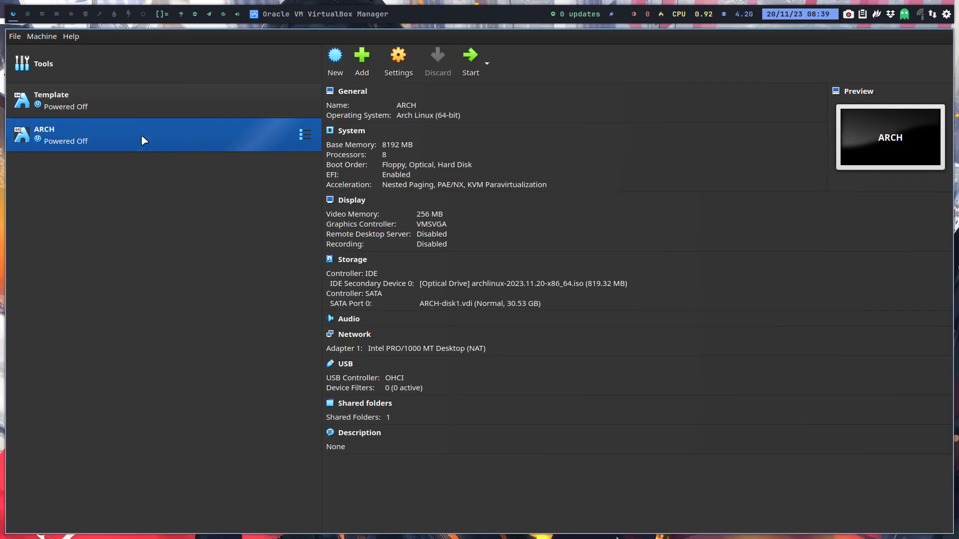
pyautogui.moveTo(144, 140)
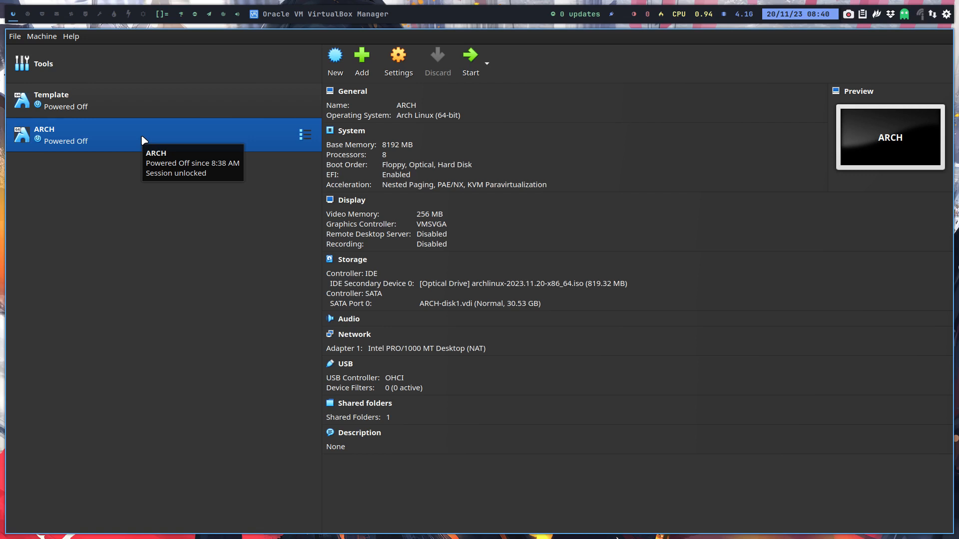
pyautogui.moveTo(145, 139)
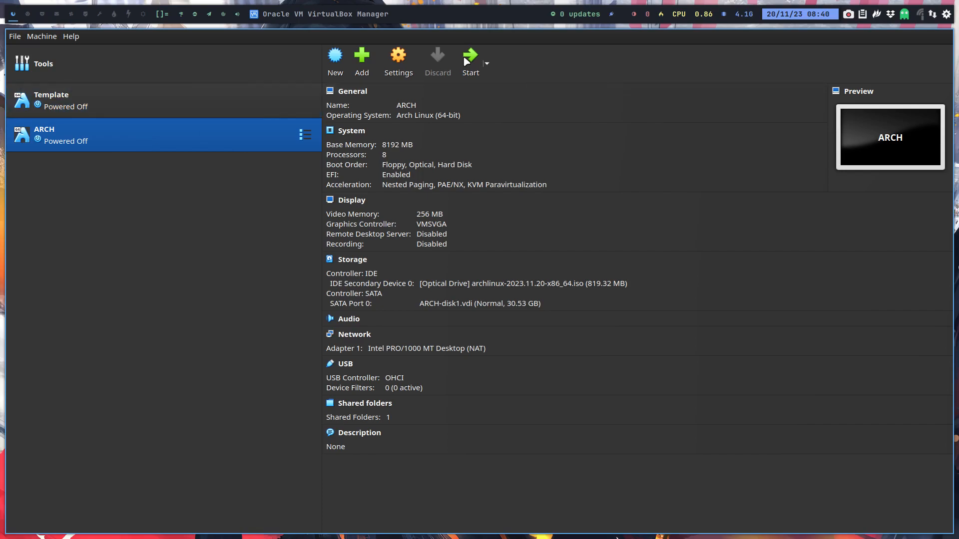
# Start the ARCH virtual machine so it boots from the Arch ISO to a root shell
pyautogui.click(470, 55)
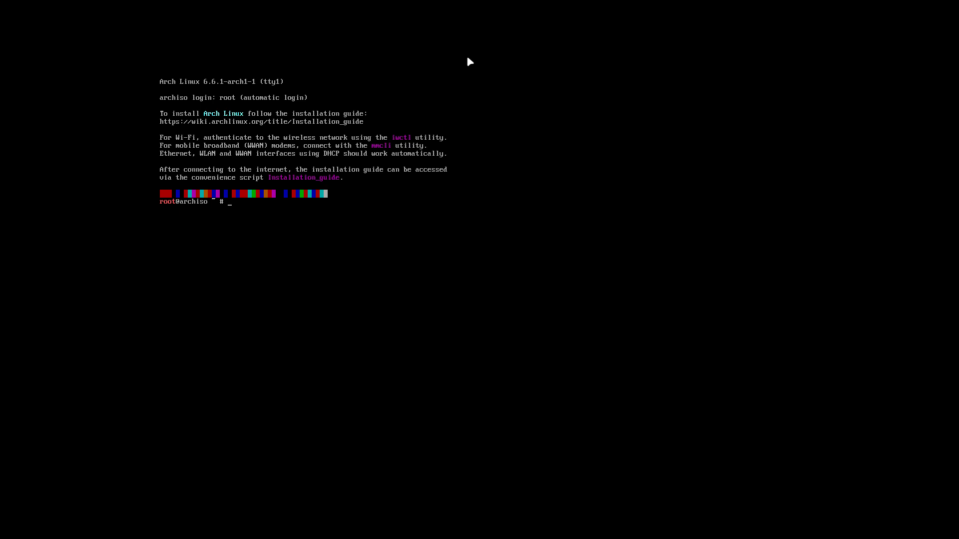
# Load the be-latin1 azerty keymap on the live console
pyautogui.write('loadkeys')
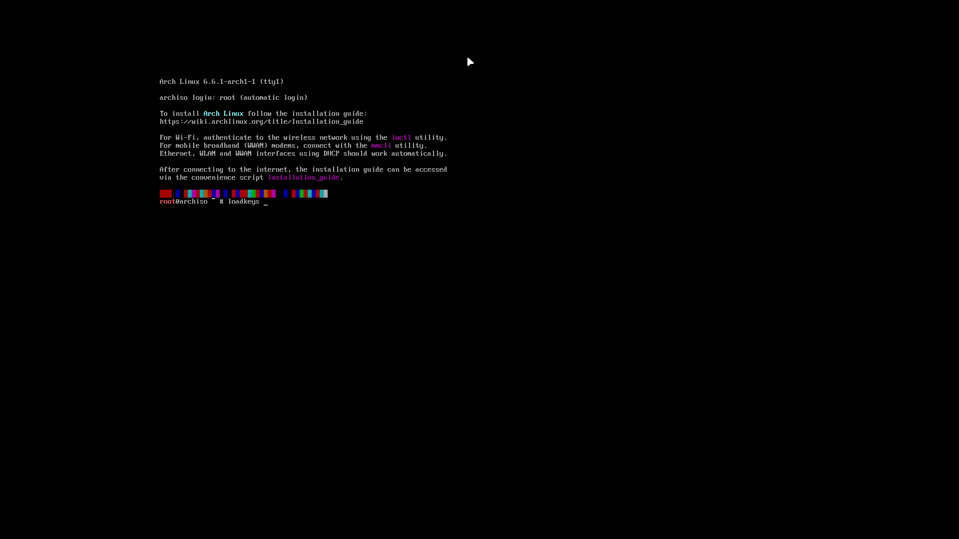
pyautogui.write('be-')
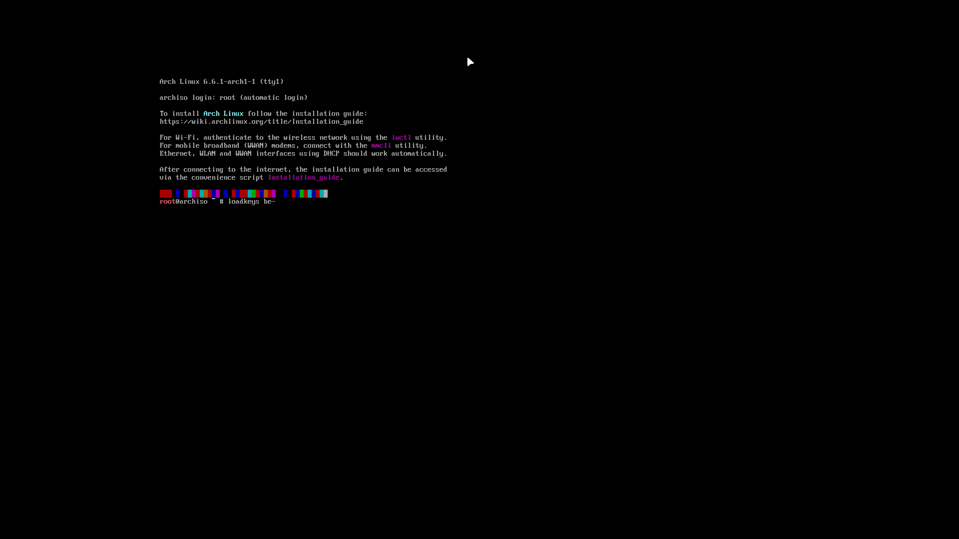
pyautogui.write('latin1')
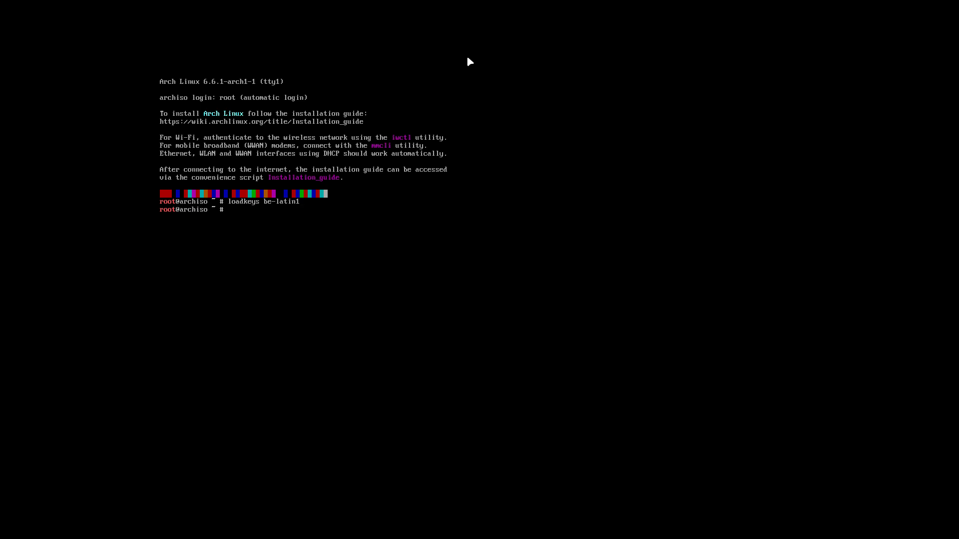
pyautogui.write('azerty')
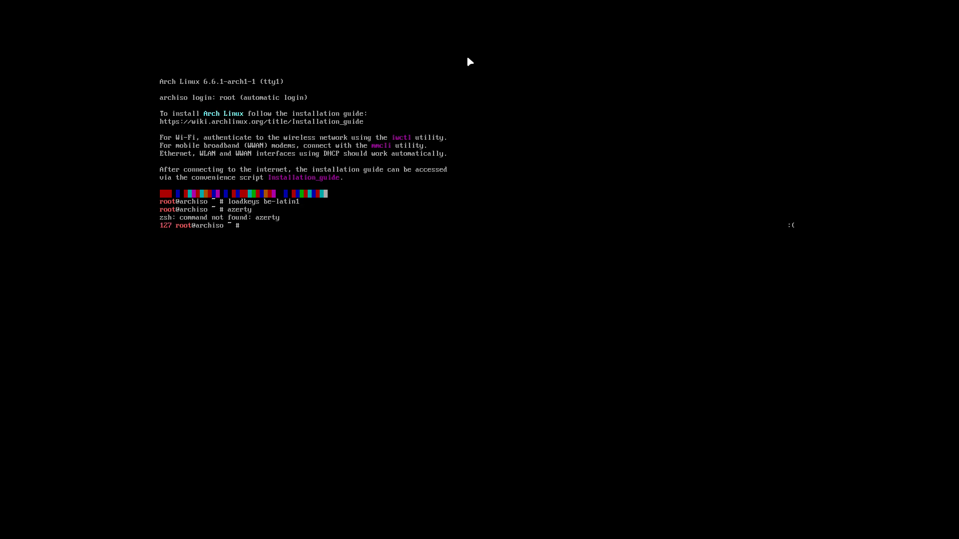
# Run python <(curl -L raw…eenc.dev/acmain) to launch the ArchCraftsman installer
pyautogui.write('python')
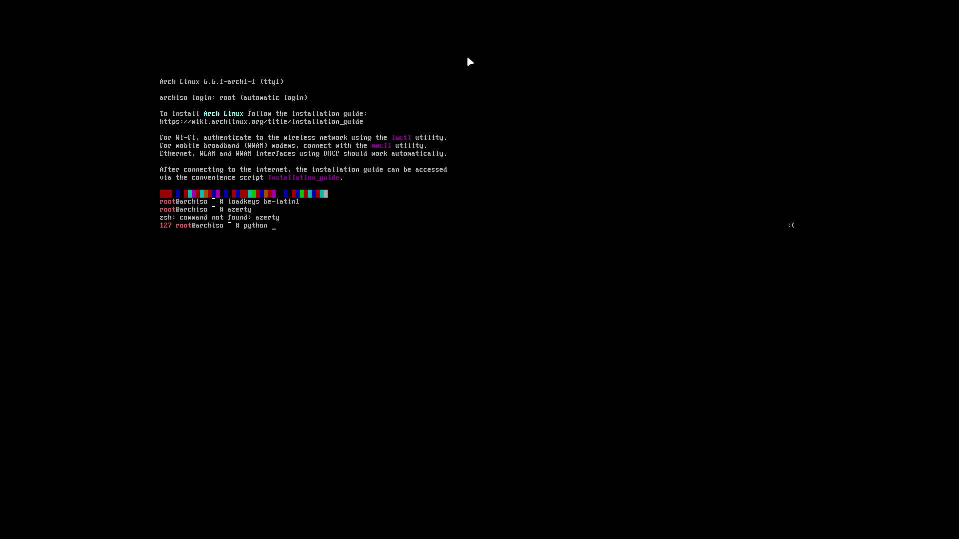
pyautogui.write('<')
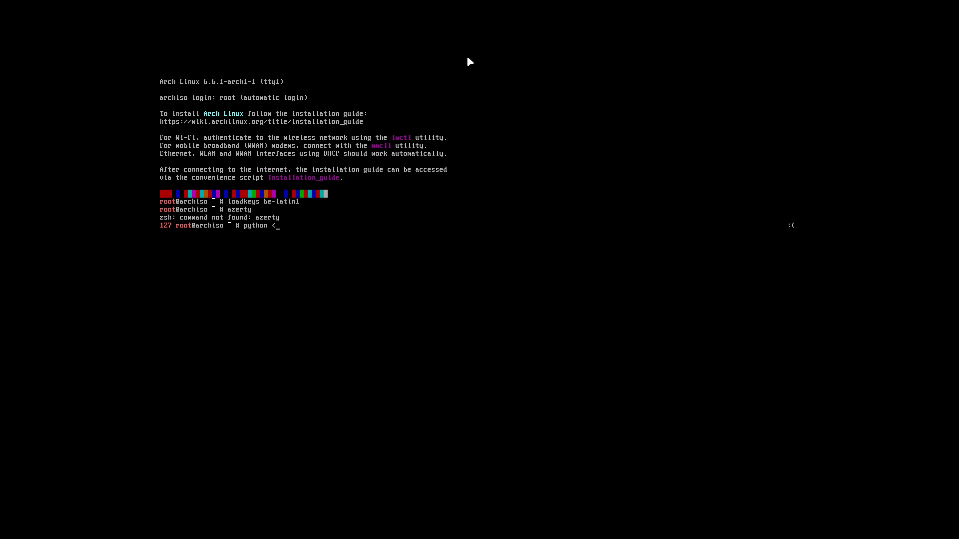
pyautogui.write('(')
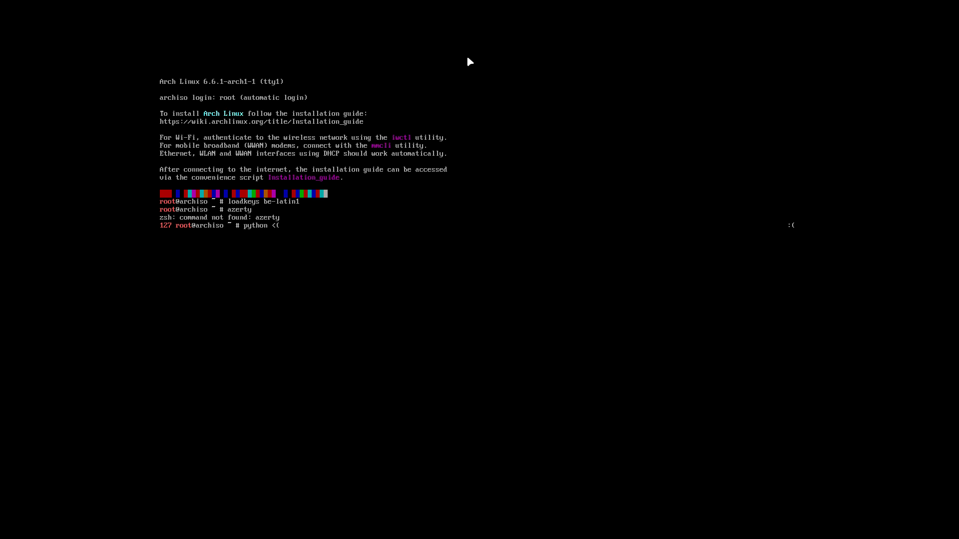
pyautogui.write('curl')
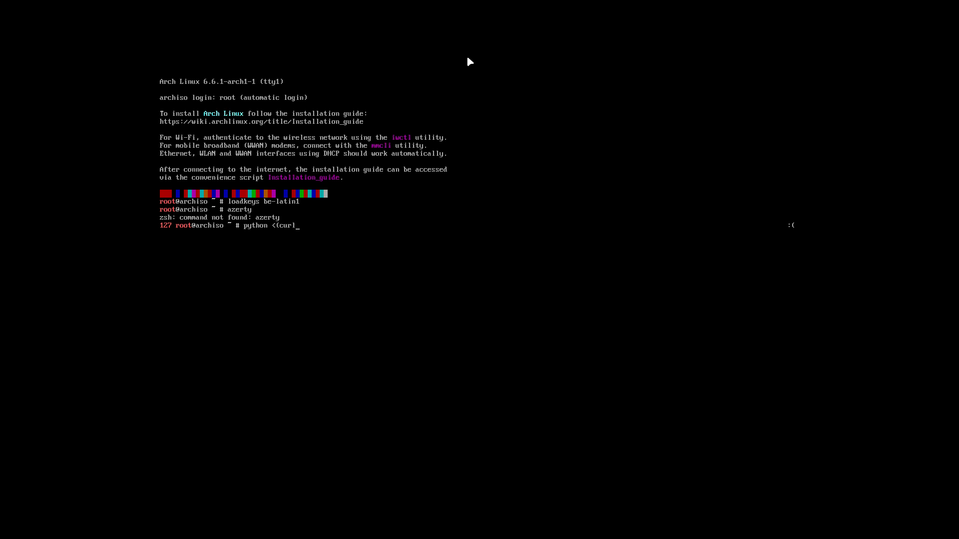
pyautogui.write('-L')
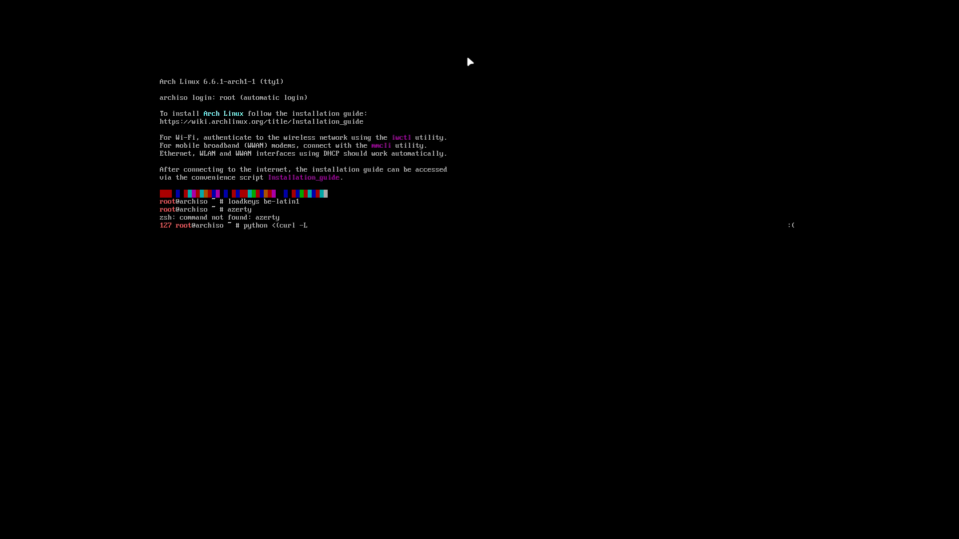
pyautogui.write('raw')
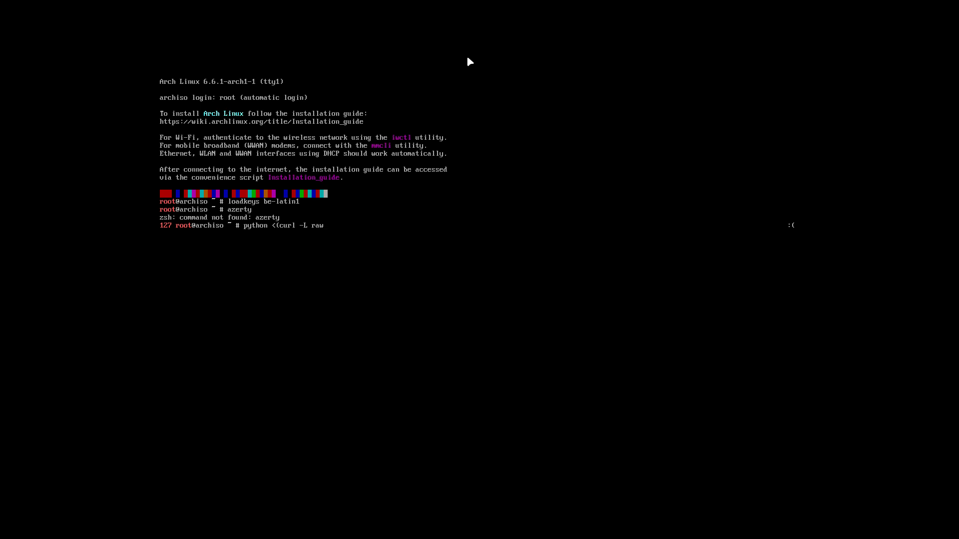
pyautogui.write('ee')
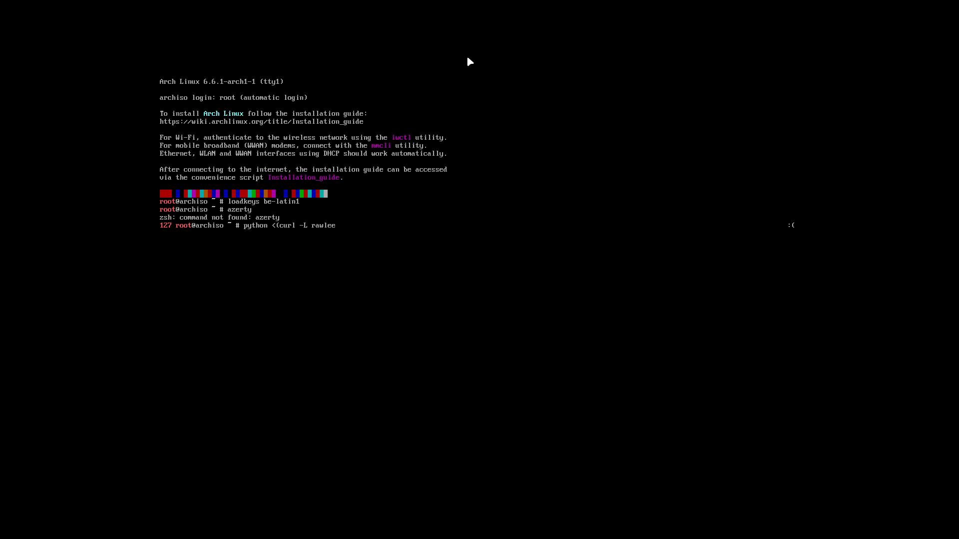
pyautogui.write('nc')
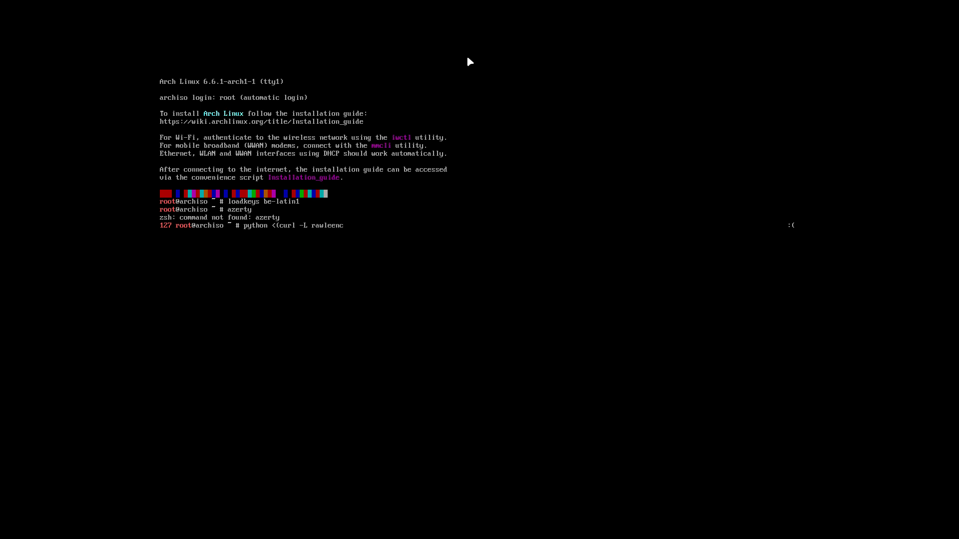
pyautogui.write('.dev/')
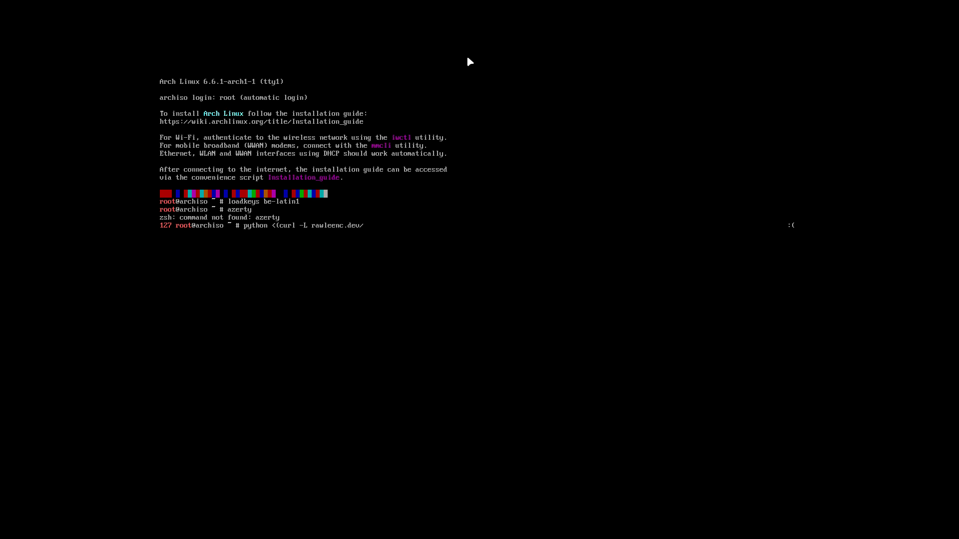
pyautogui.write('acmain')
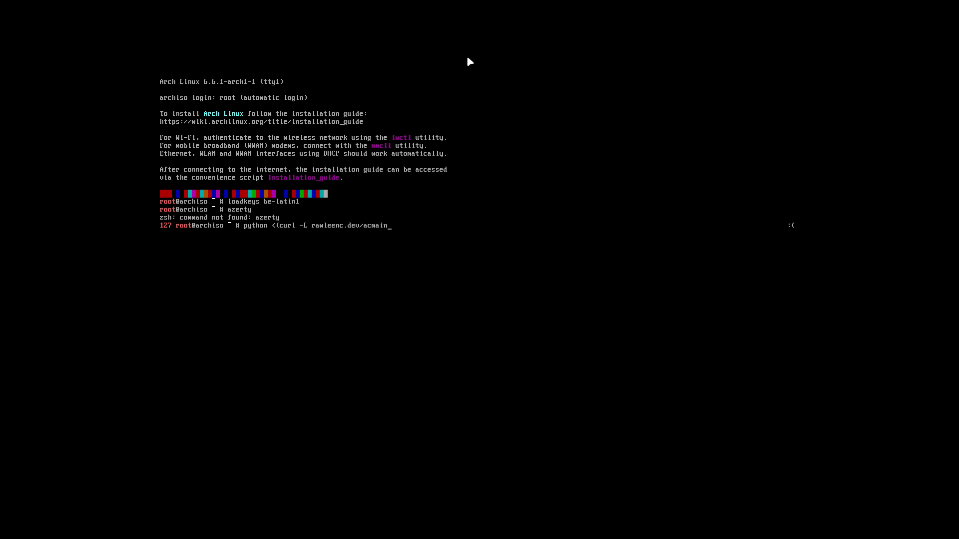
pyautogui.write(')')
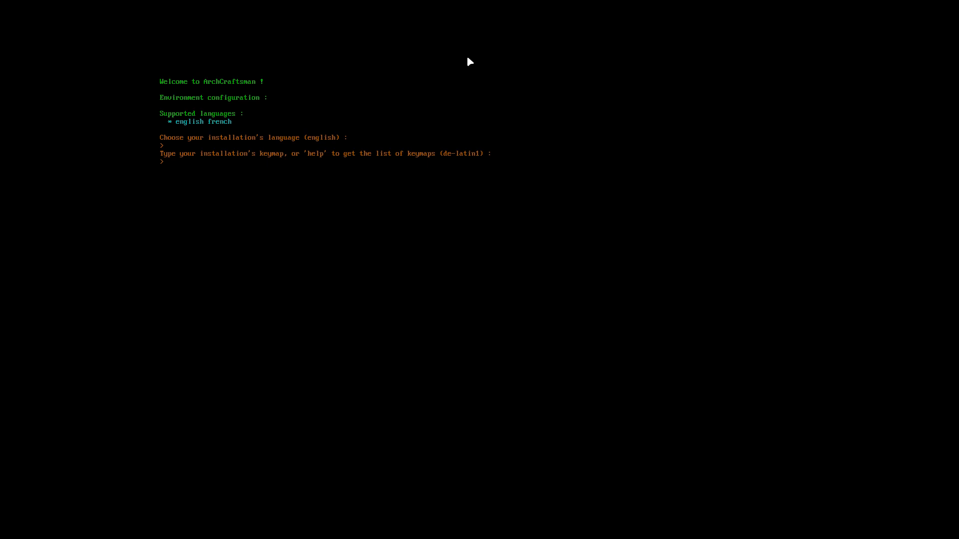
# Set the installer keymap to be-latin1 with english and confirm with y
pyautogui.write('be')
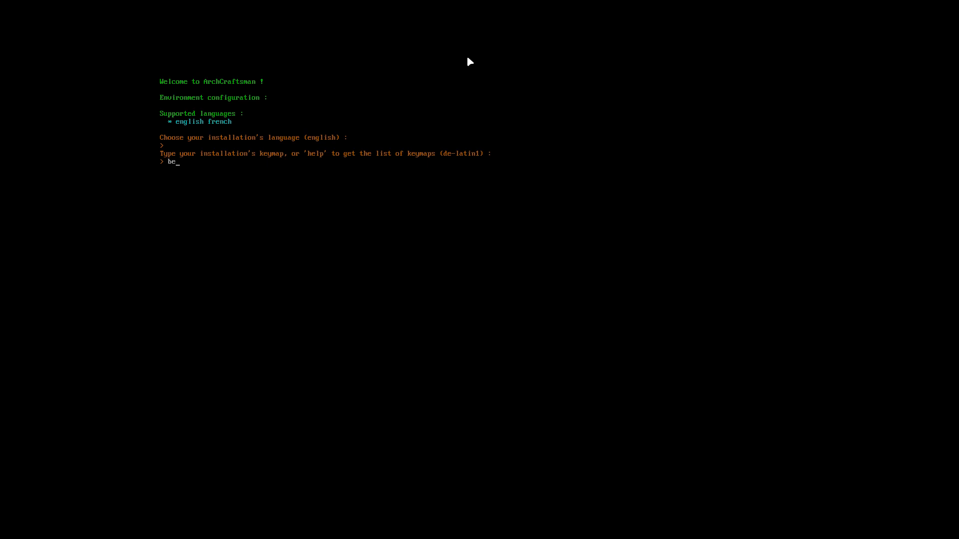
pyautogui.write('-la')
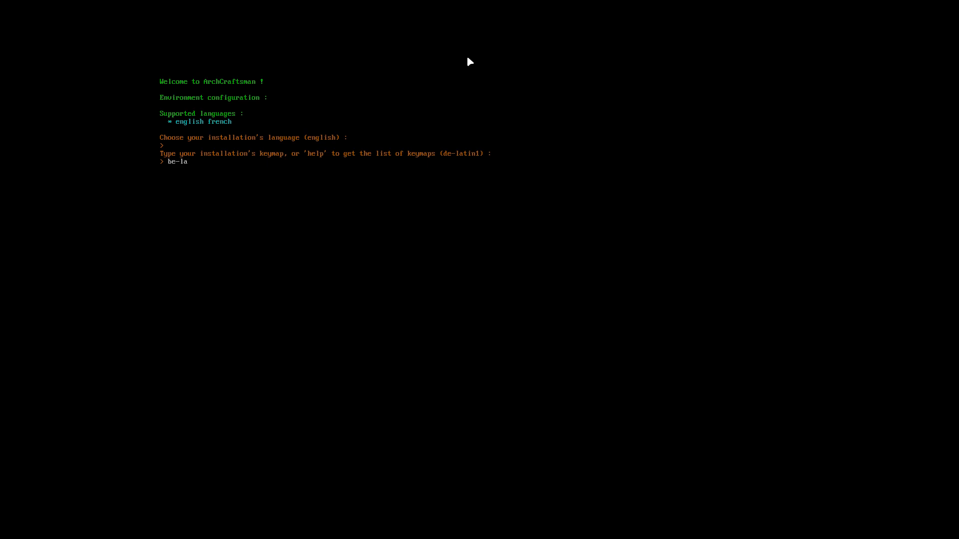
pyautogui.write('tin1')
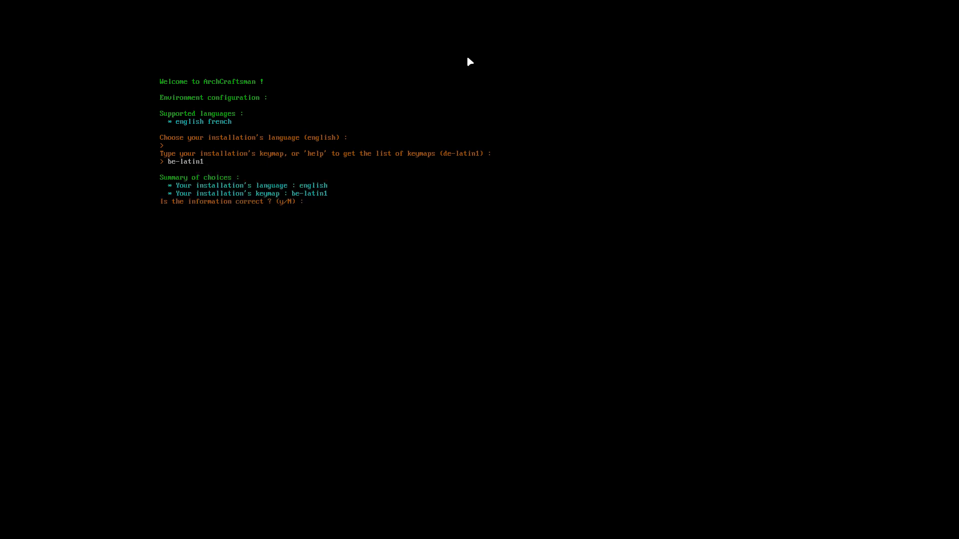
pyautogui.write('y')
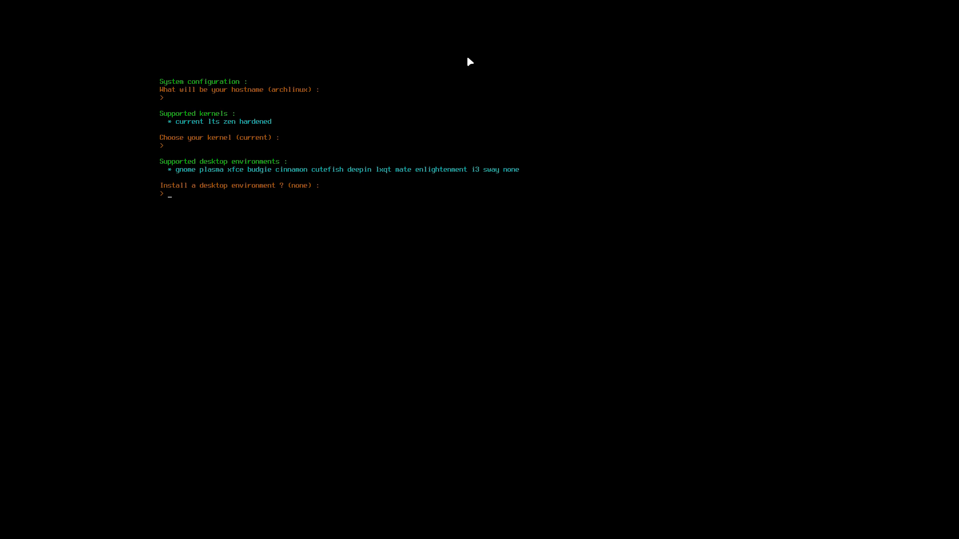
# Choose xfce with LightDM, not minimal, and decline Nvidia driver, ZSH and ZRAM
pyautogui.write('xfce')
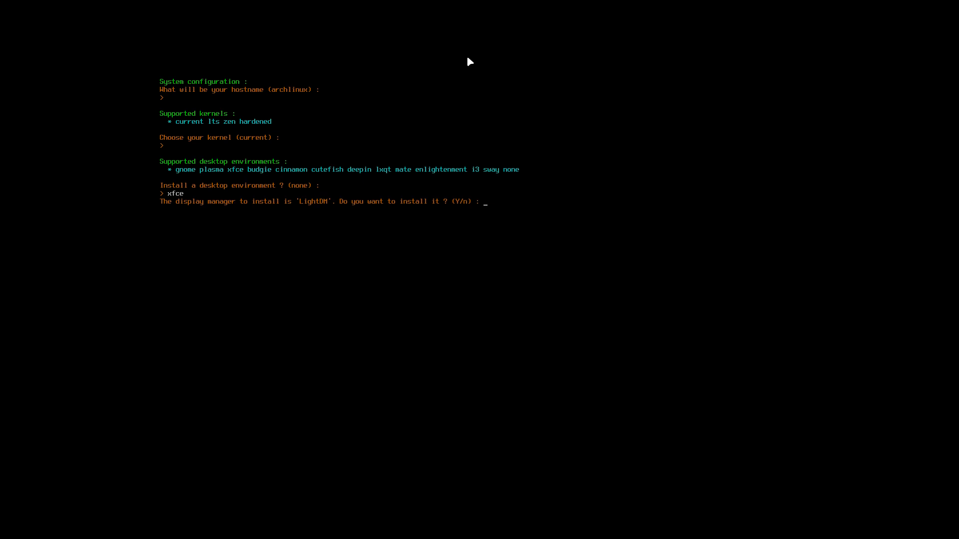
pyautogui.write('y')
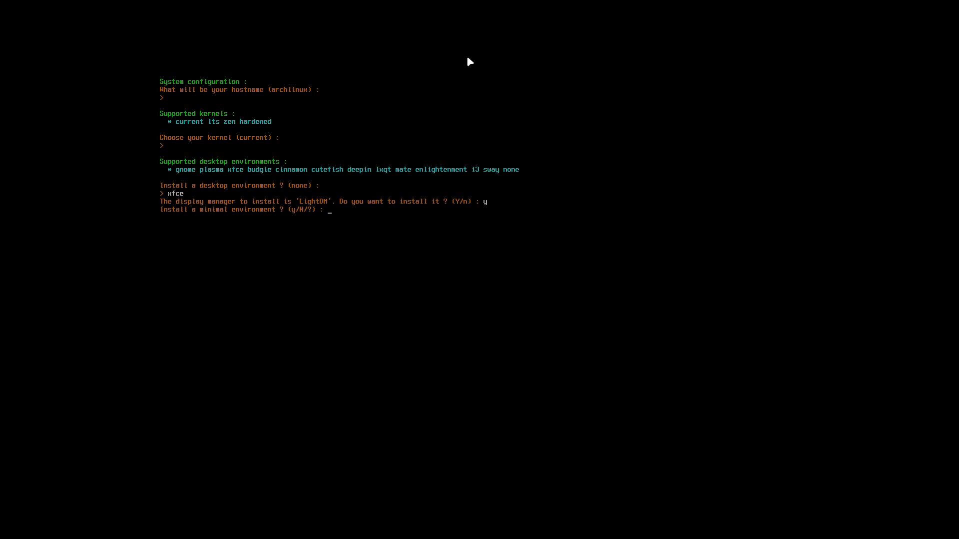
pyautogui.write('N')
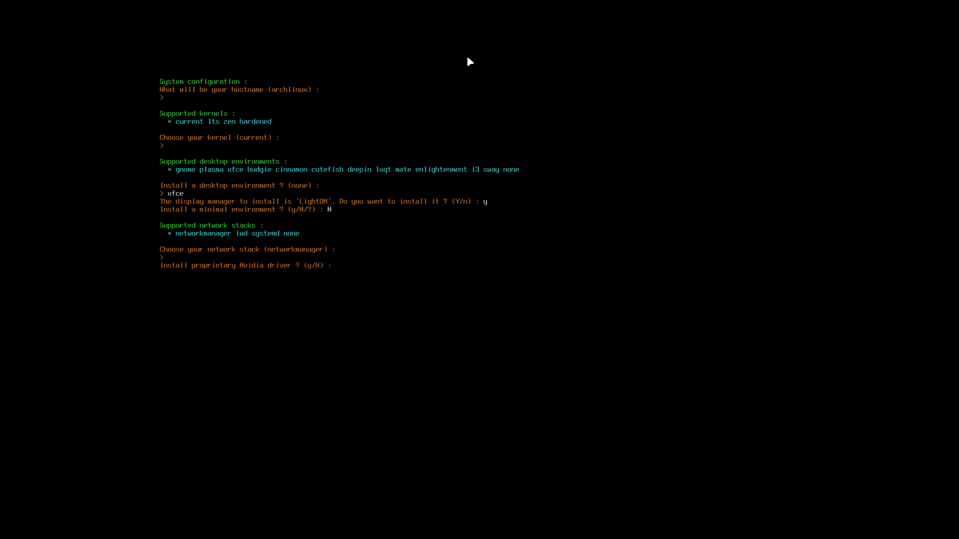
pyautogui.write('n')
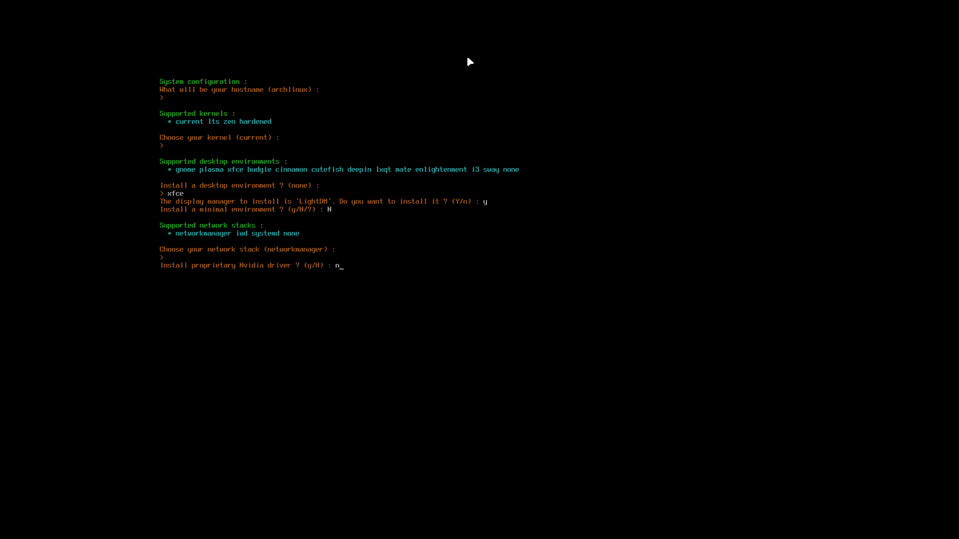
pyautogui.press('enter')
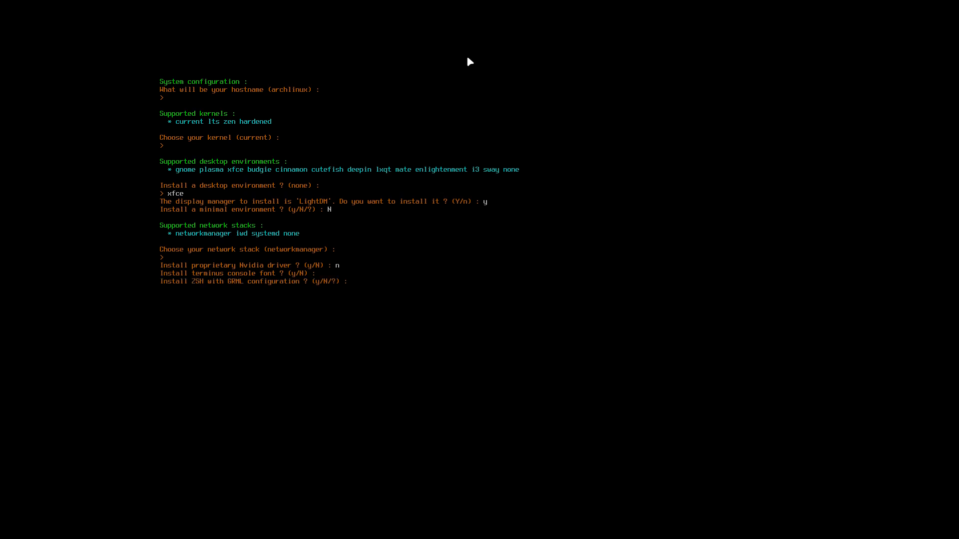
pyautogui.write('n')
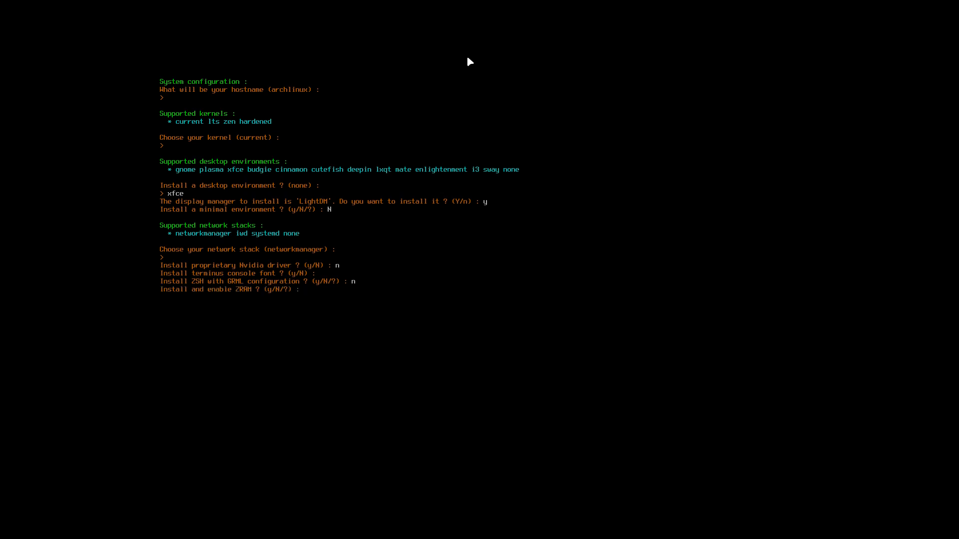
pyautogui.write('n')
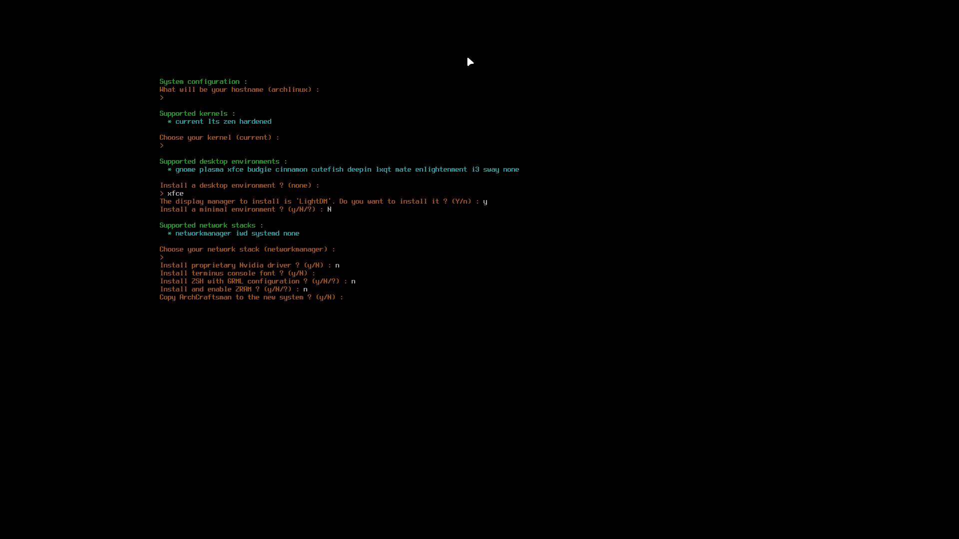
# Copy ArchCraftsman, install main fonts and PipeWire, and decline Cups
pyautogui.write('y')
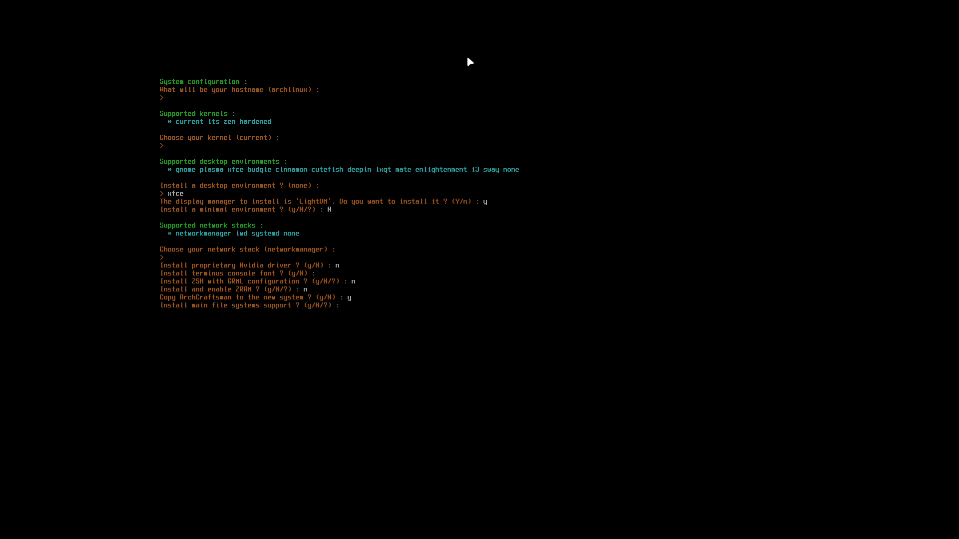
pyautogui.write('?')
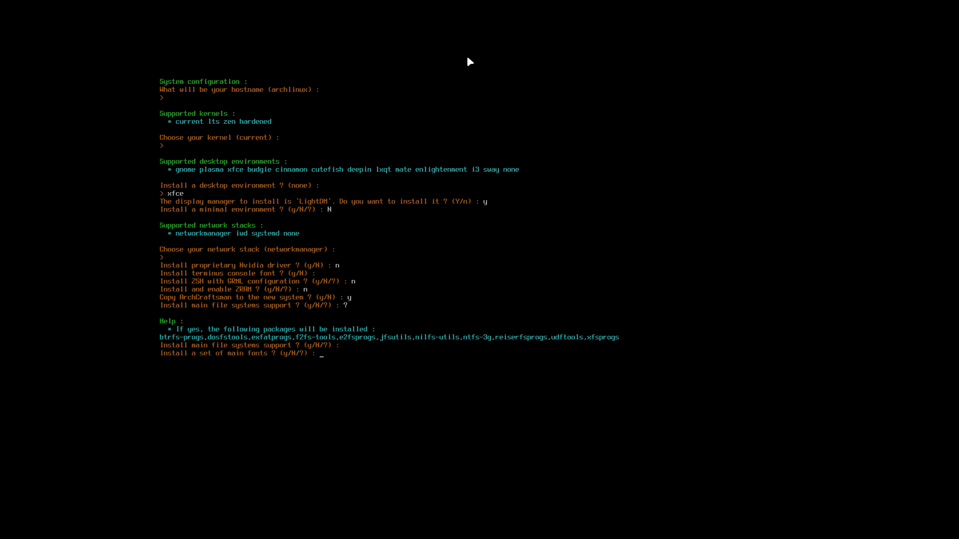
pyautogui.write('?')
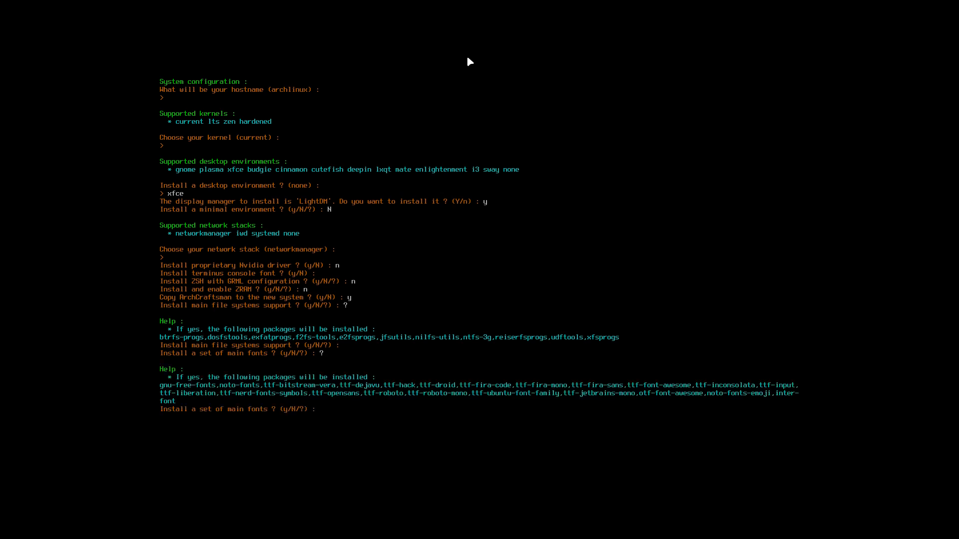
pyautogui.write('y')
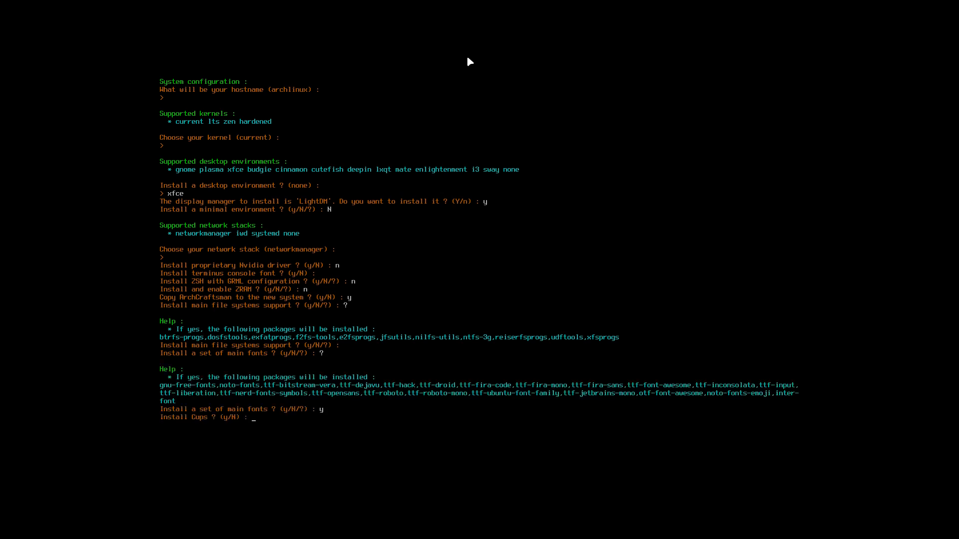
pyautogui.write('n')
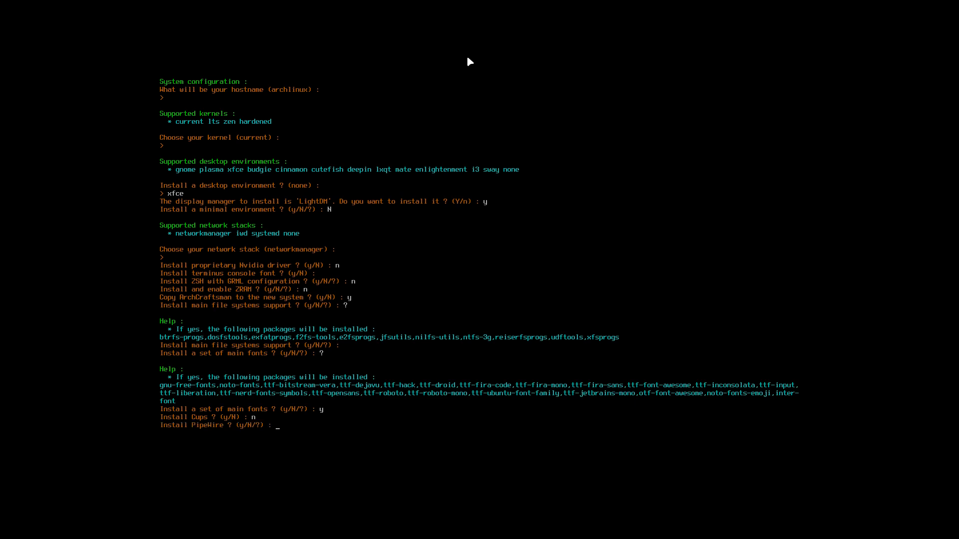
pyautogui.write('y')
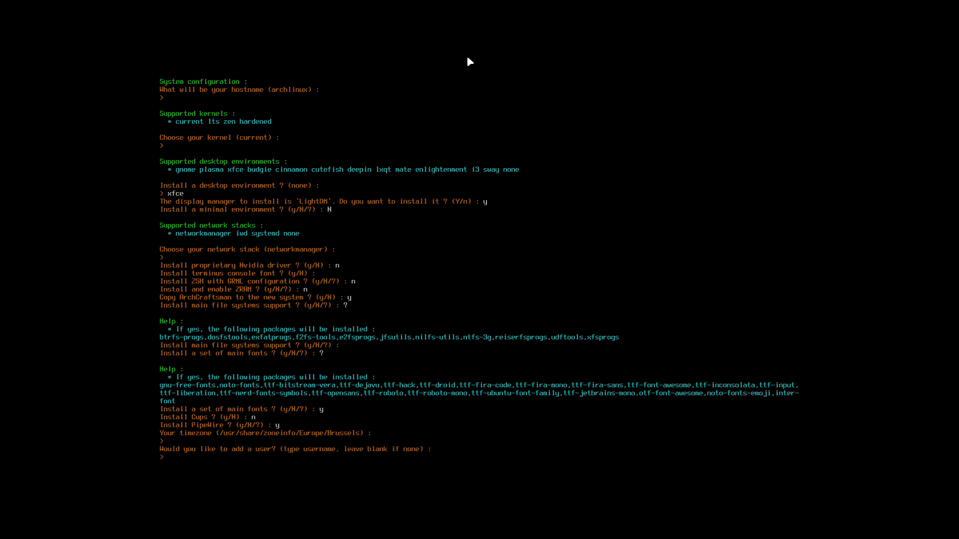
# Add user erik with full name erik and request neofetch as an extra package
pyautogui.write('erik')
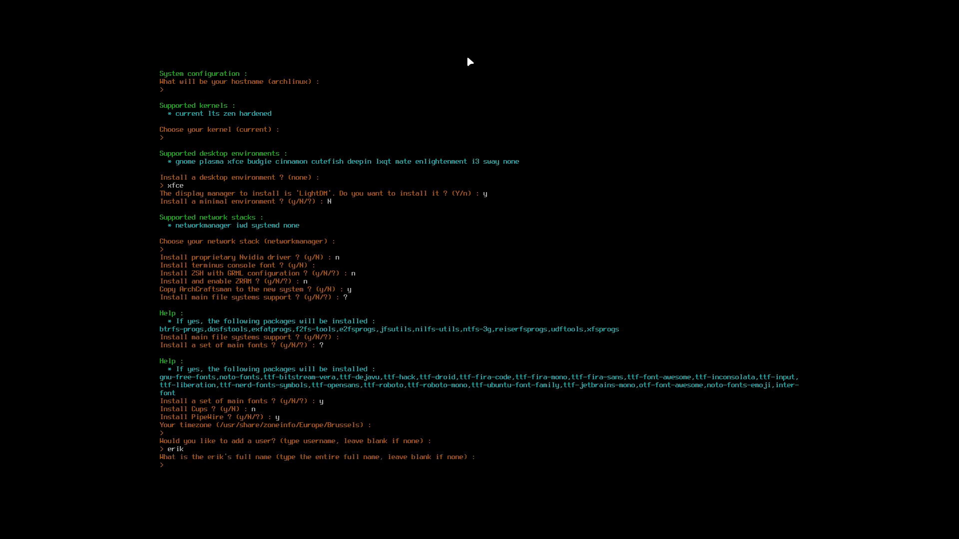
pyautogui.write('erik')
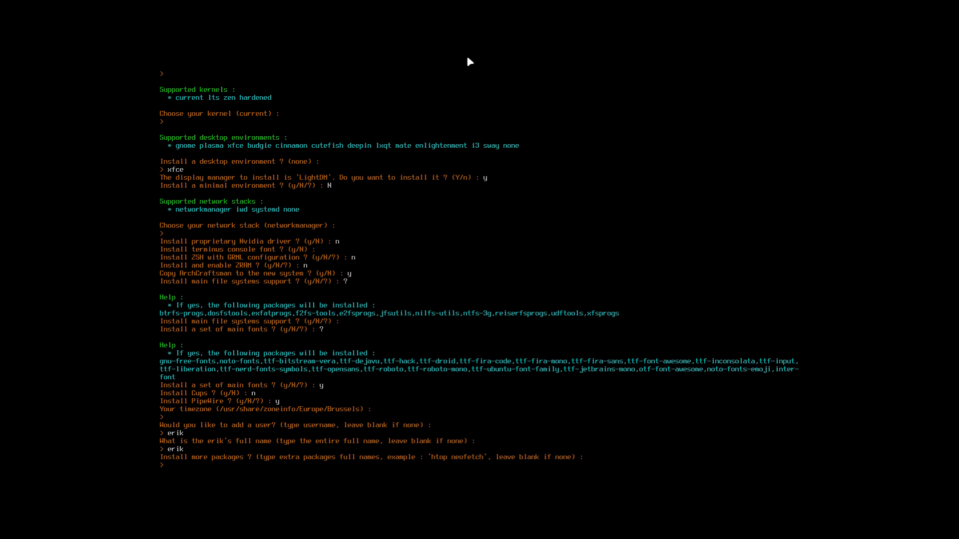
pyautogui.write('neof')
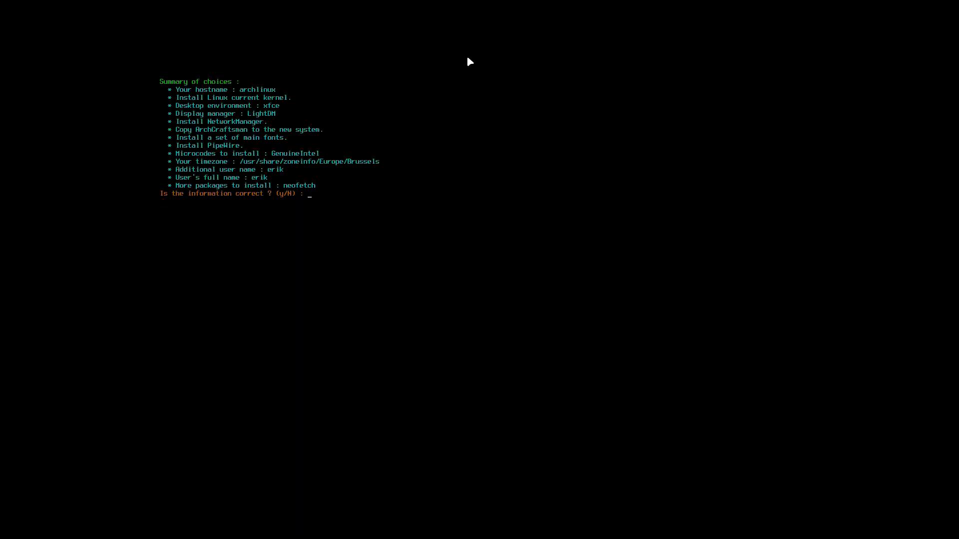
# Confirm the summary and choose automatic partitioning on /dev/sda with swap file, no separate home, ext4
pyautogui.write('y')
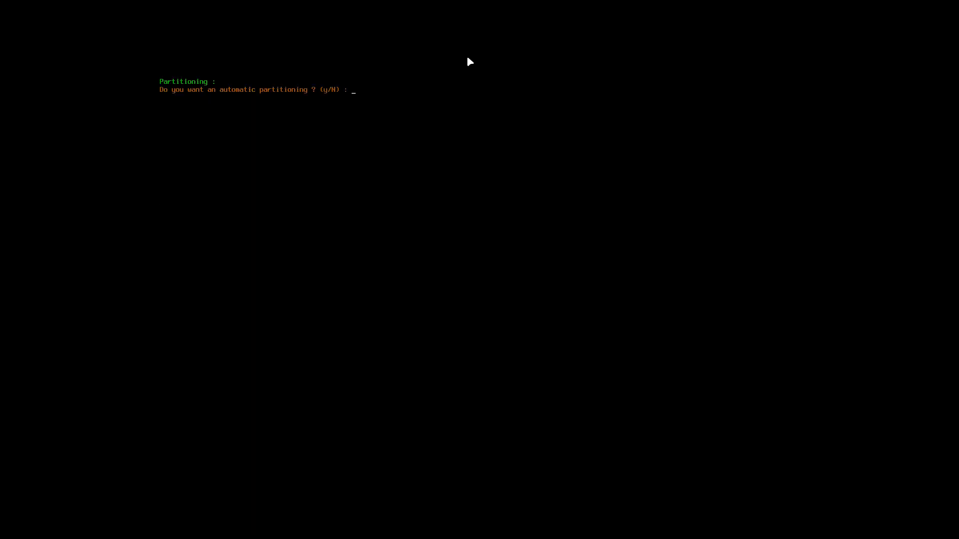
pyautogui.write('y')
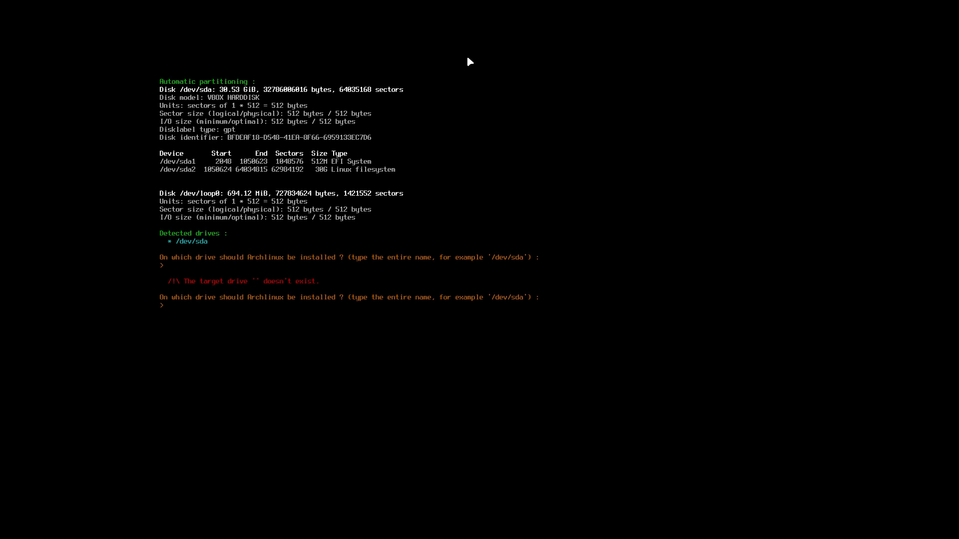
pyautogui.write('/dev/sda')
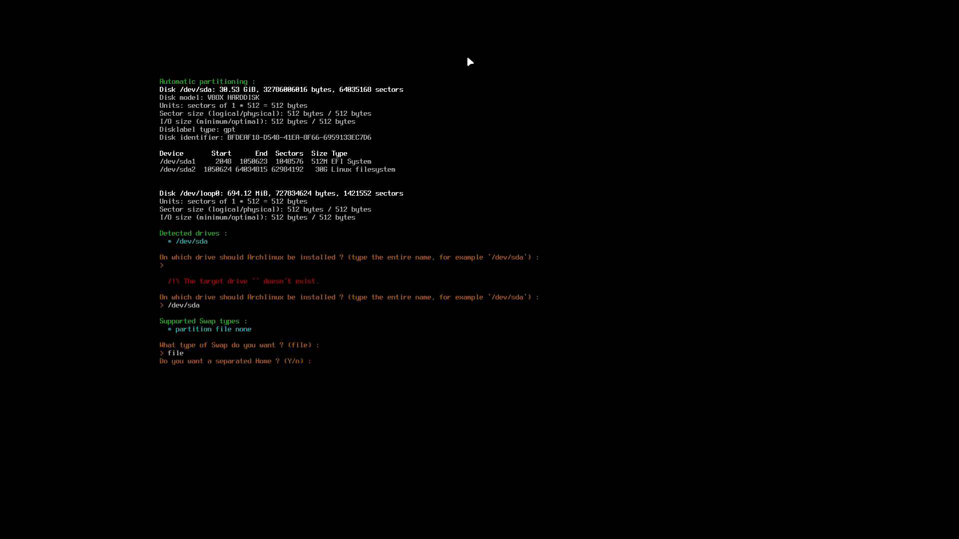
pyautogui.write('n')
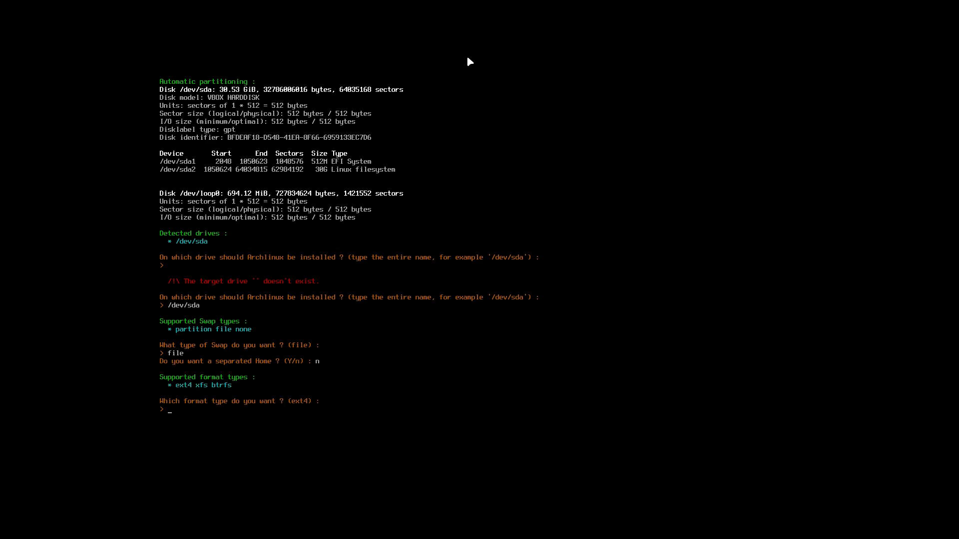
pyautogui.write('ext4')
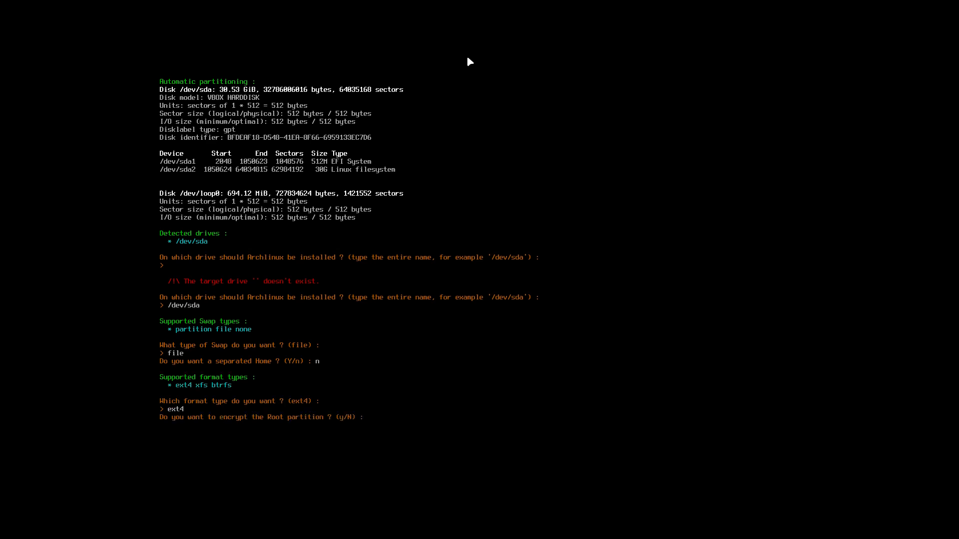
# Leave root unencrypted, approve the partition layout and formatting, and let the install run
pyautogui.press('Return')
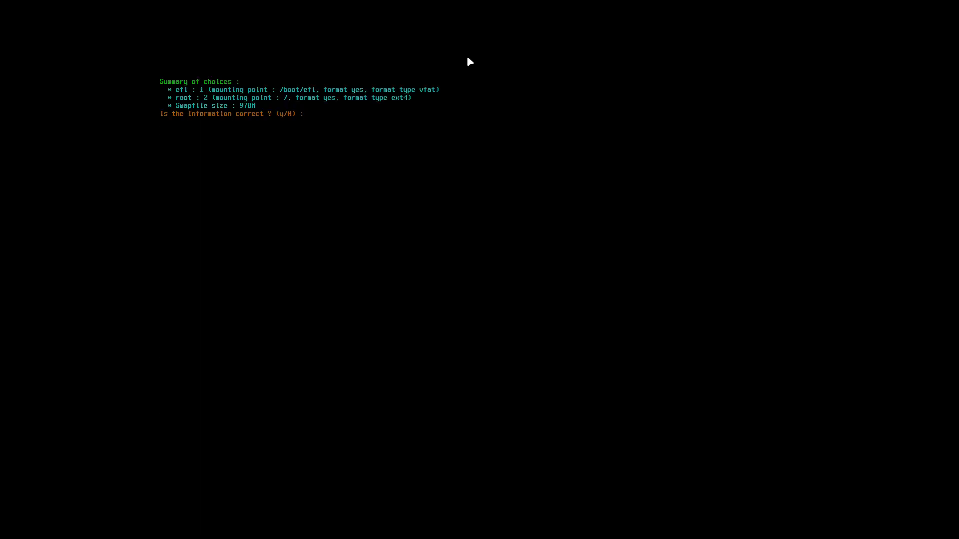
pyautogui.write('y')
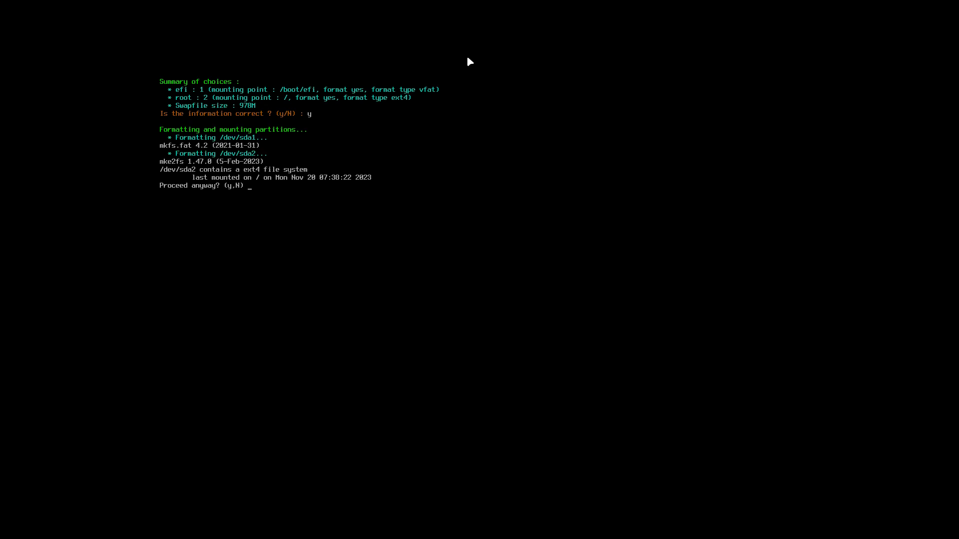
pyautogui.write('y')
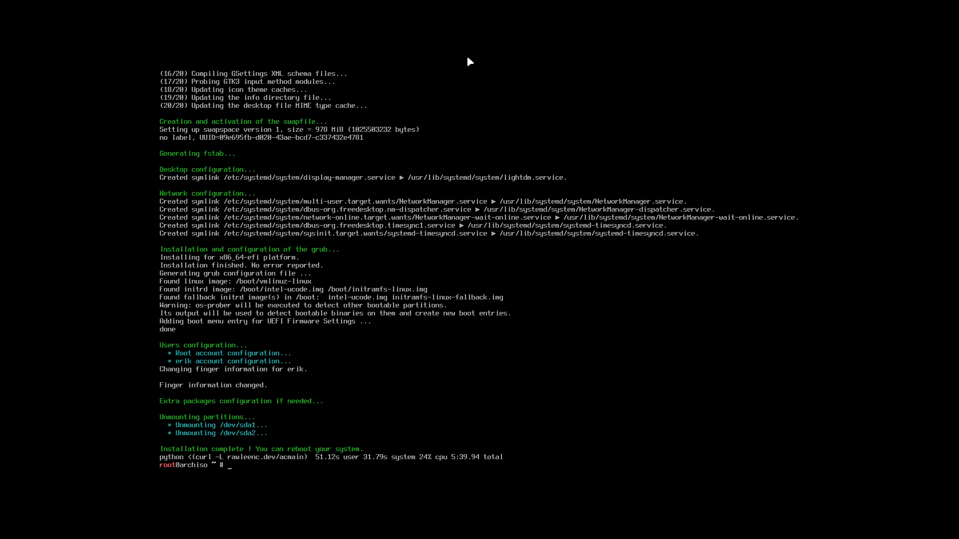
# Reboot the installed system to reach the GRUB menu with Arch Linux as default
pyautogui.write('reboot')
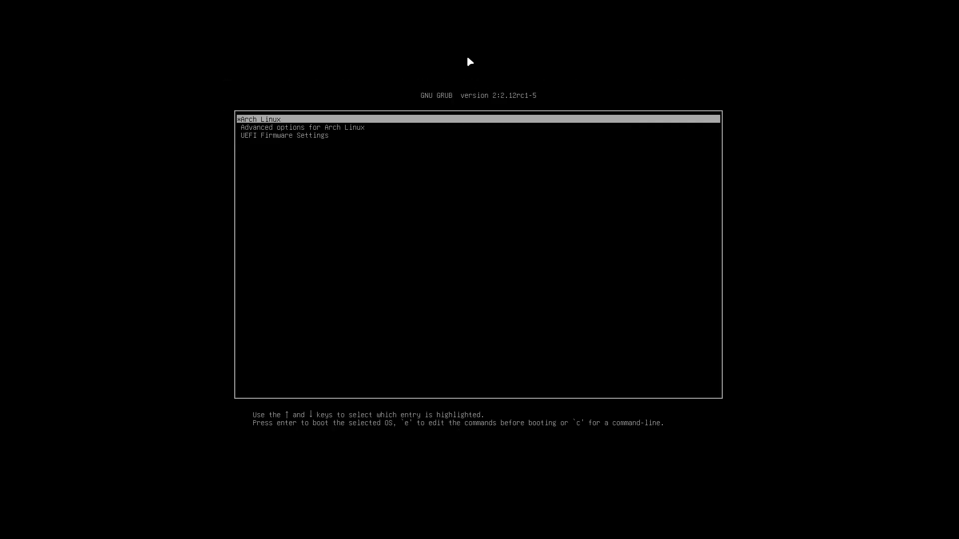
pyautogui.press('e')
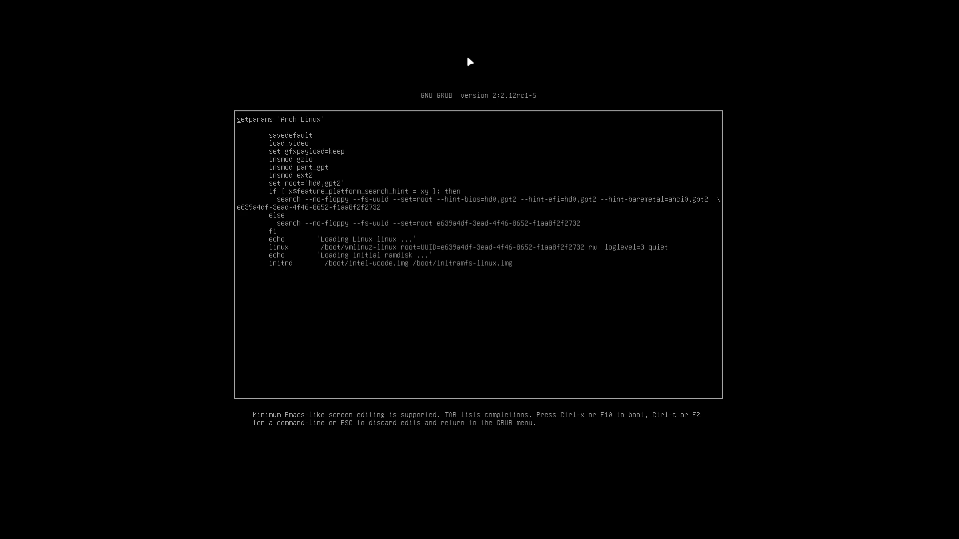
pyautogui.press('Escape')
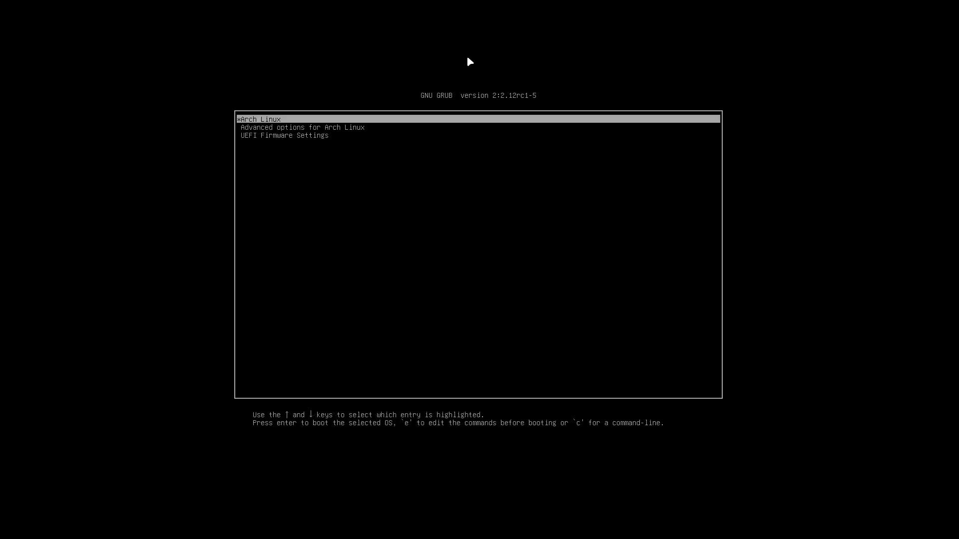
# Boot Arch Linux from GRUB and log in at the LightDM greeter to the Xfce desktop
pyautogui.press('Return')
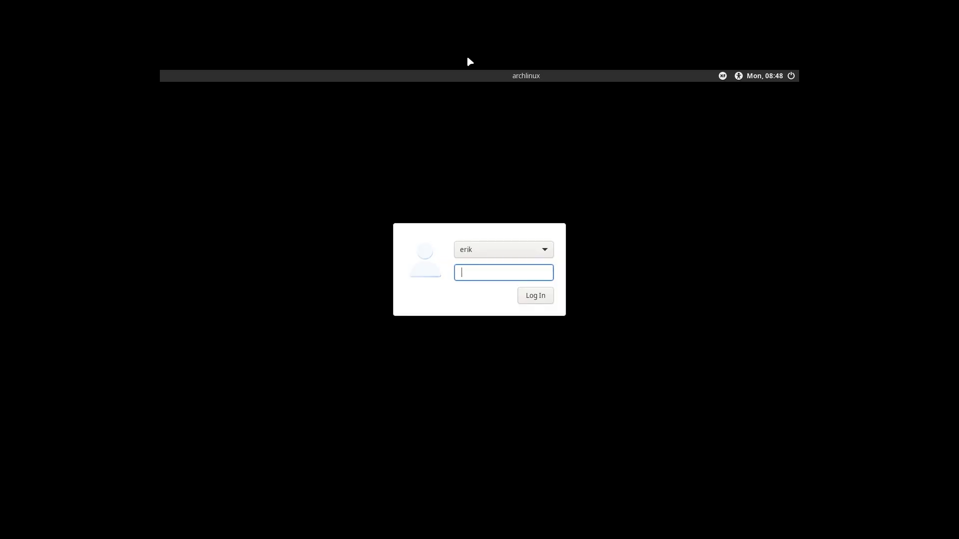
pyautogui.click(535, 295)
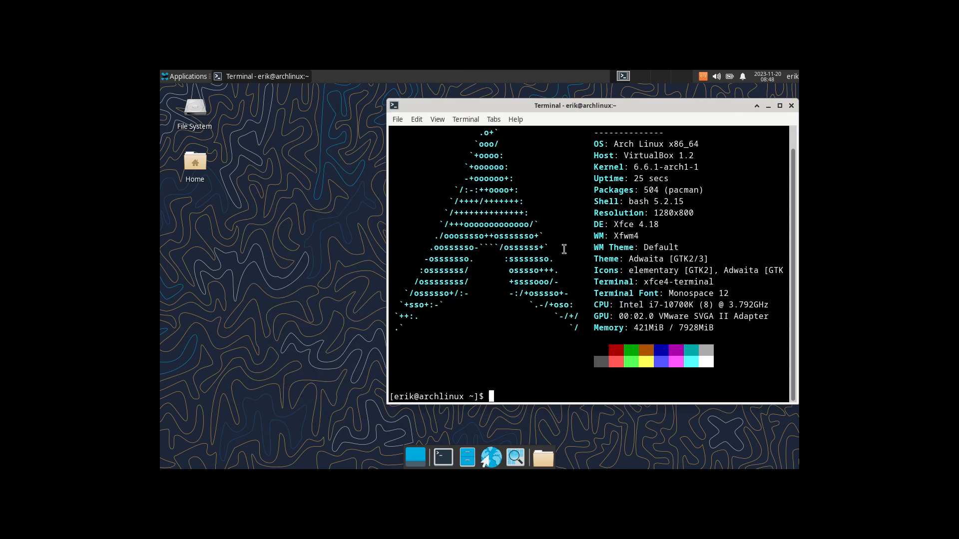
pyautogui.moveTo(199, 110)
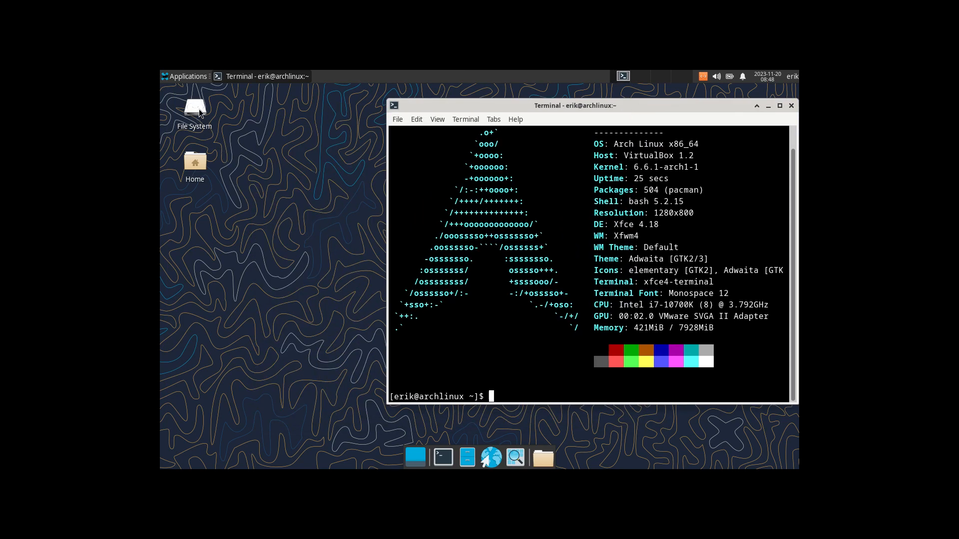
pyautogui.moveTo(573, 281)
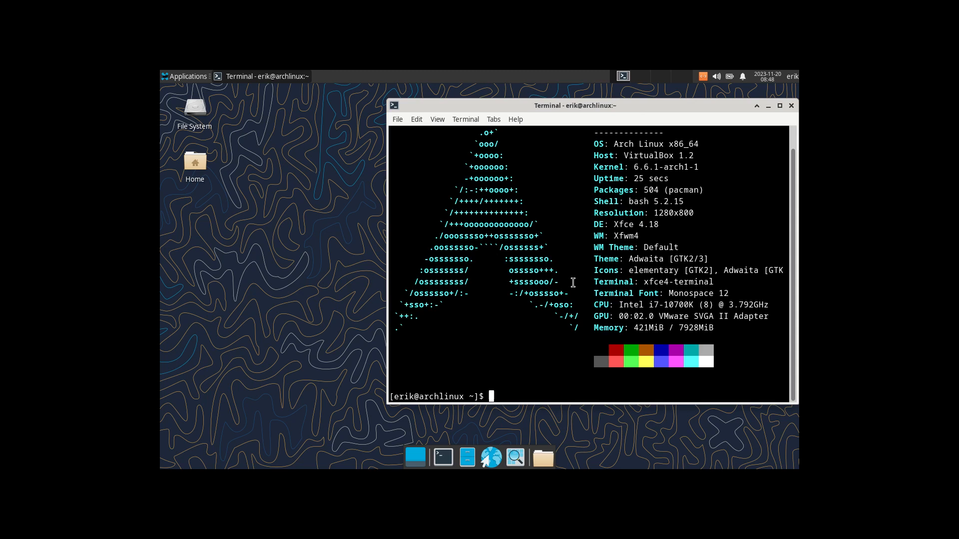
# Show the Xfce Applications menu from the top panel
pyautogui.click(186, 76)
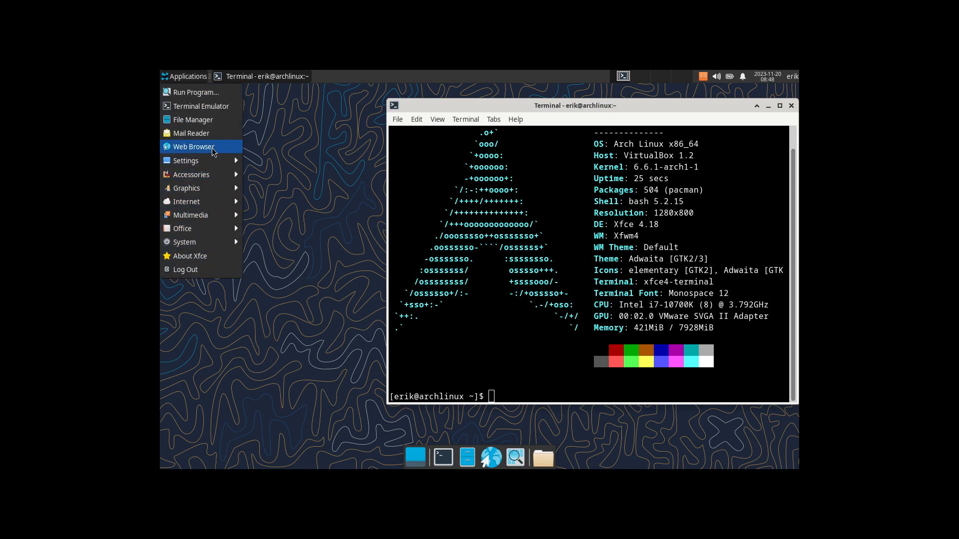
pyautogui.moveTo(224, 115)
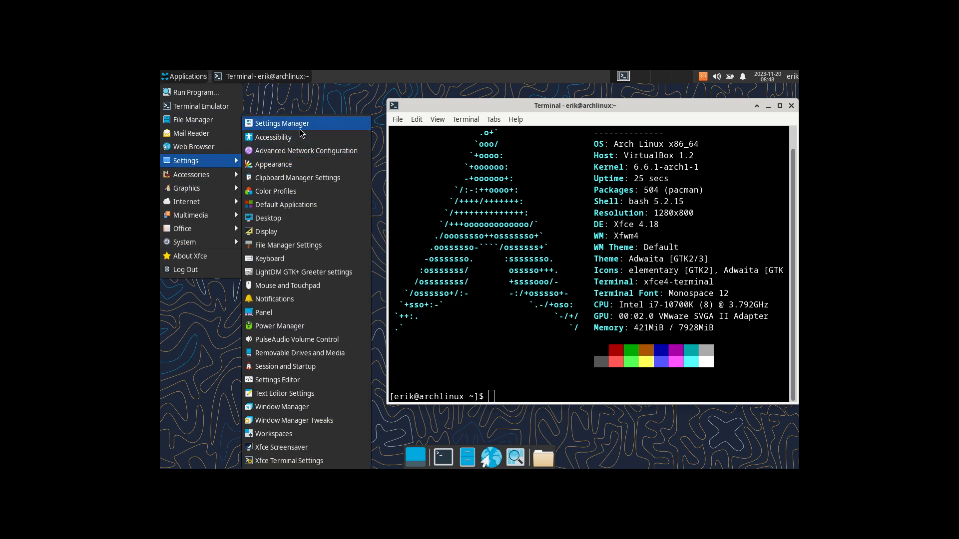
# In Settings Manager > Keyboard > Layout, add the Belgian layout beside English (US) and close
pyautogui.click(282, 123)
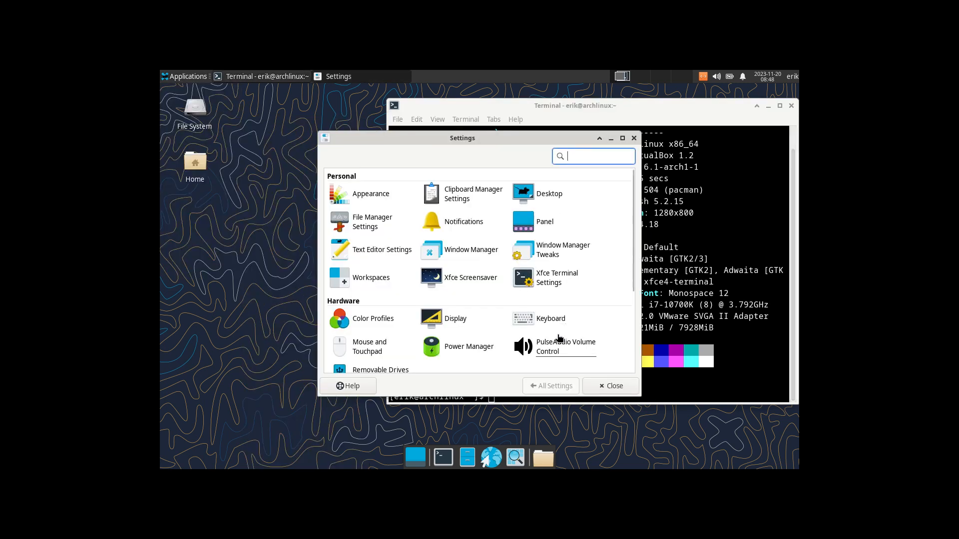
pyautogui.click(550, 318)
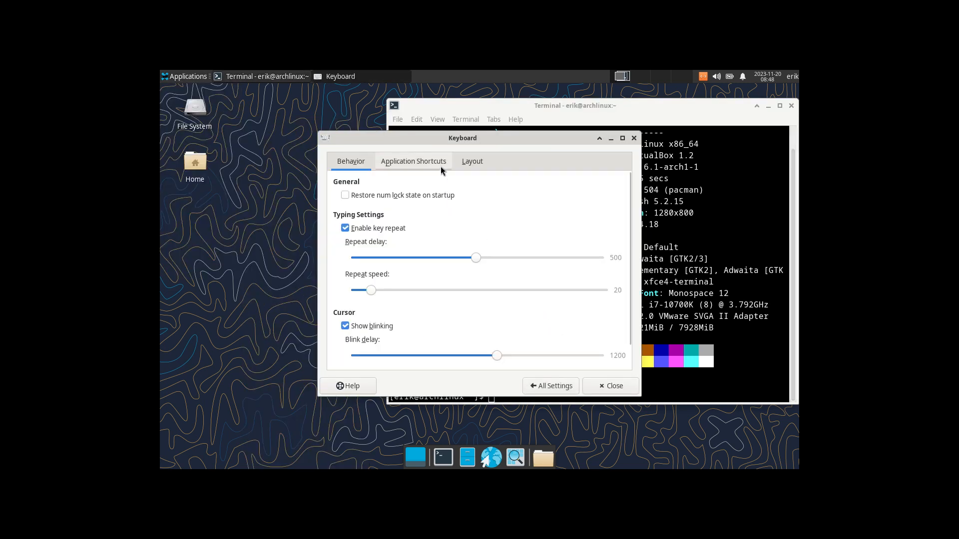
pyautogui.click(471, 160)
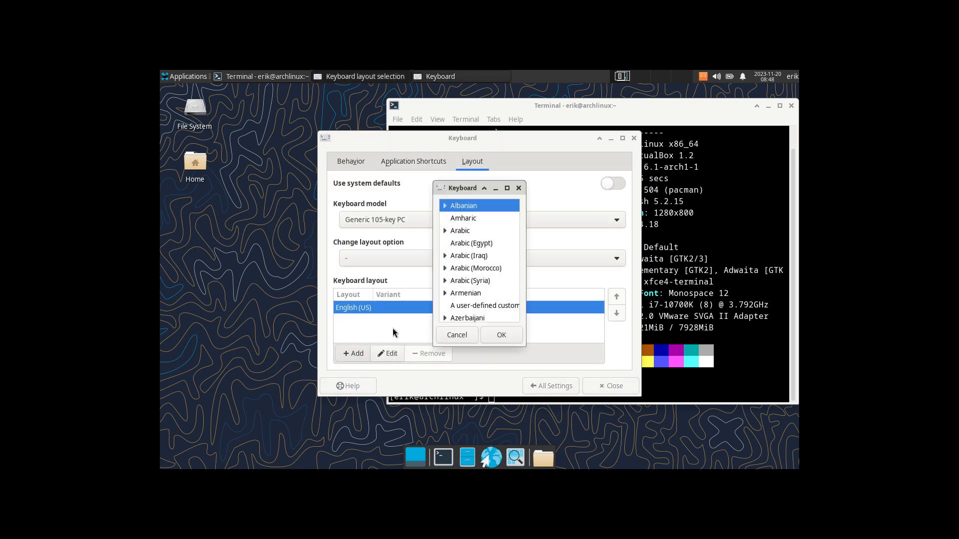
pyautogui.scroll(-3)
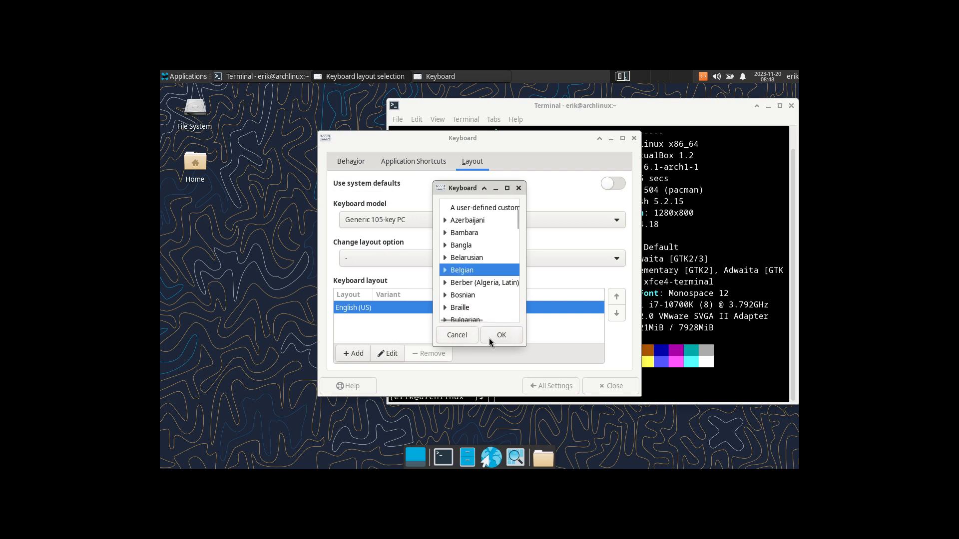
pyautogui.click(502, 334)
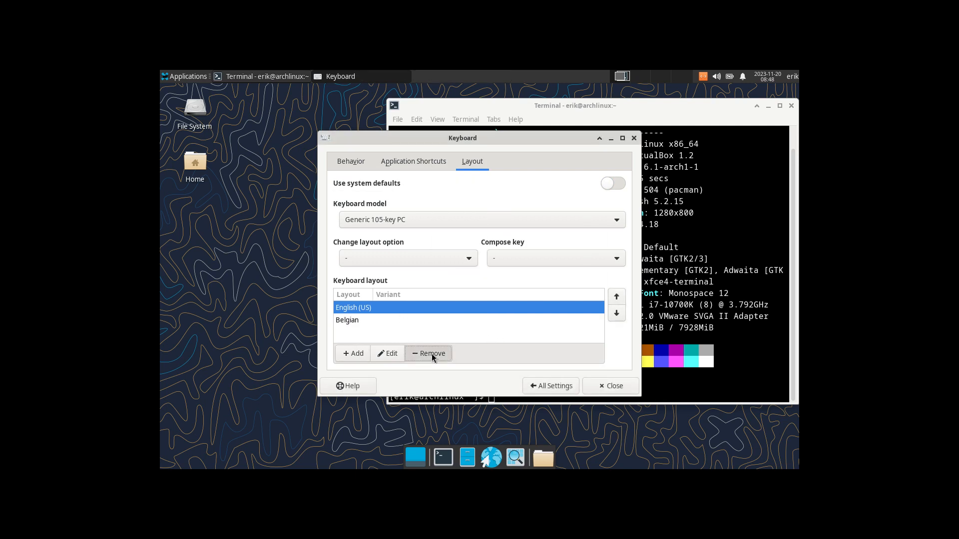
pyautogui.click(610, 385)
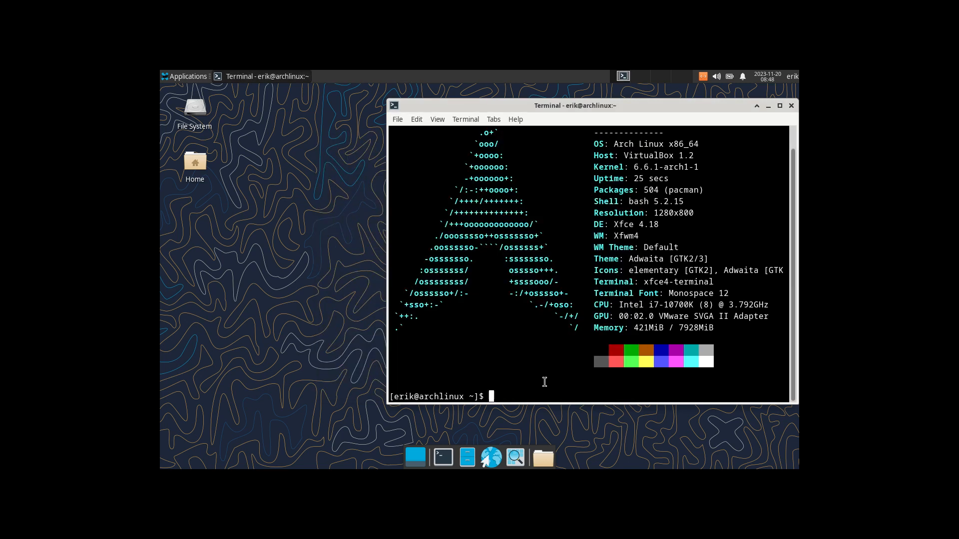
# Run nano /etc/mkinitcpio.conf from the terminal after clearing stray characters
pyautogui.write('ae')
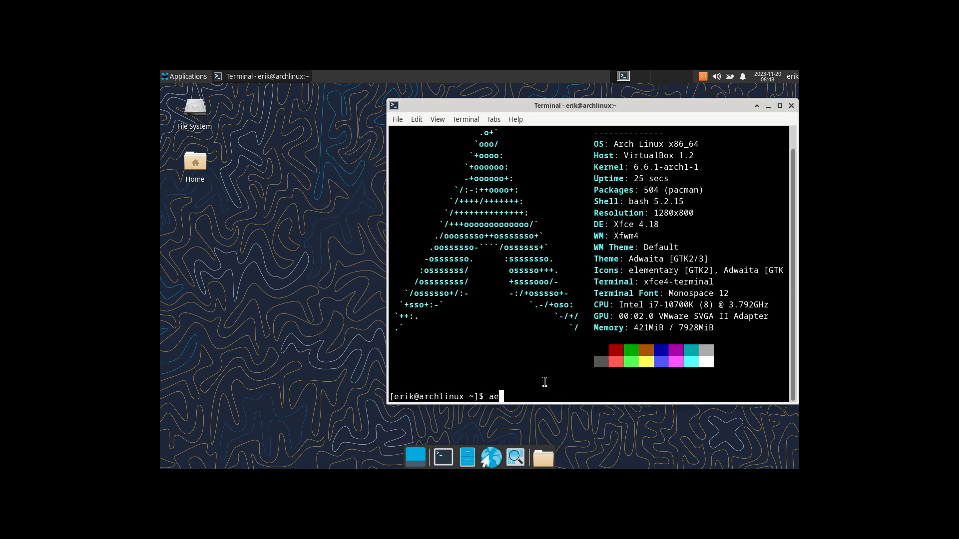
pyautogui.press('BackSpace')
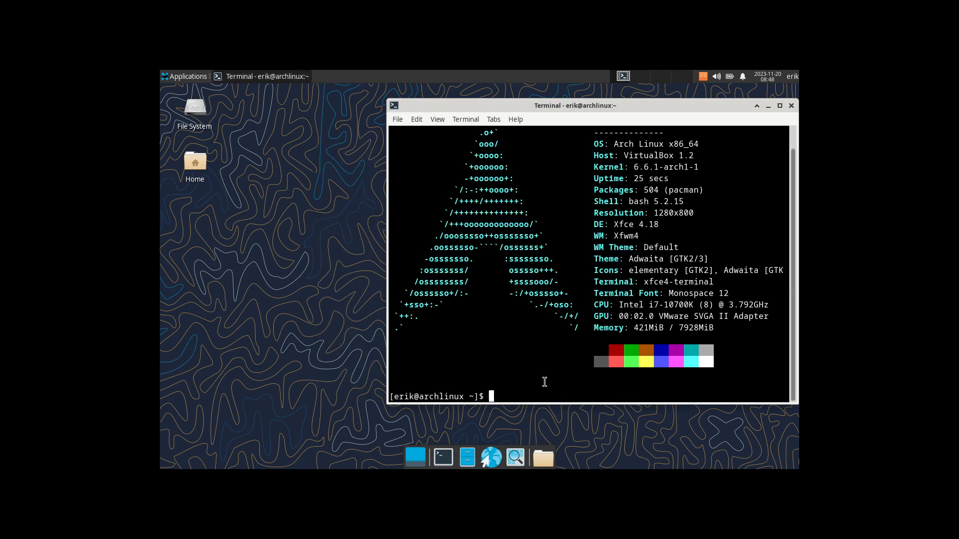
pyautogui.write('nano /et')
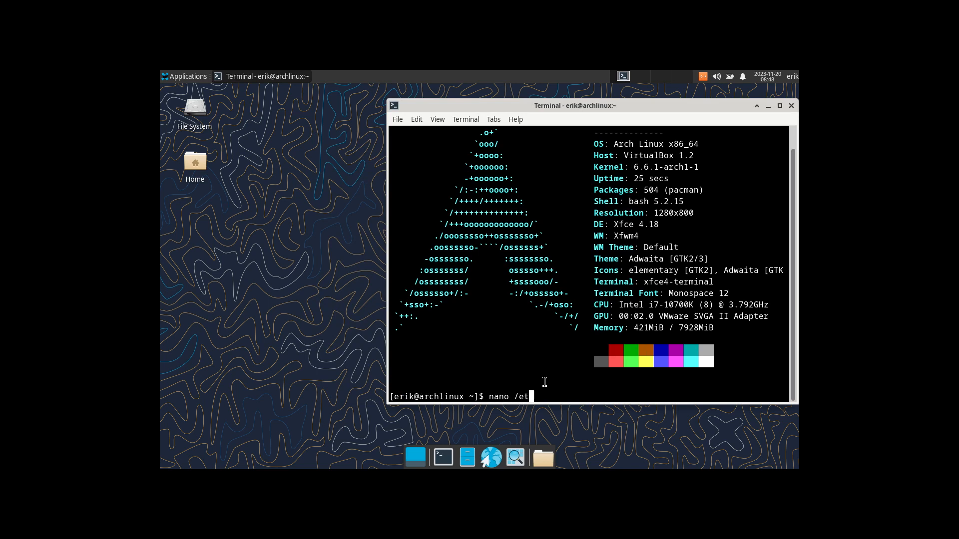
pyautogui.write('c/mki')
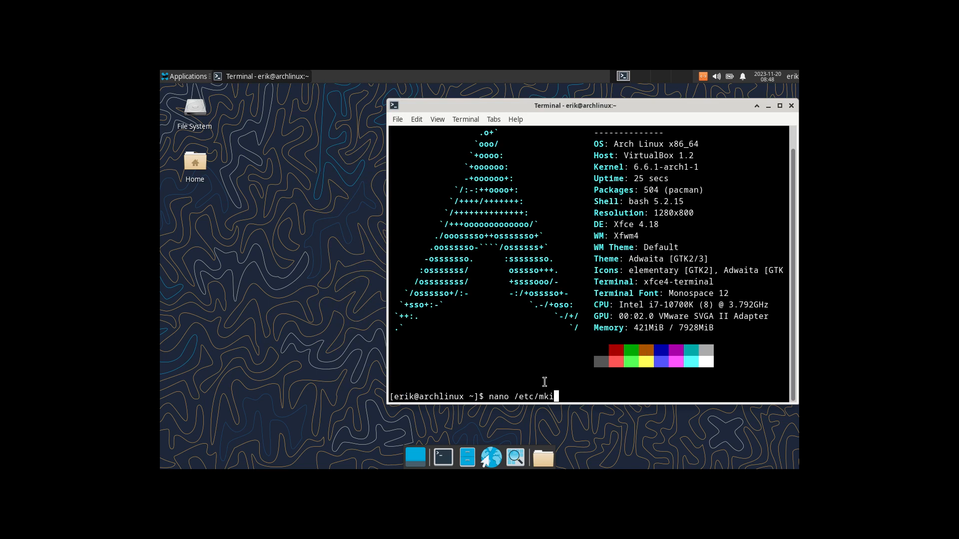
pyautogui.write('nitcpio.conf')
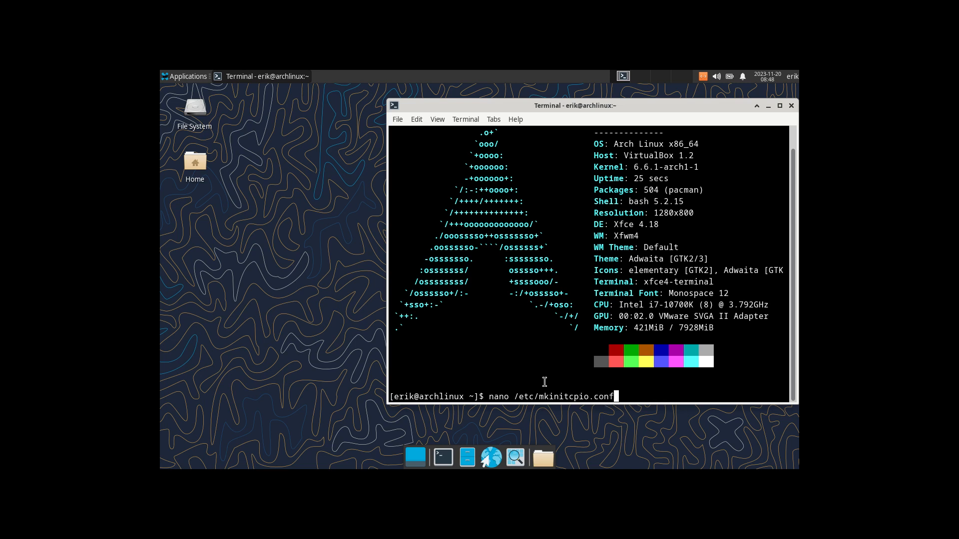
pyautogui.press('Return')
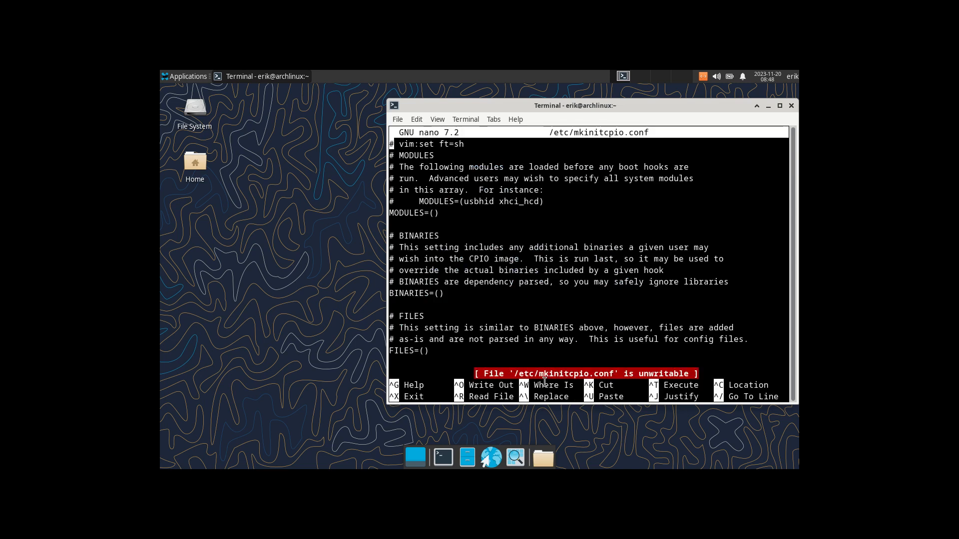
# Locate the HOOKS line, remove consolefont, and exit nano back to the shell
pyautogui.scroll(-3)
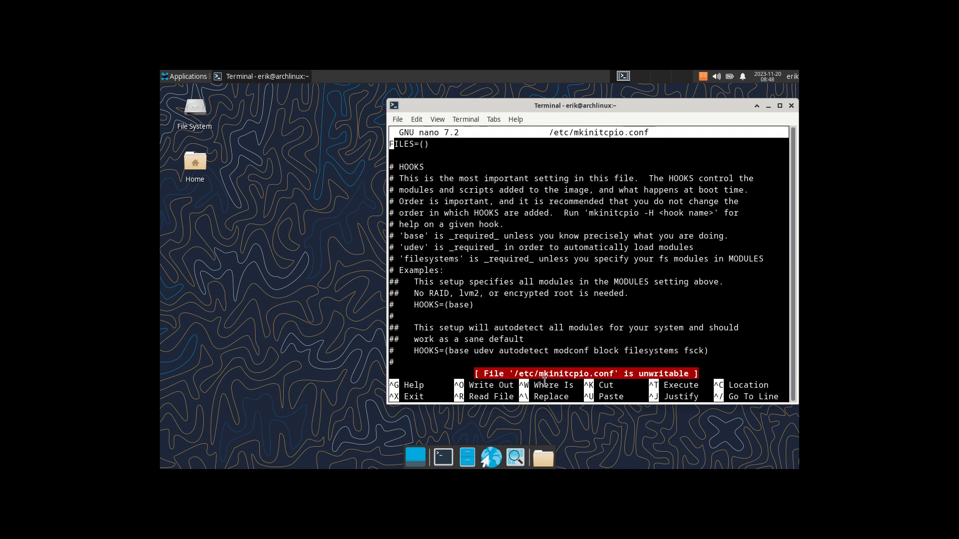
pyautogui.scroll(-3)
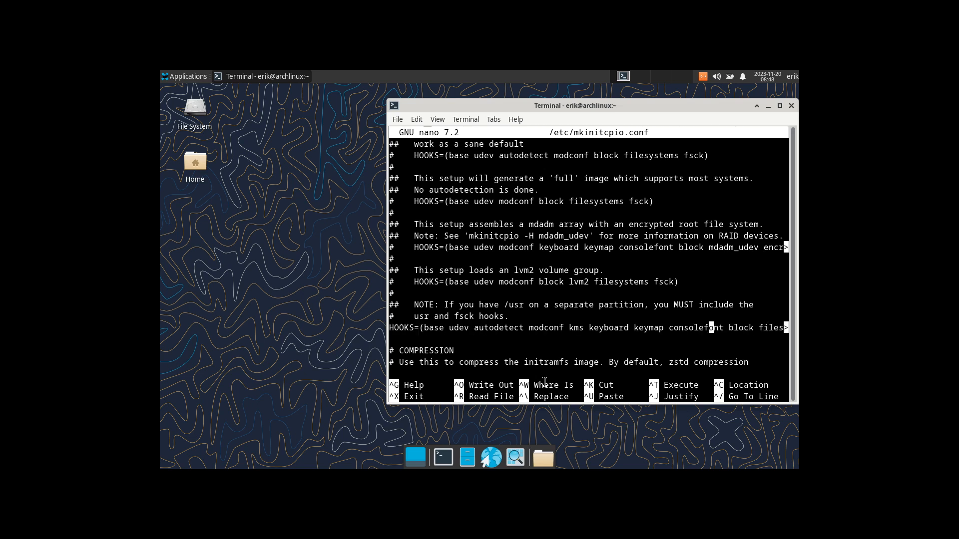
pyautogui.press('Ctrl+X')
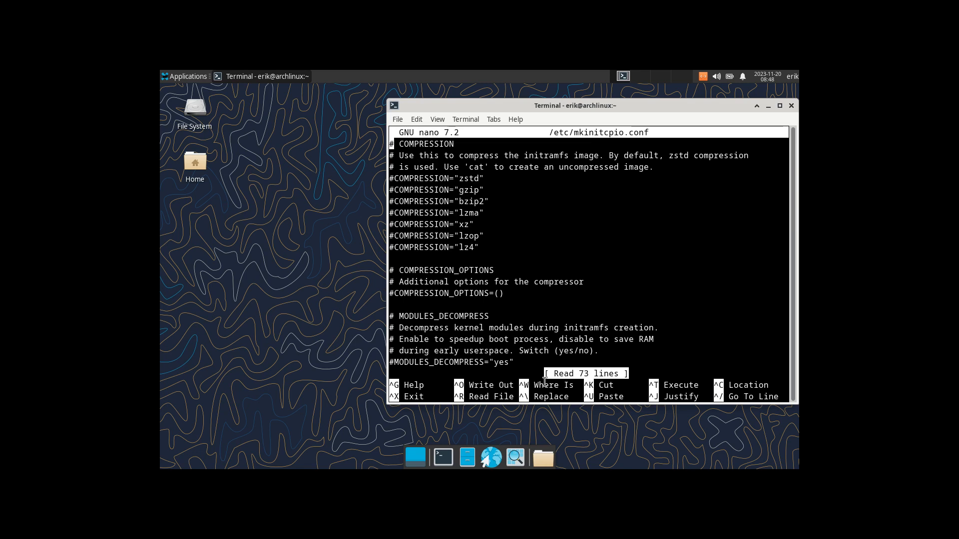
pyautogui.scroll(3)
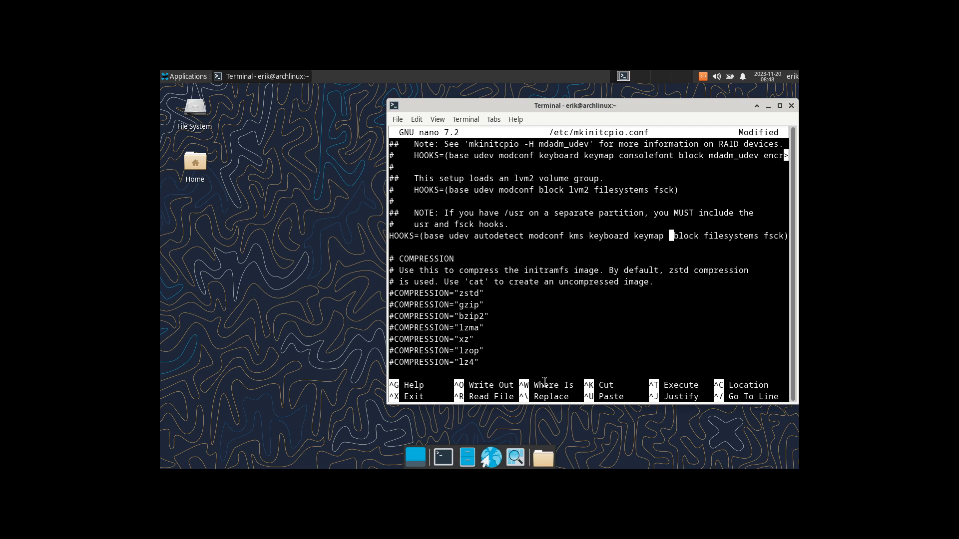
pyautogui.press('ctrl+x')
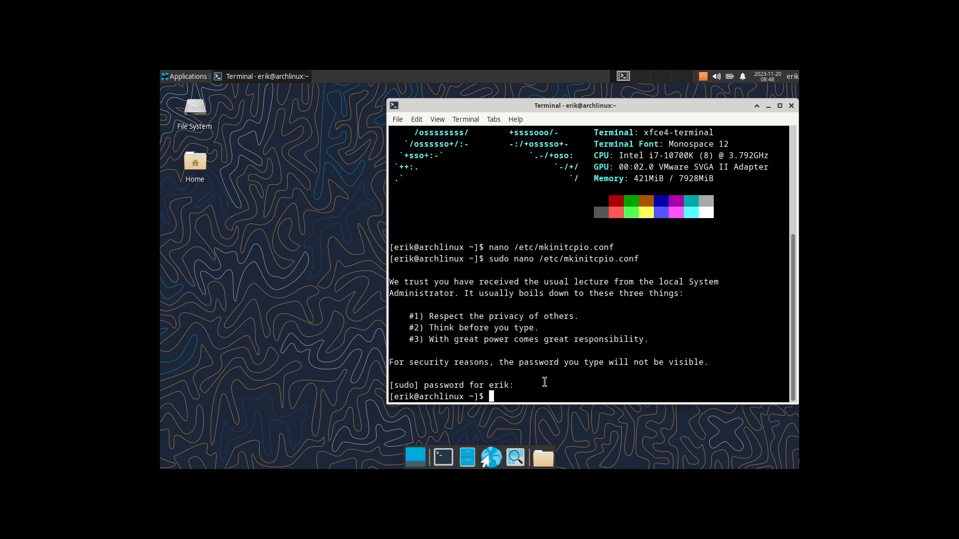
# Install bash-completion with sudo pacman -S bash-completion
pyautogui.write('sudo pacman')
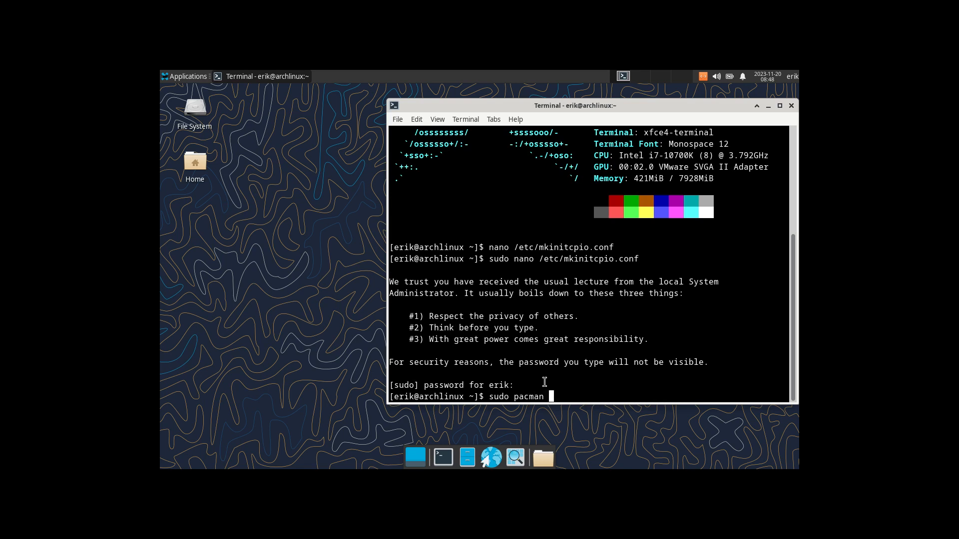
pyautogui.write('-S')
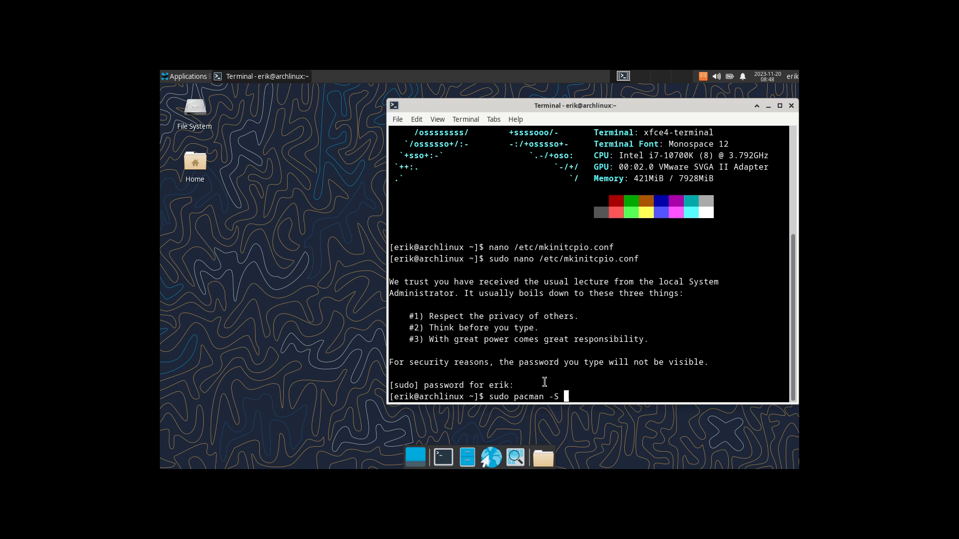
pyautogui.write('bash-completion')
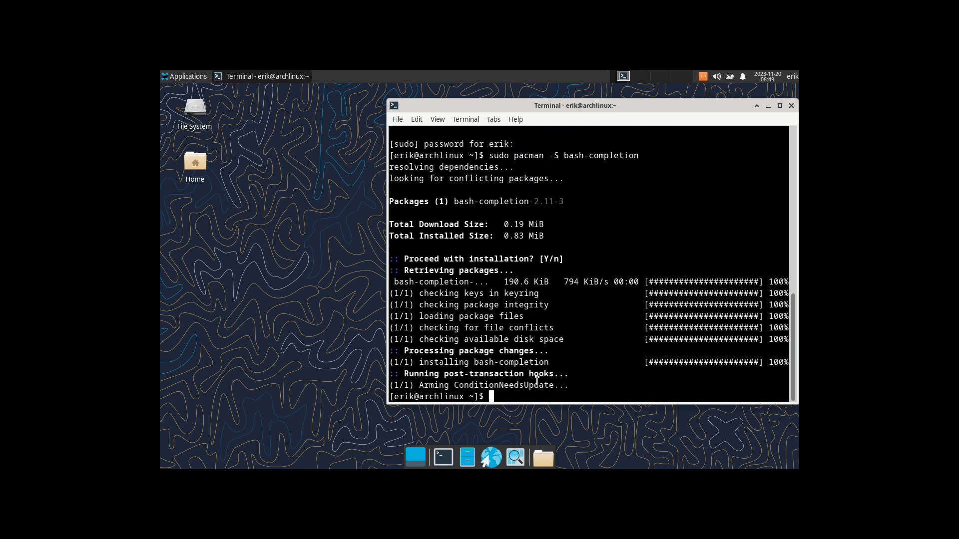
pyautogui.click(793, 76)
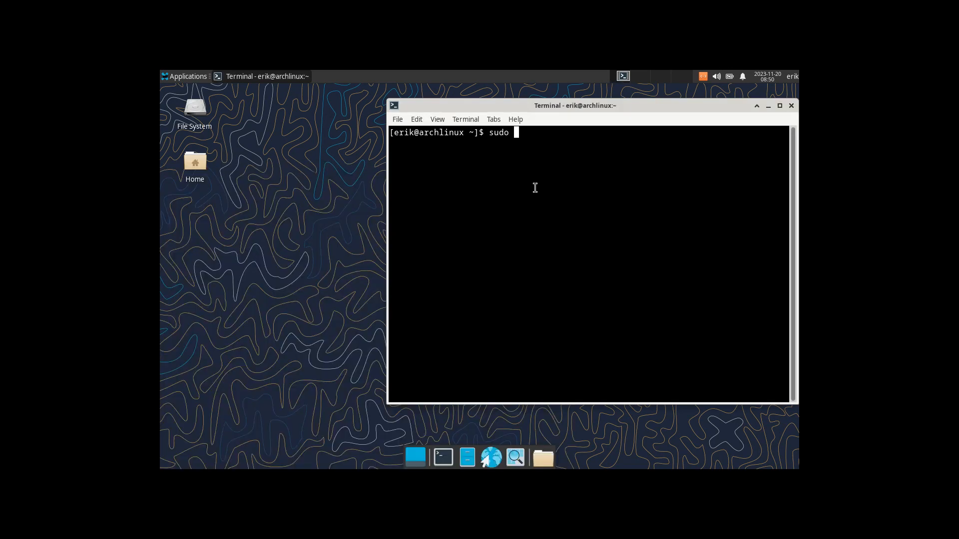
# Attempt sudo pacman -S mkinitcpio-firmware, which reports target not found
pyautogui.write('pacman')
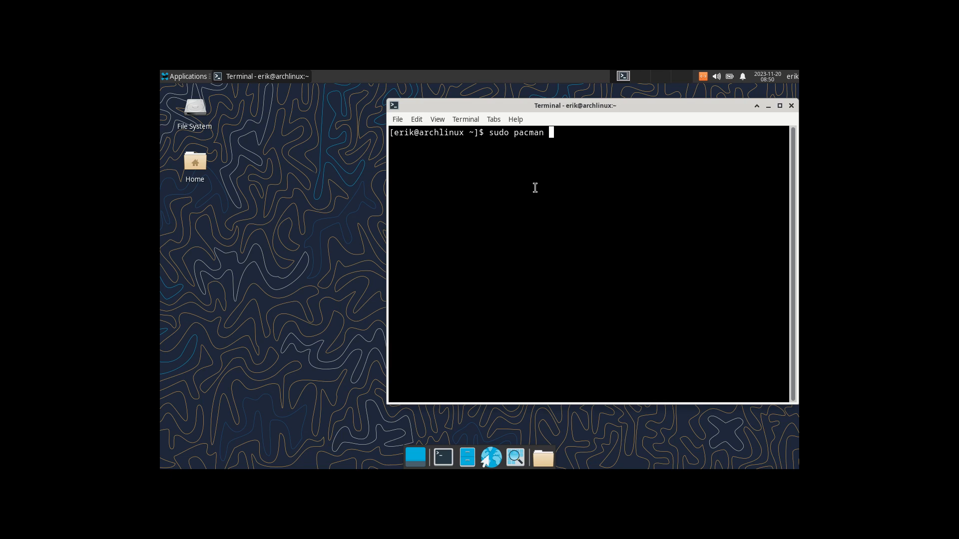
pyautogui.write('-S mkinitcpio')
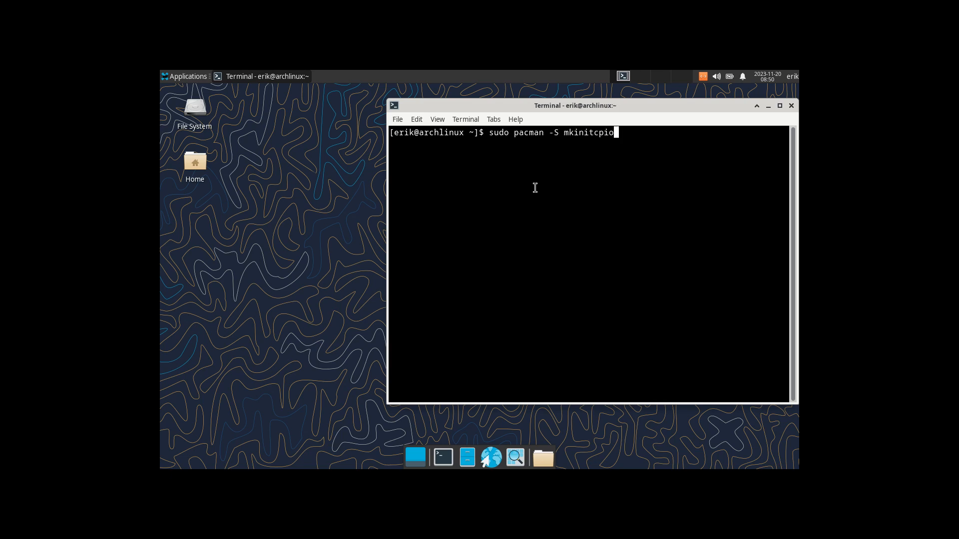
pyautogui.write('-fir')
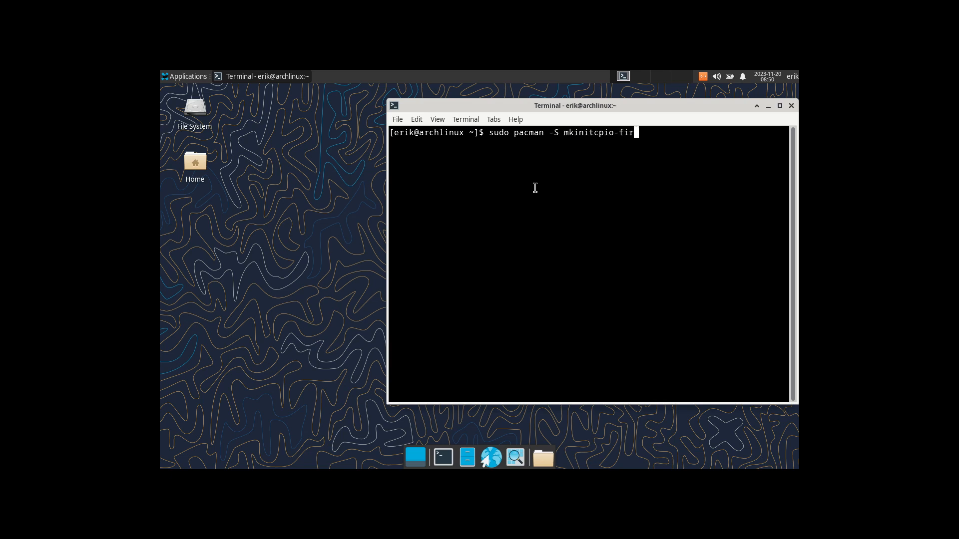
pyautogui.write('mware')
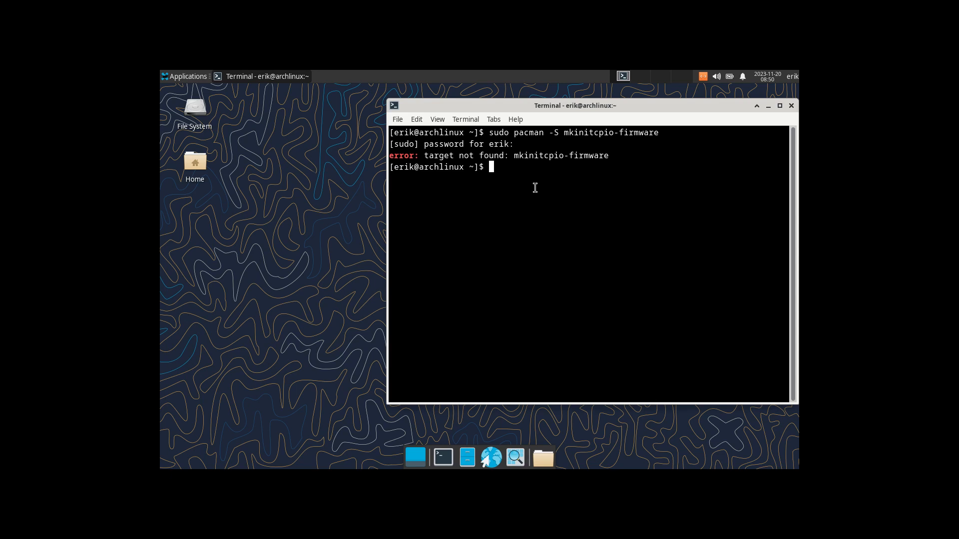
# Start a second sudo pacman -S command that installs a 38-package set
pyautogui.write('sudo pacman')
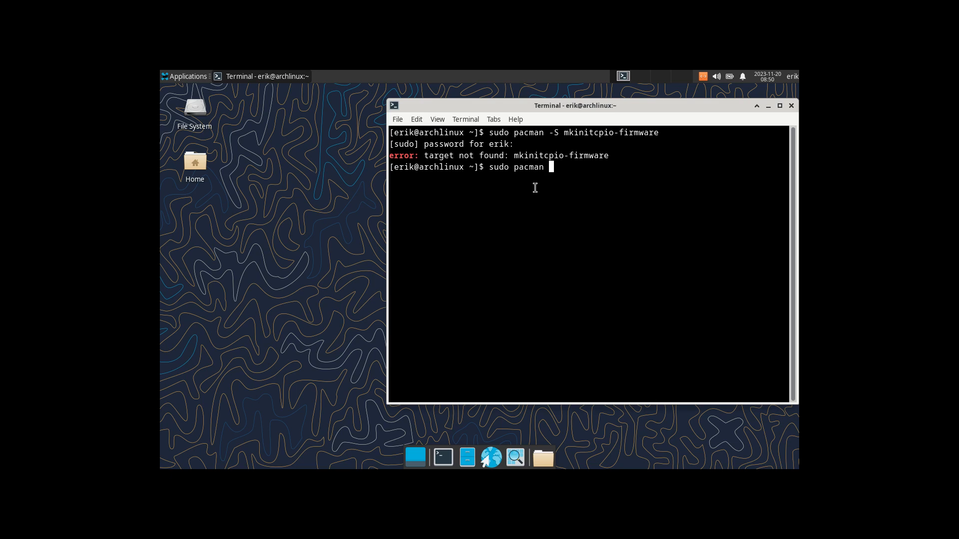
pyautogui.write('-S')
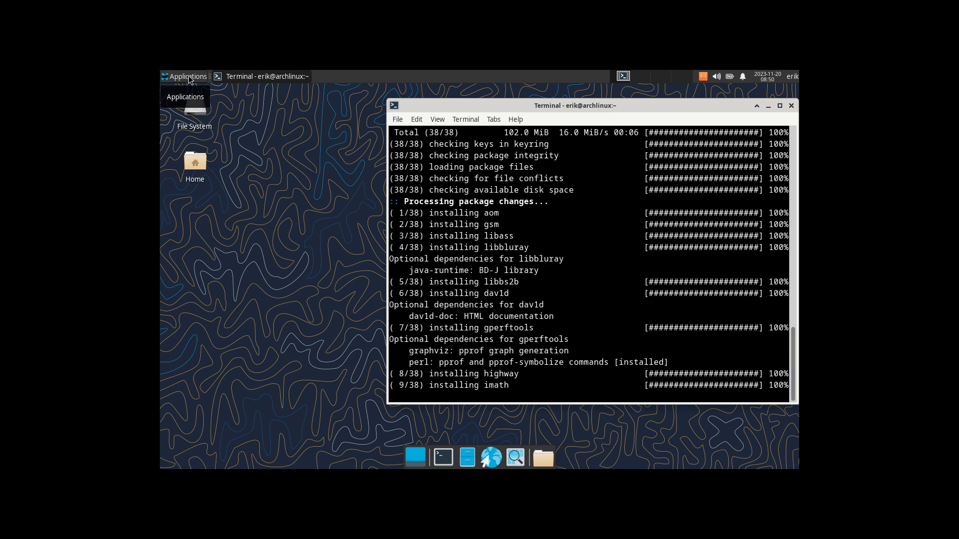
# Launch Firefox from the Applications menu and reach the SeedHost ArcoLinux repository
pyautogui.click(188, 76)
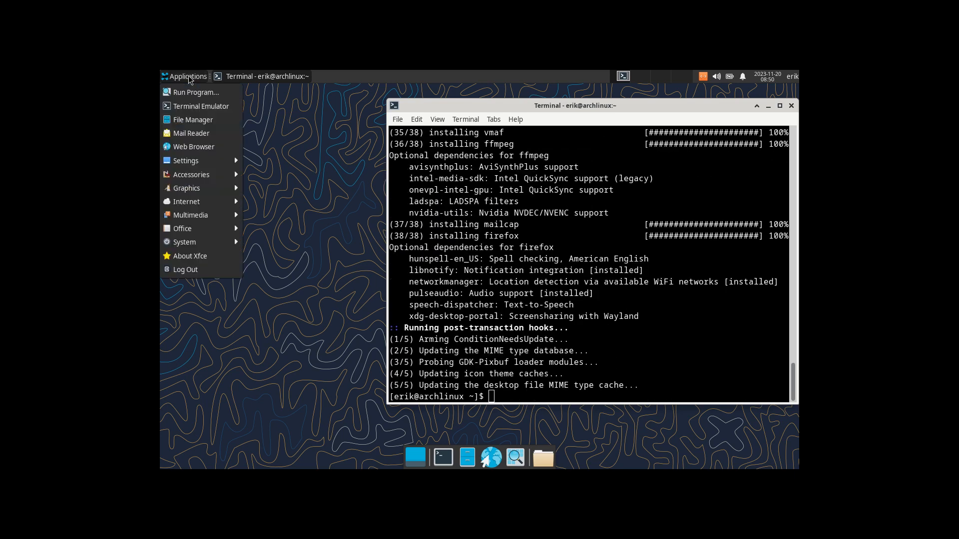
pyautogui.moveTo(186, 202)
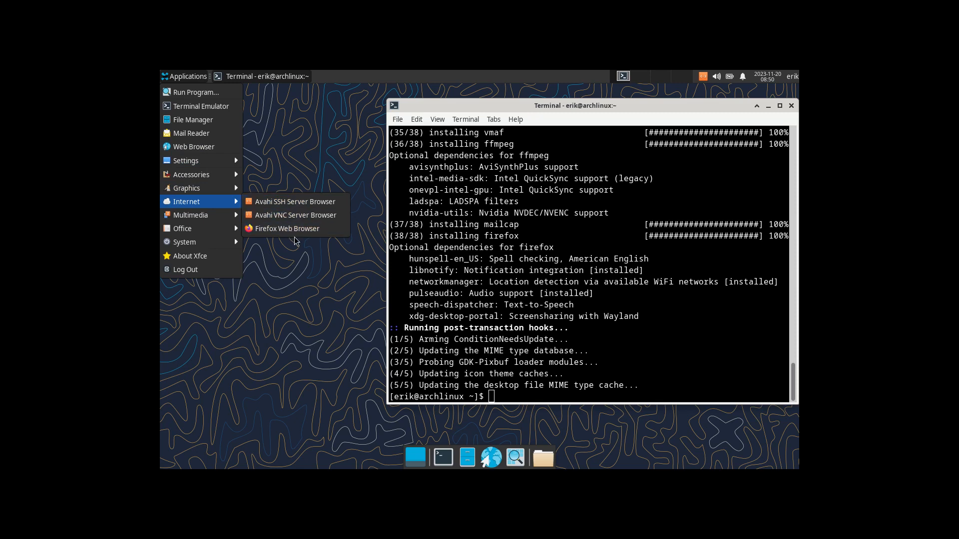
pyautogui.click(287, 228)
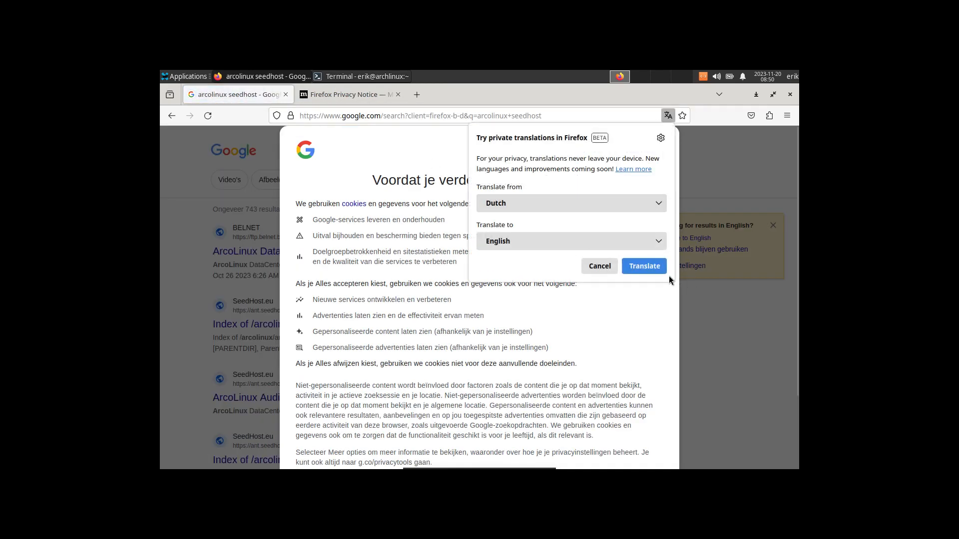
pyautogui.click(599, 266)
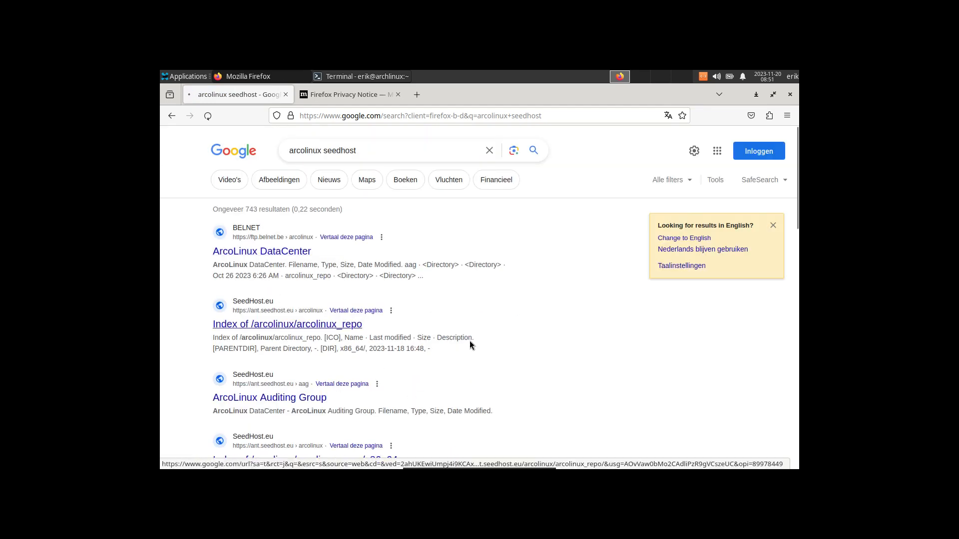
pyautogui.click(287, 323)
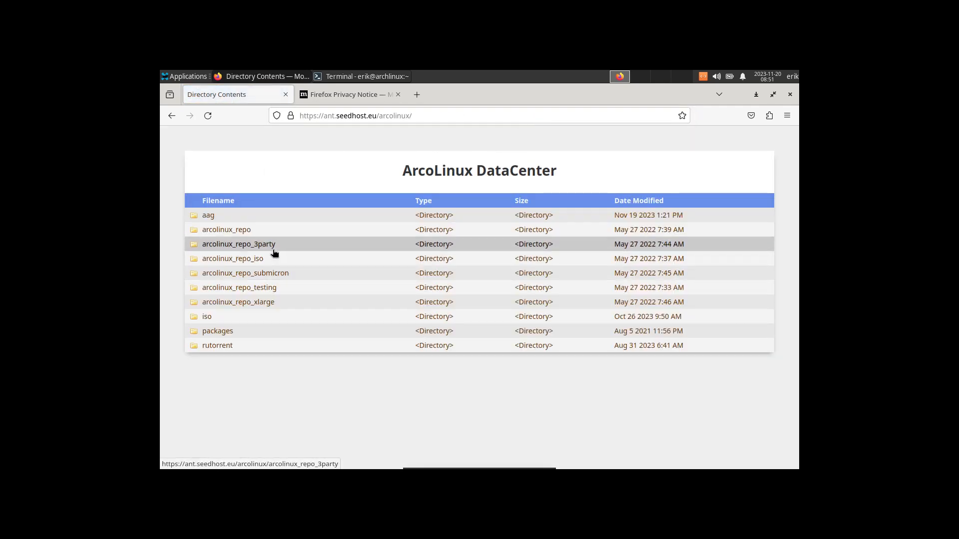
# In arcolinux_repo_3party, find 'mk' and download mkinitcpio-firmware-1.4.0-1
pyautogui.click(239, 243)
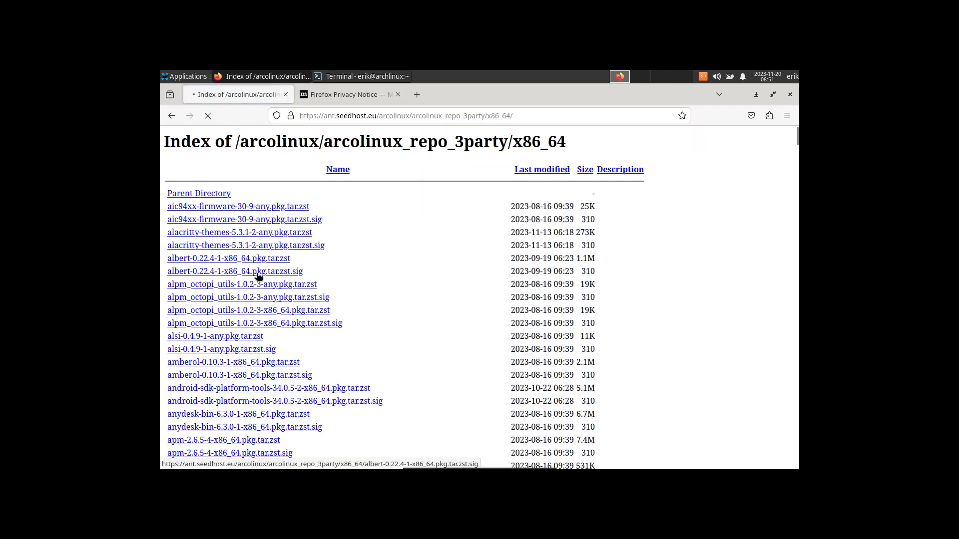
pyautogui.write('mkiny')
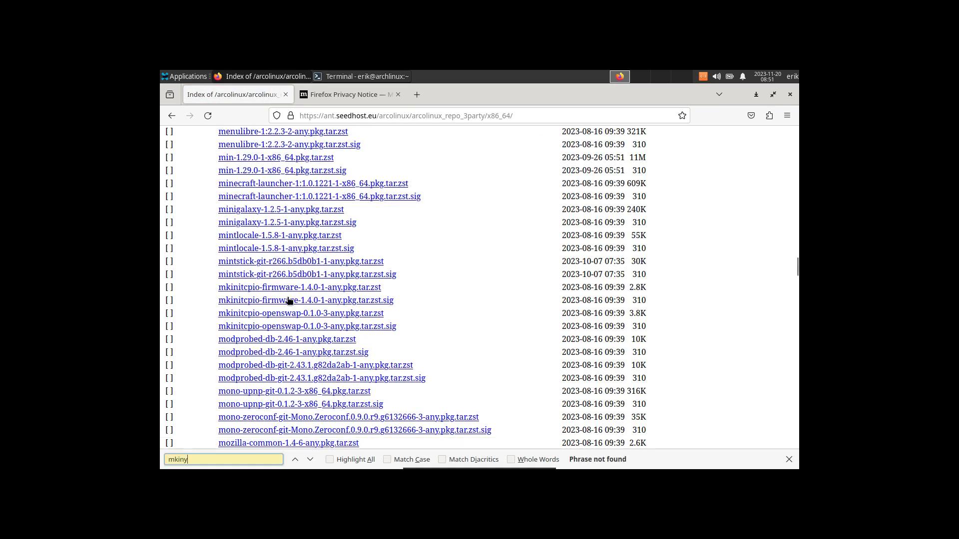
pyautogui.click(300, 312)
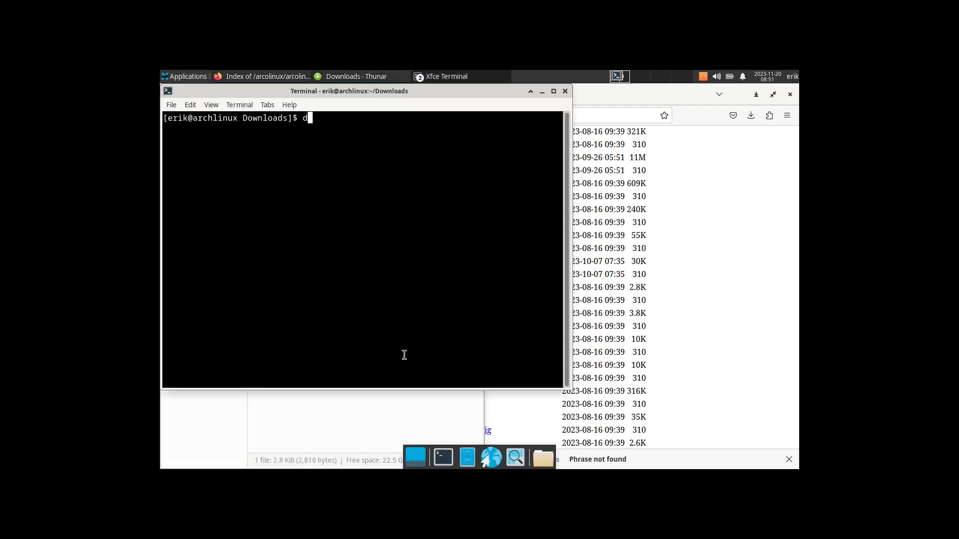
# Run sudo pacman -U on the downloaded mkinitcpio-firmware package, which fails on firmware dependencies, then close the terminal
pyautogui.write('if')
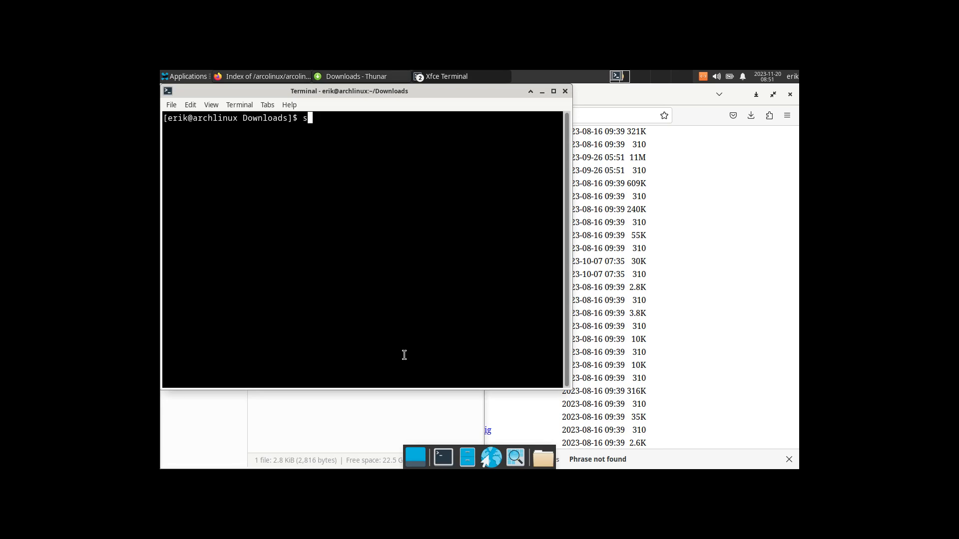
pyautogui.write('udo pacman')
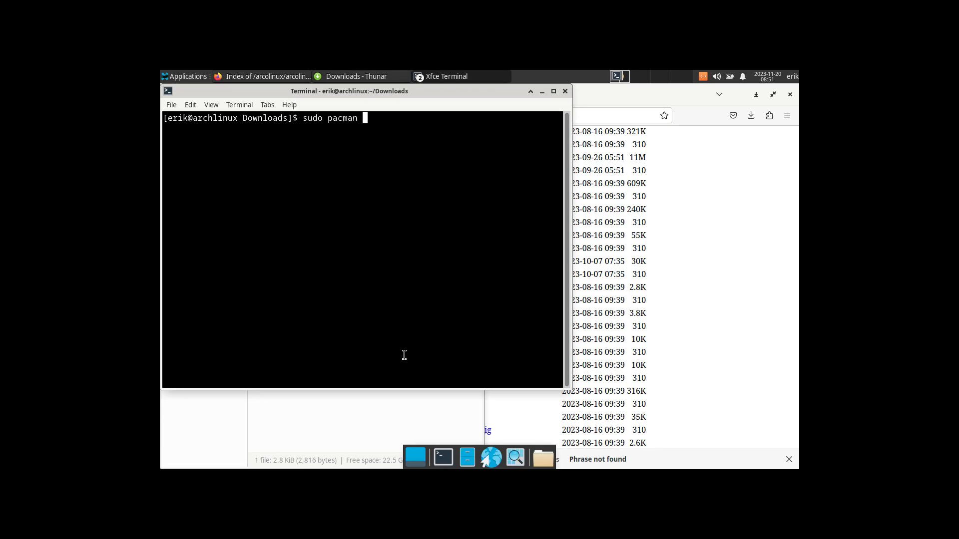
pyautogui.write('-U mkinitcpio-firmware-1.4.0-1-any.pkg.tar.zst')
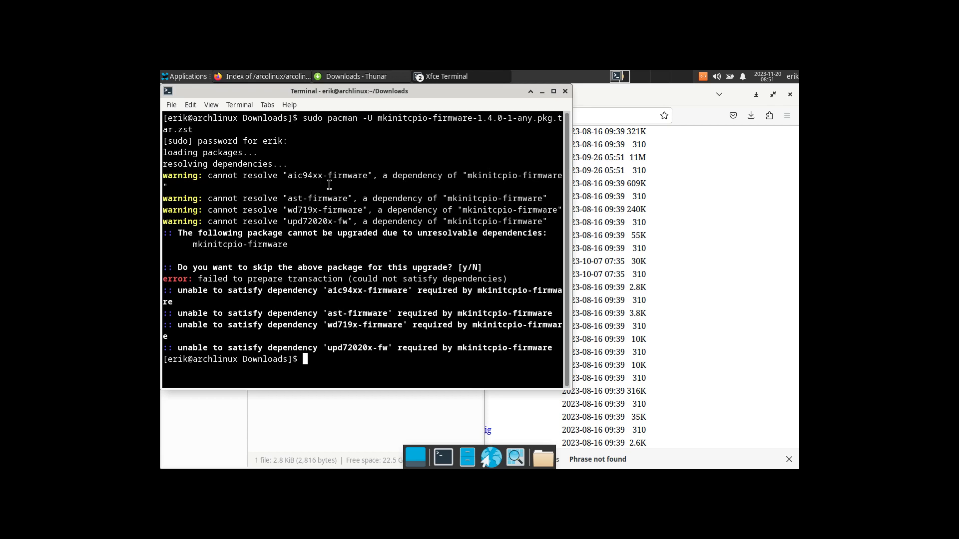
pyautogui.moveTo(368, 181)
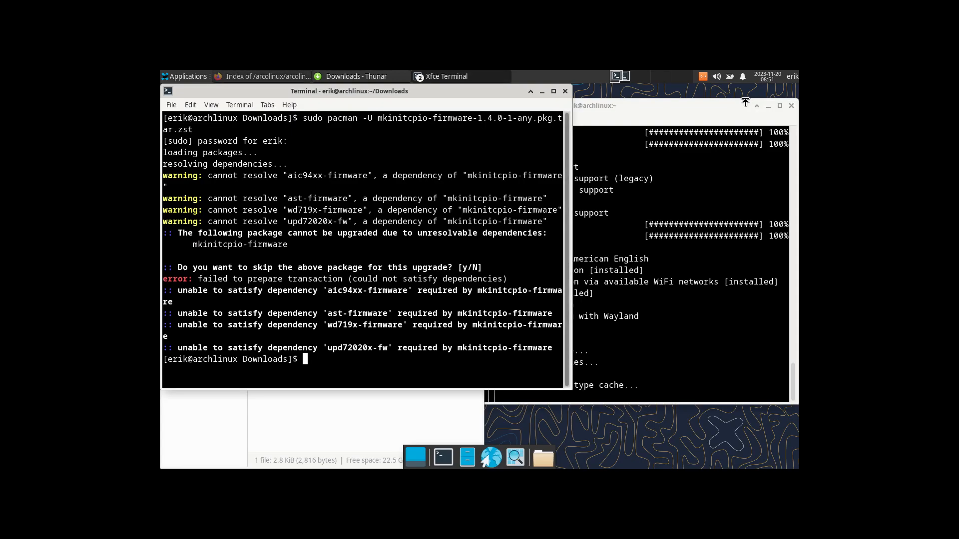
pyautogui.moveTo(299, 210)
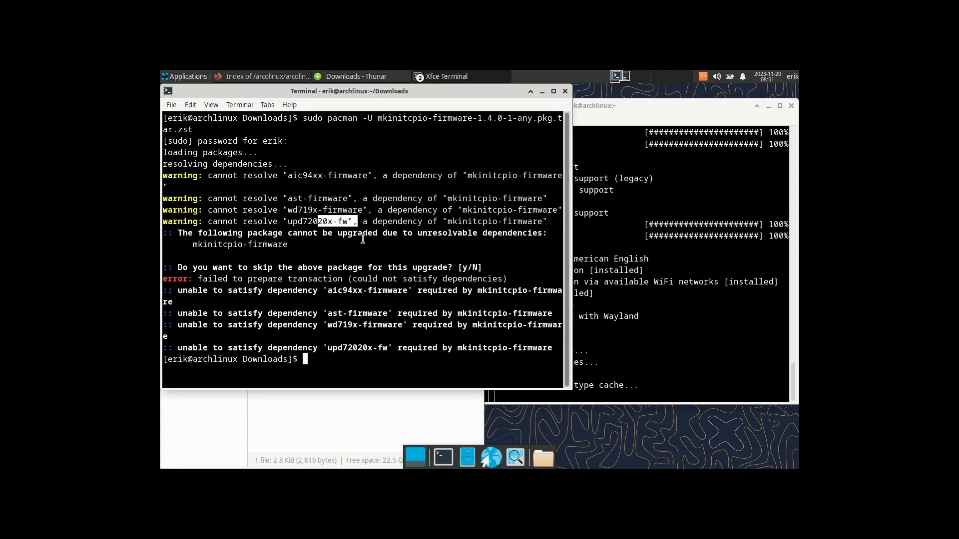
pyautogui.moveTo(558, 102)
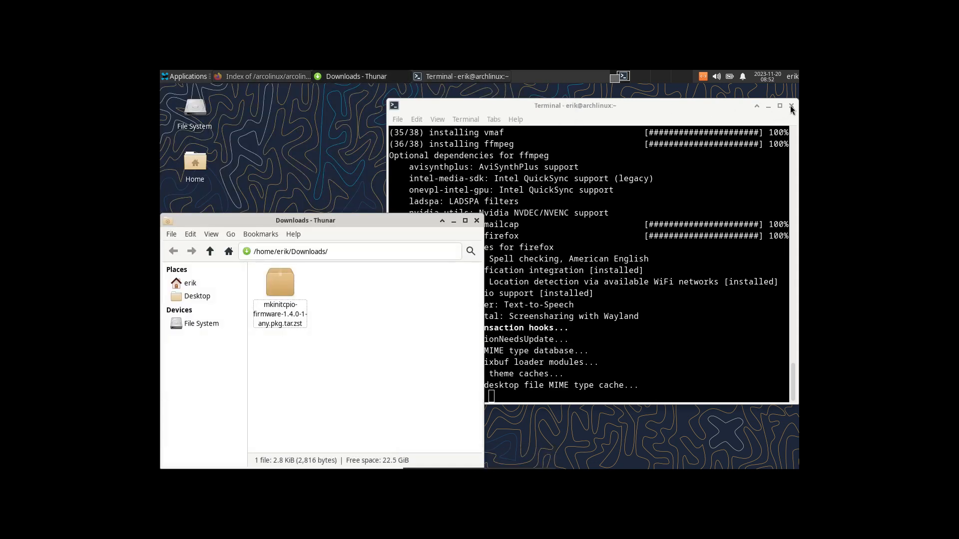
pyautogui.click(792, 105)
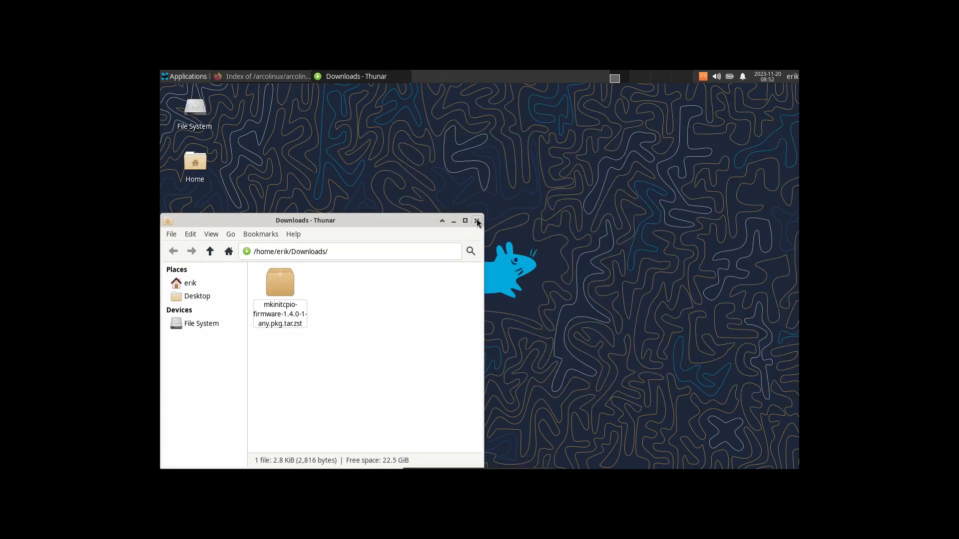
# Close the Downloads file manager and run sudo mkinitcpio in a new terminal to rebuild the initramfs images
pyautogui.click(478, 221)
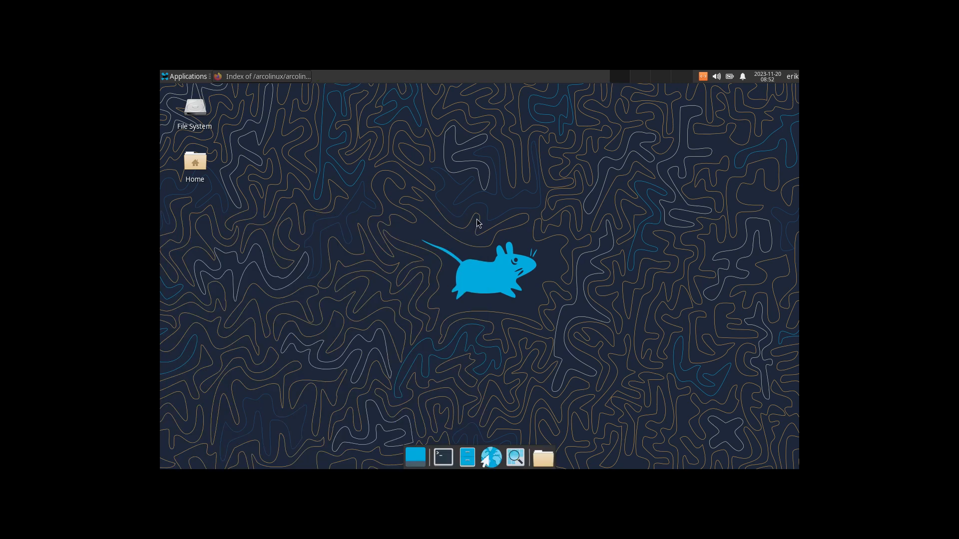
pyautogui.click(443, 458)
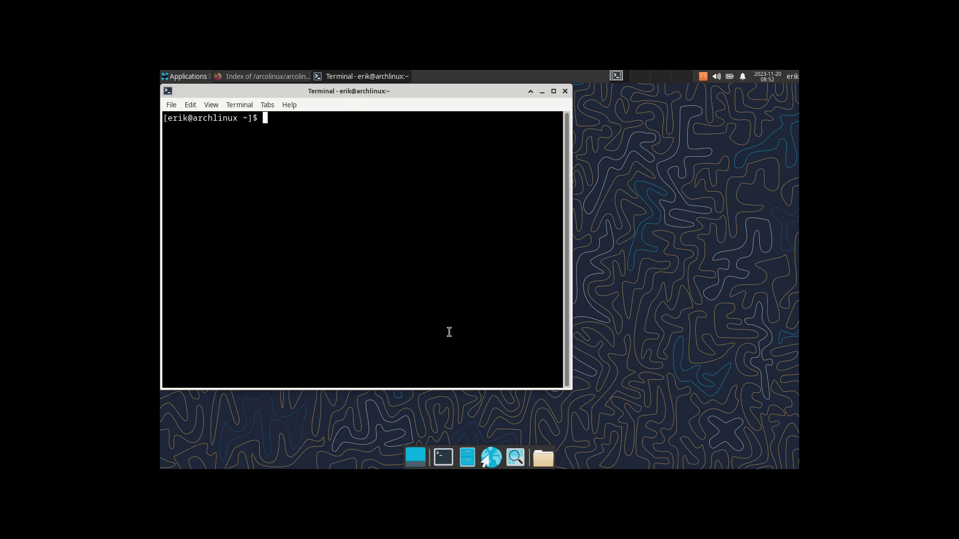
pyautogui.write('sudo m')
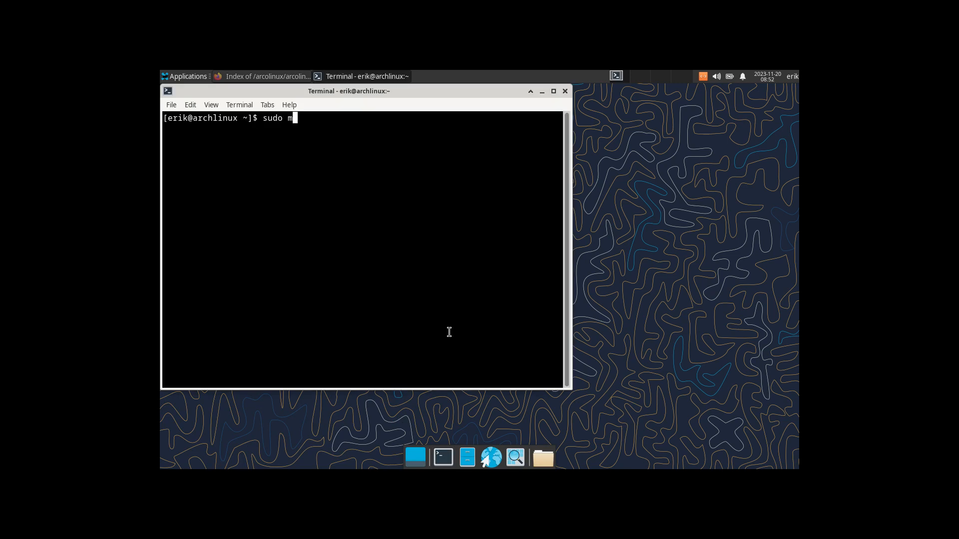
pyautogui.write('kint')
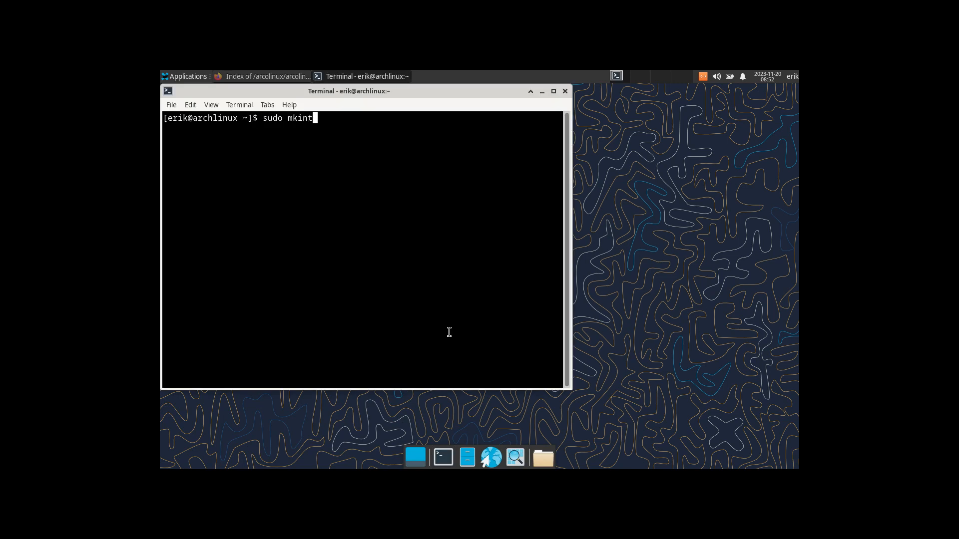
pyautogui.write('cpio')
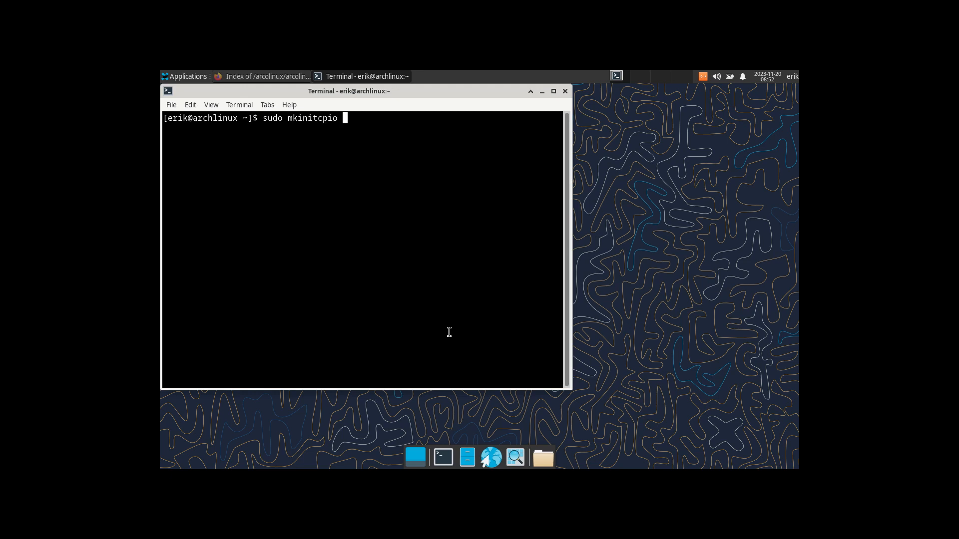
pyautogui.press('Return')
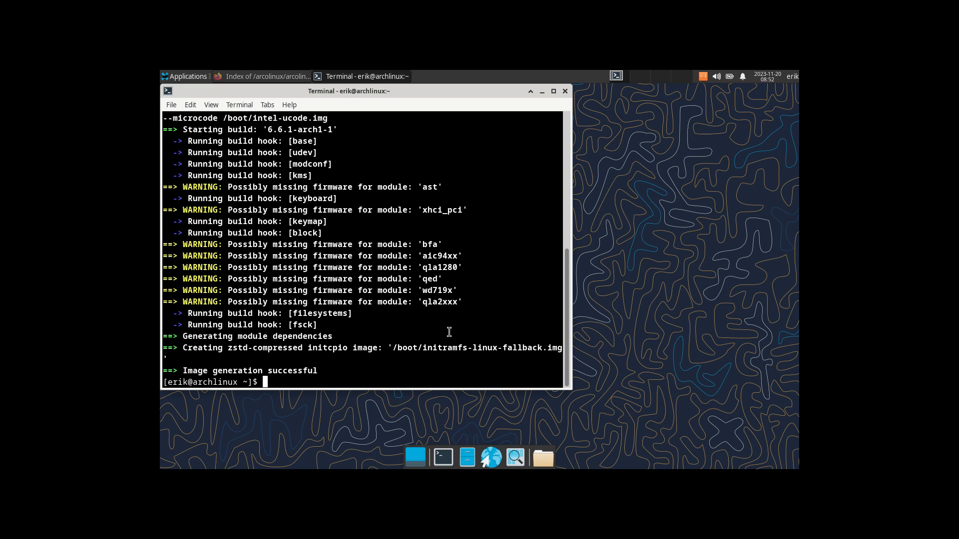
pyautogui.moveTo(374, 187)
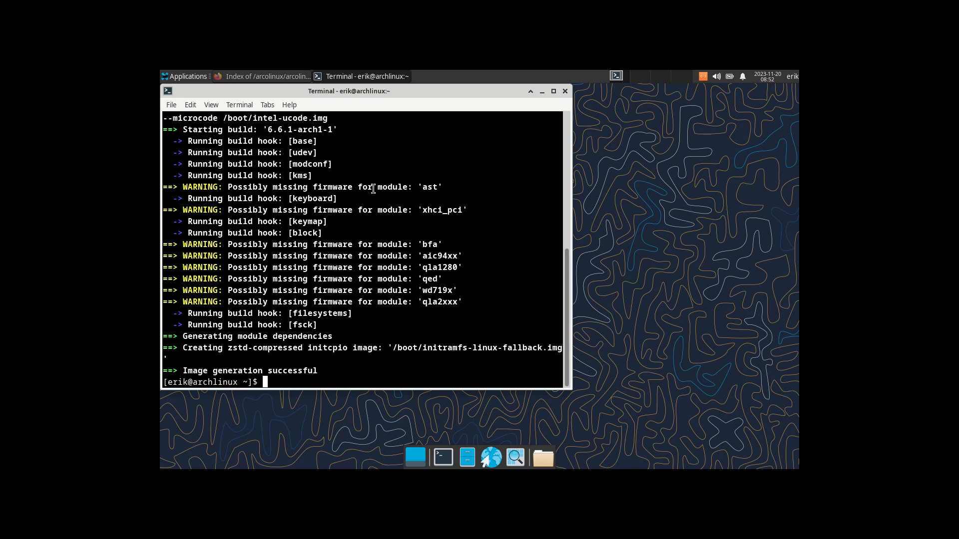
pyautogui.moveTo(512, 136)
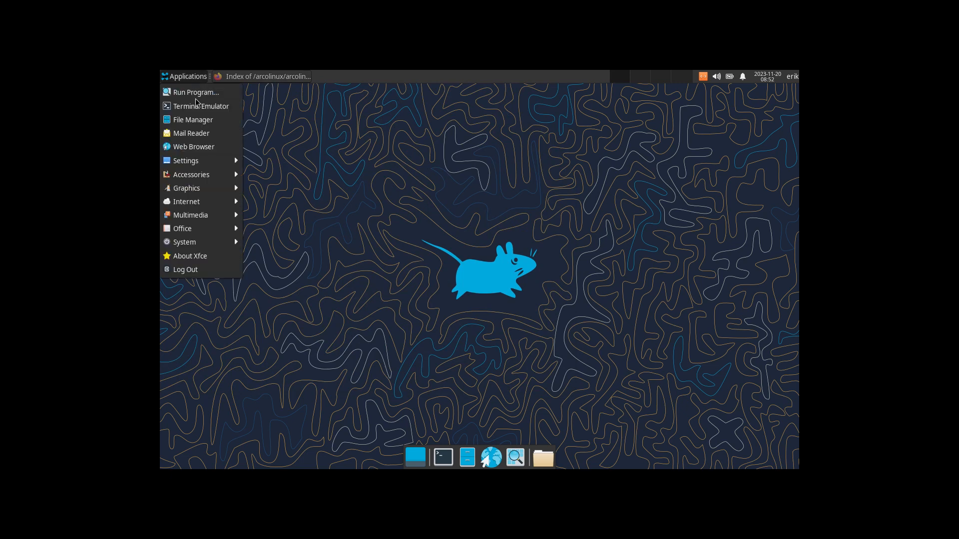
pyautogui.moveTo(185, 160)
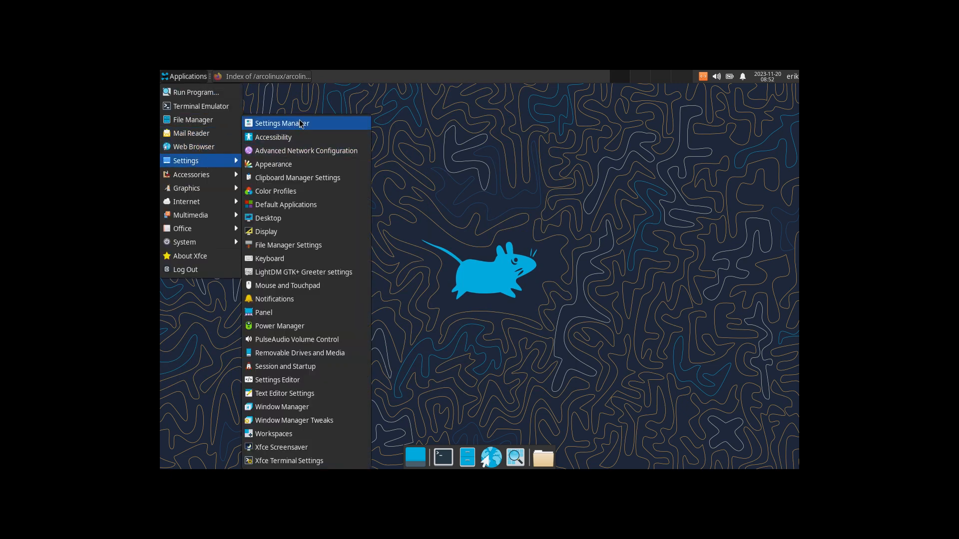
# In Settings Manager > Display set the resolution to 1920x1080 and close the settings
pyautogui.click(281, 123)
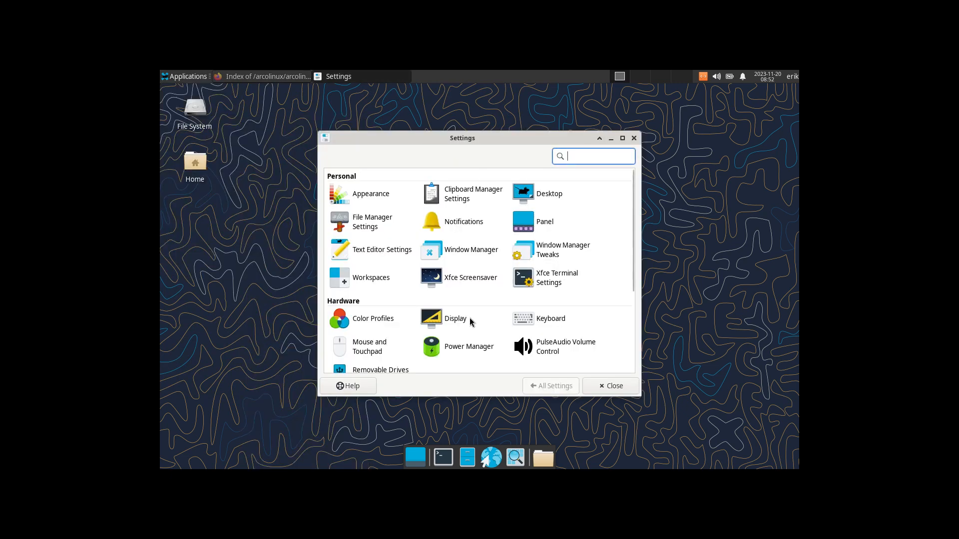
pyautogui.click(456, 318)
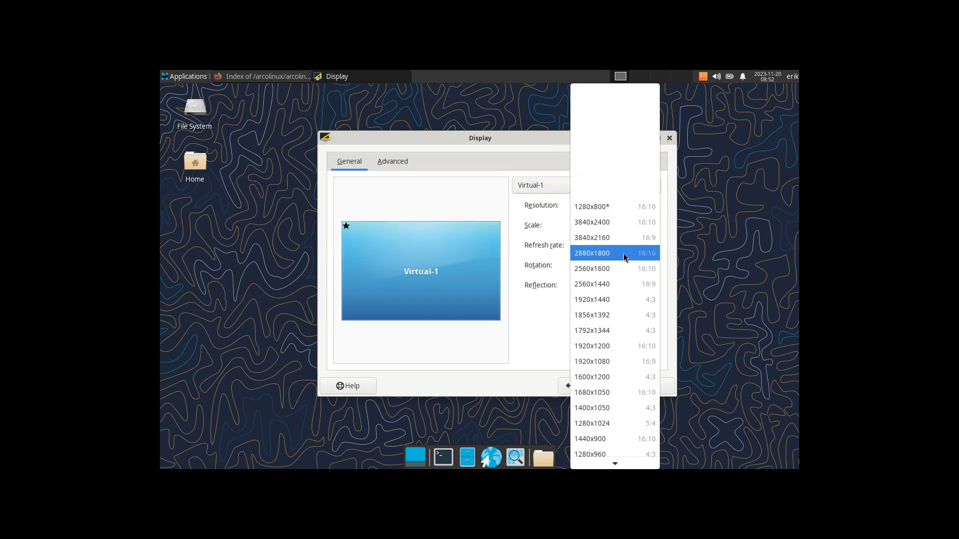
pyautogui.click(591, 361)
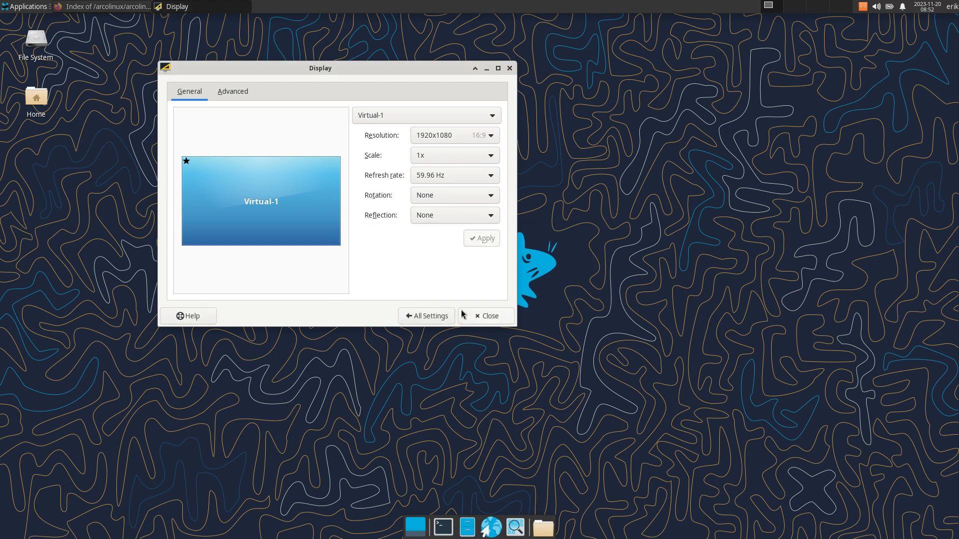
pyautogui.click(487, 316)
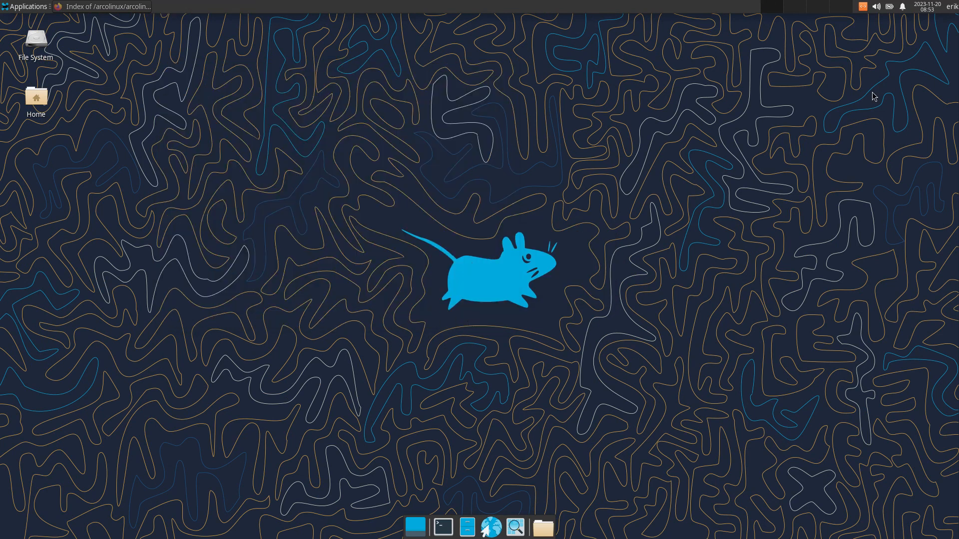
pyautogui.moveTo(362, 4)
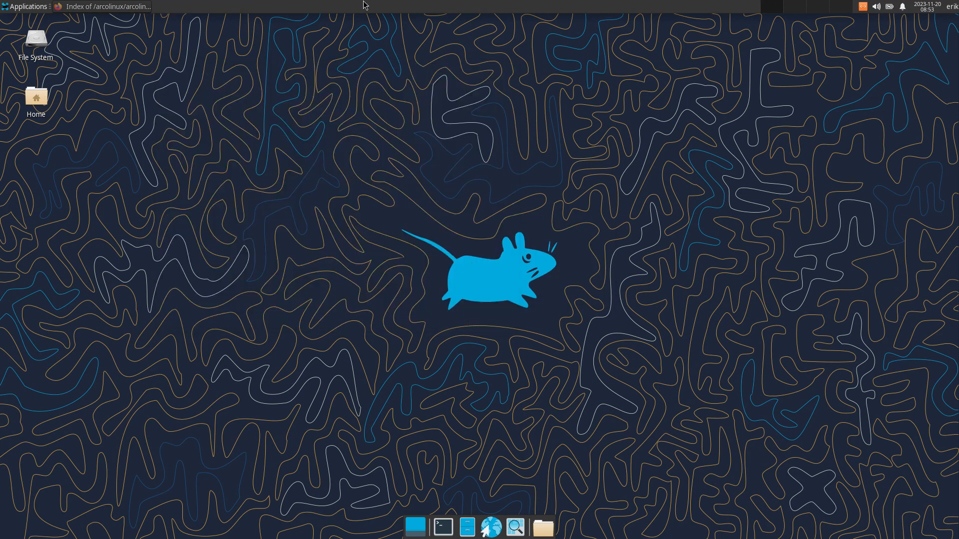
pyautogui.click(25, 6)
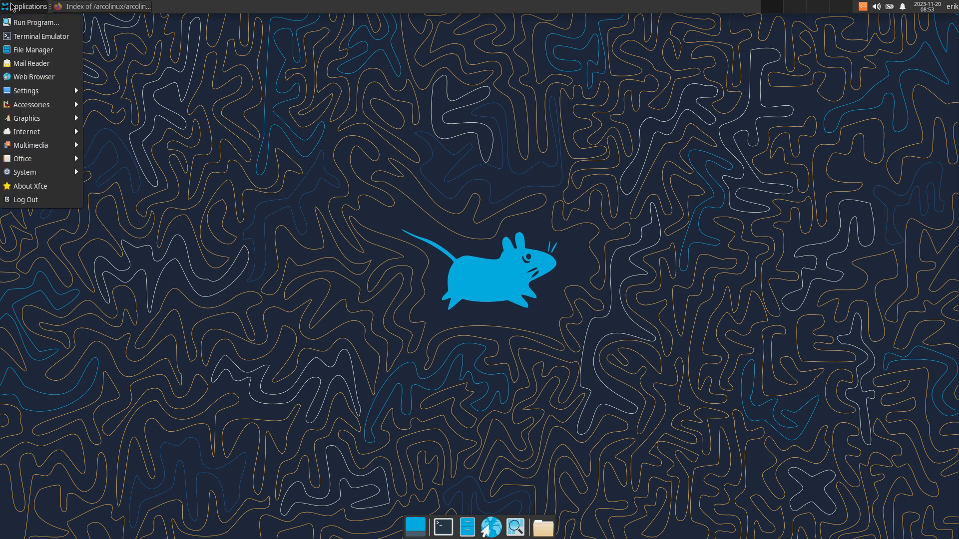
pyautogui.moveTo(56, 53)
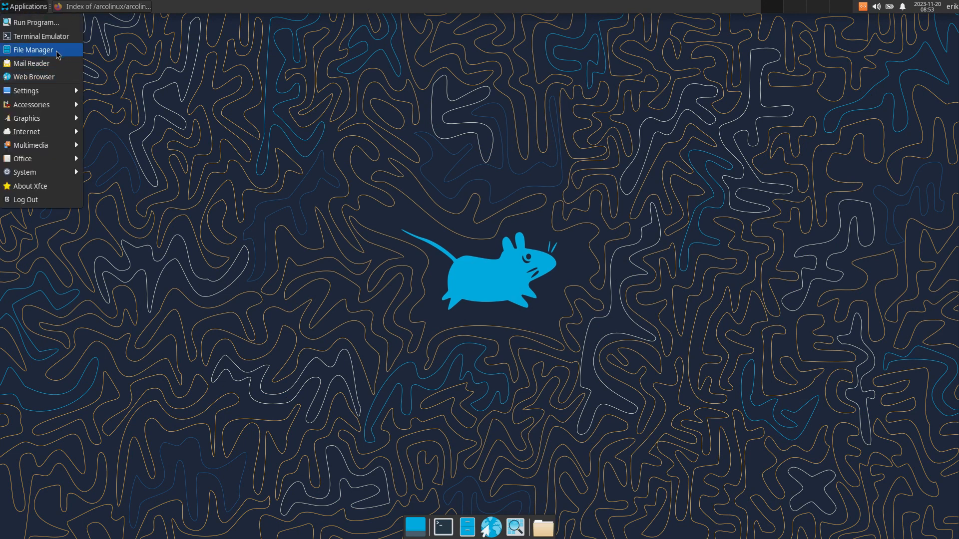
# Launch Thunar and open the archcraftsman folder from the home directory
pyautogui.click(34, 50)
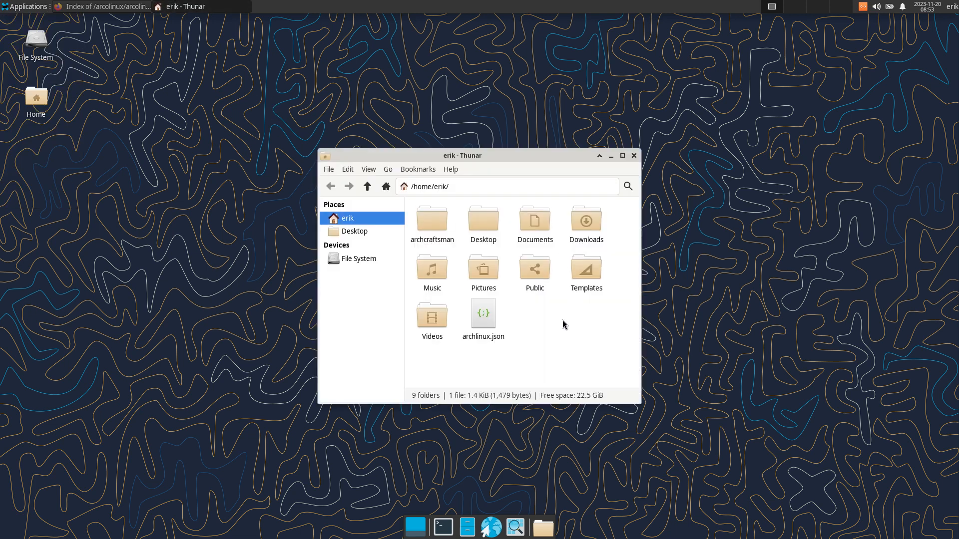
pyautogui.doubleClick(432, 220)
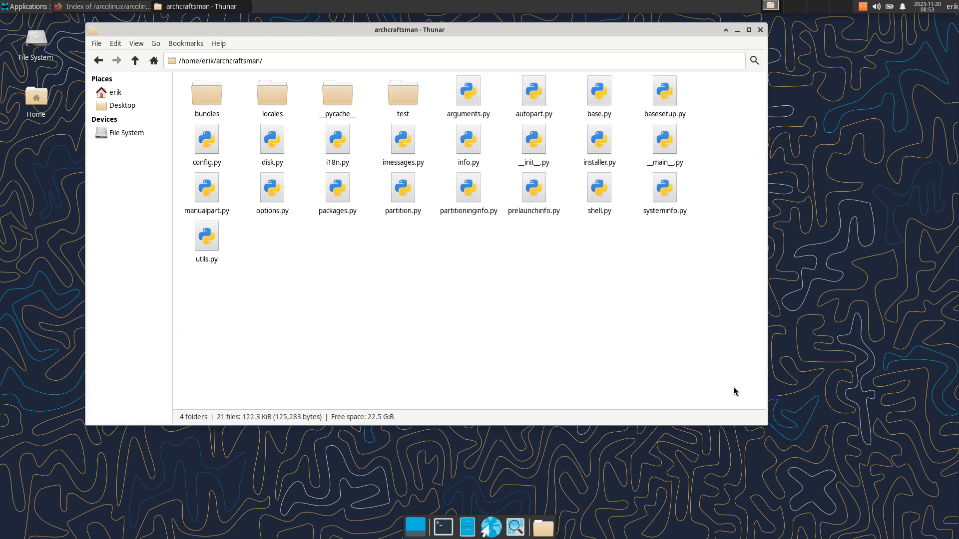
pyautogui.click(403, 188)
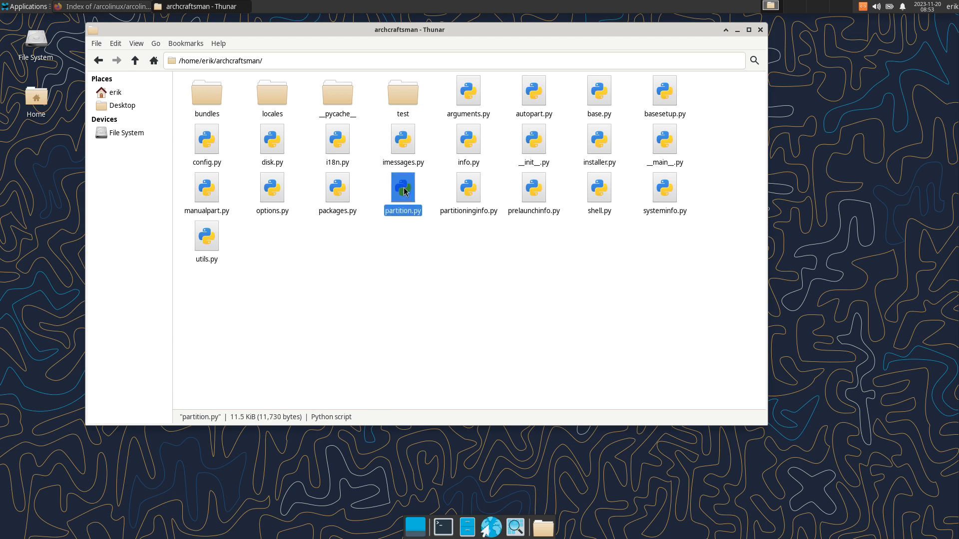
pyautogui.doubleClick(404, 188)
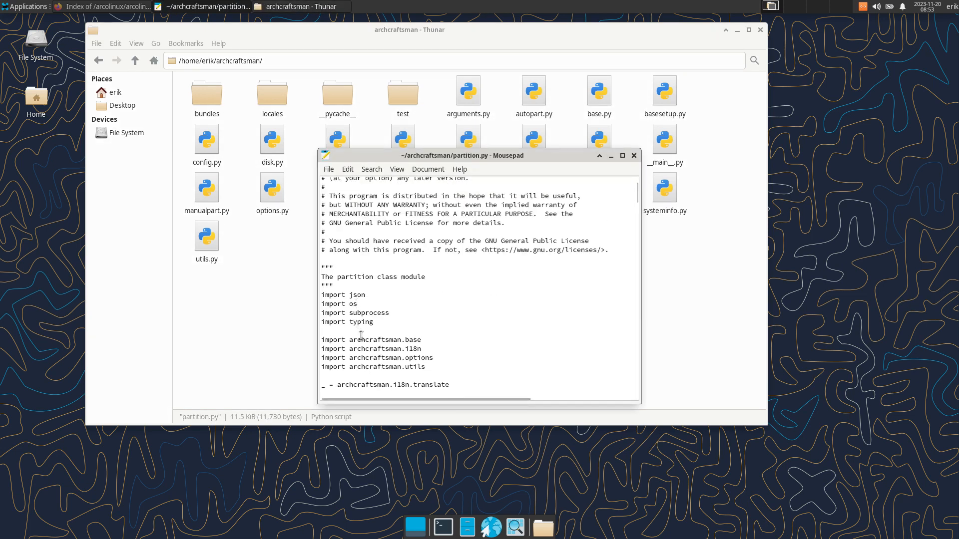
pyautogui.scroll(-3)
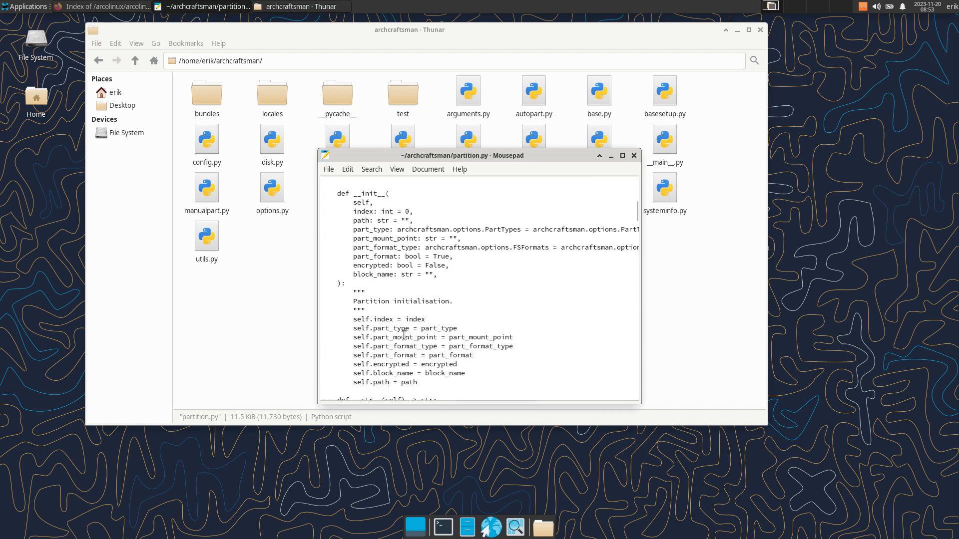
pyautogui.scroll(-3)
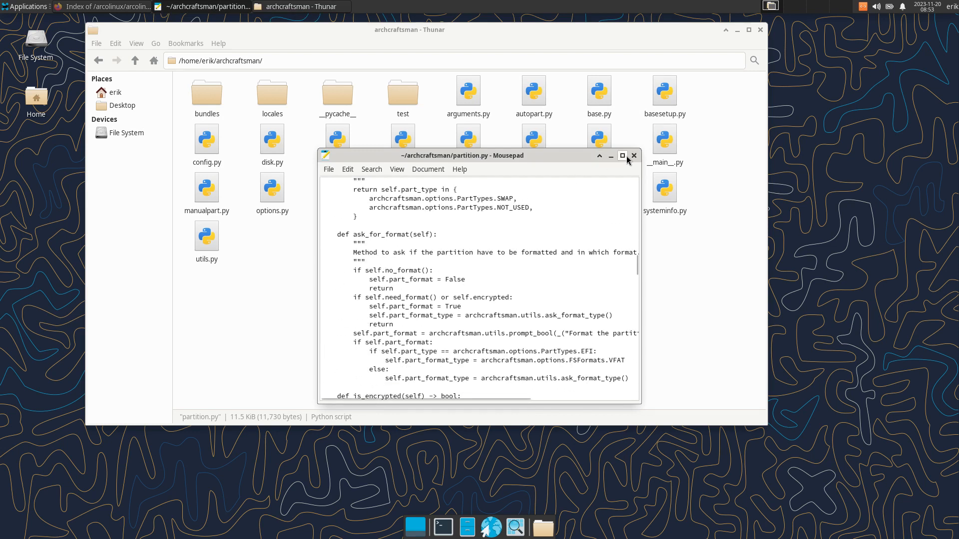
pyautogui.click(634, 155)
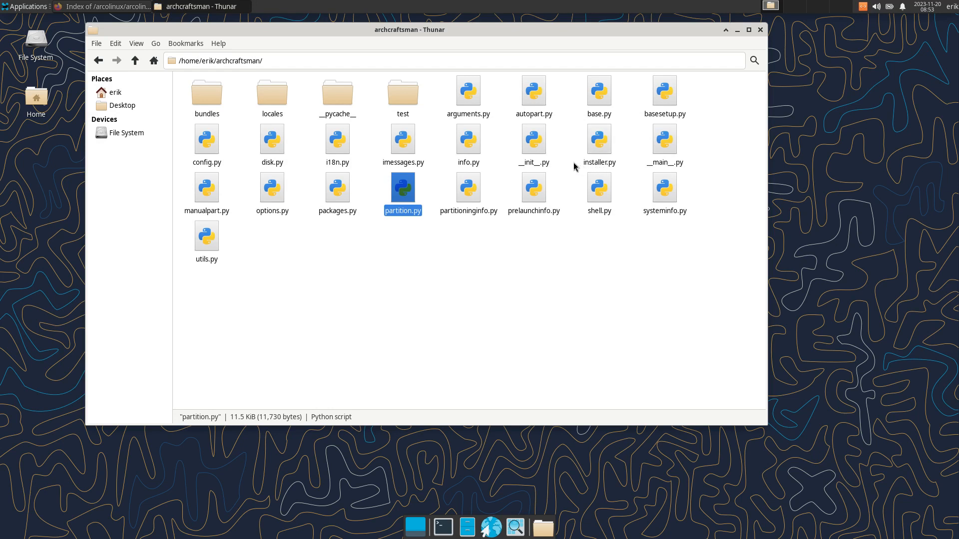
pyautogui.moveTo(212, 142)
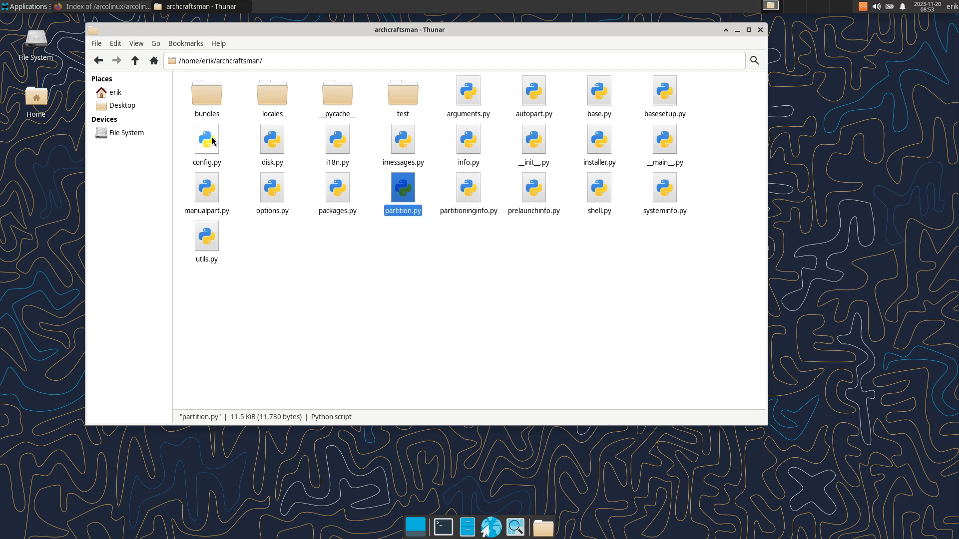
pyautogui.moveTo(402, 217)
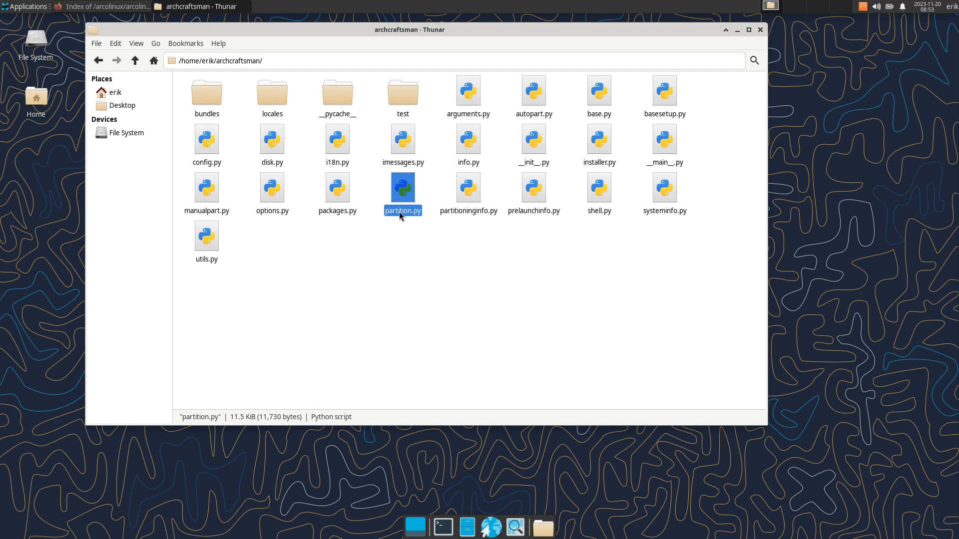
pyautogui.click(419, 258)
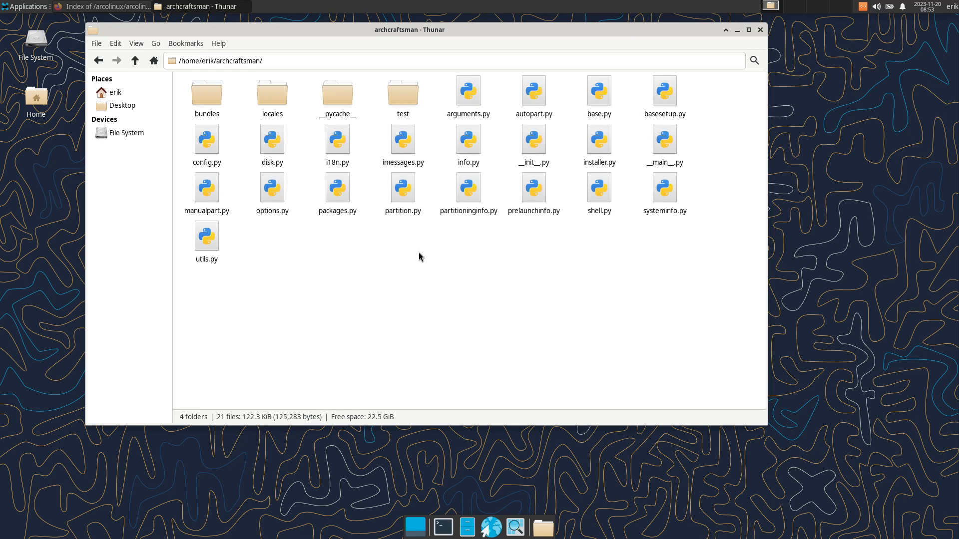
pyautogui.moveTo(713, 180)
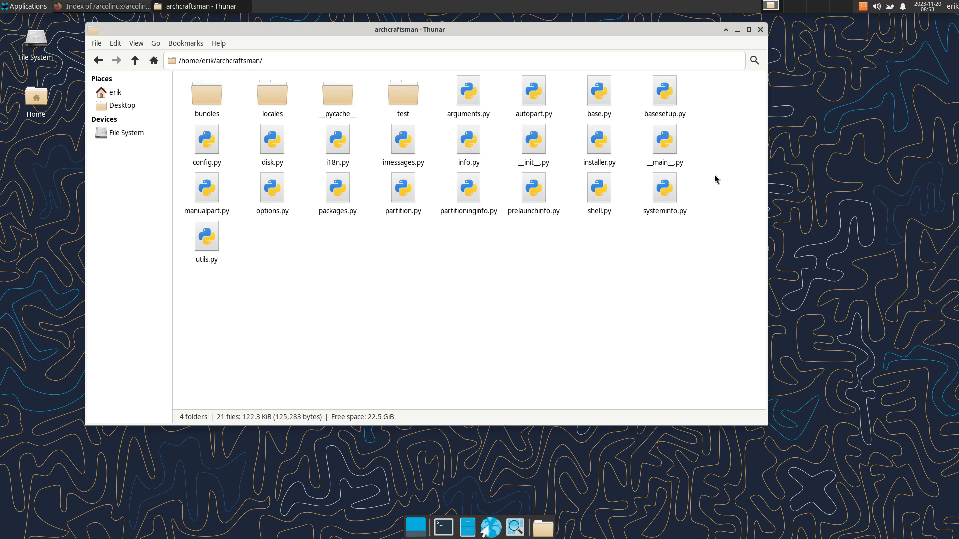
pyautogui.moveTo(707, 174)
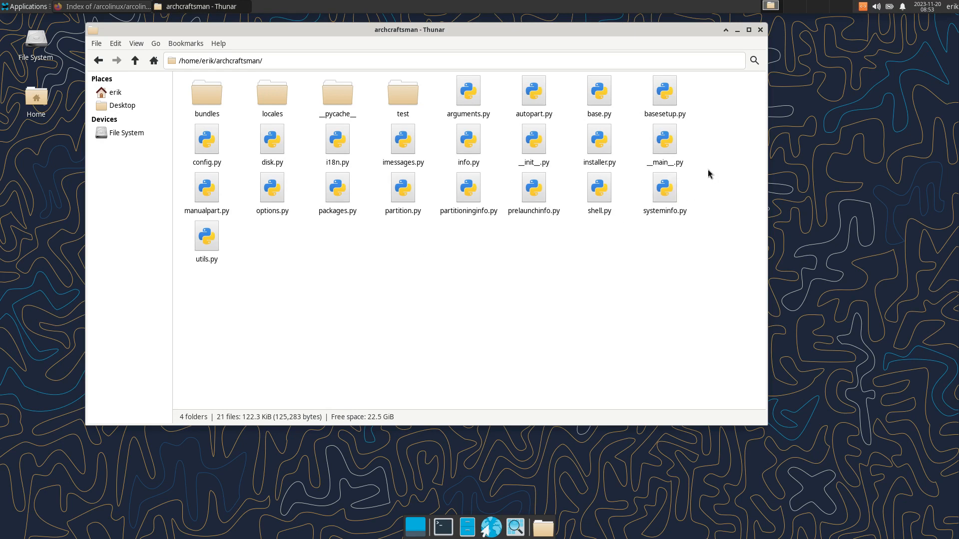
pyautogui.moveTo(379, 292)
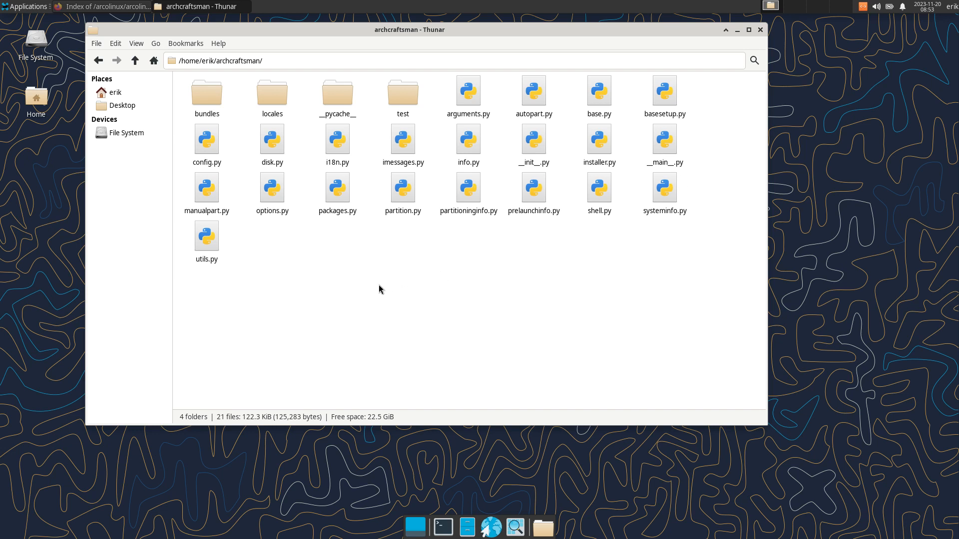
pyautogui.moveTo(341, 236)
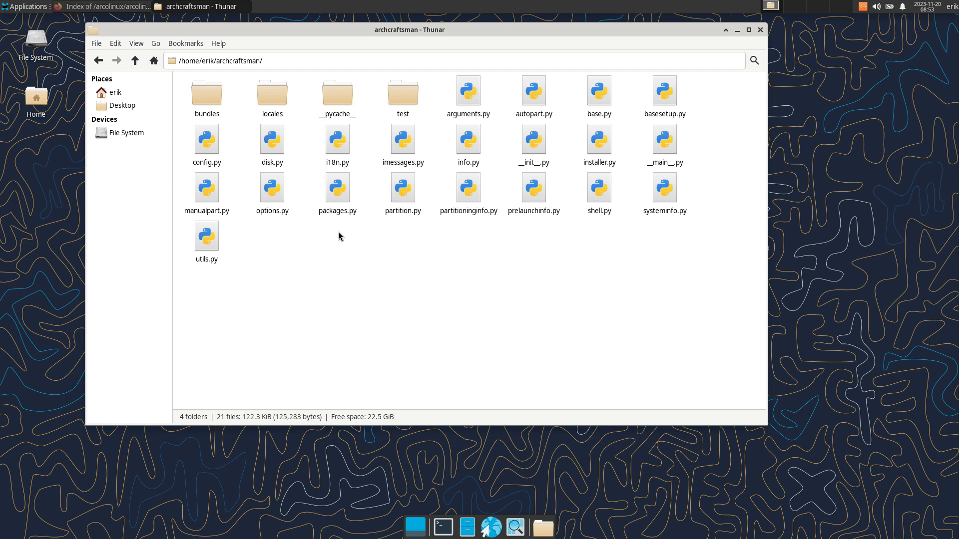
pyautogui.doubleClick(337, 188)
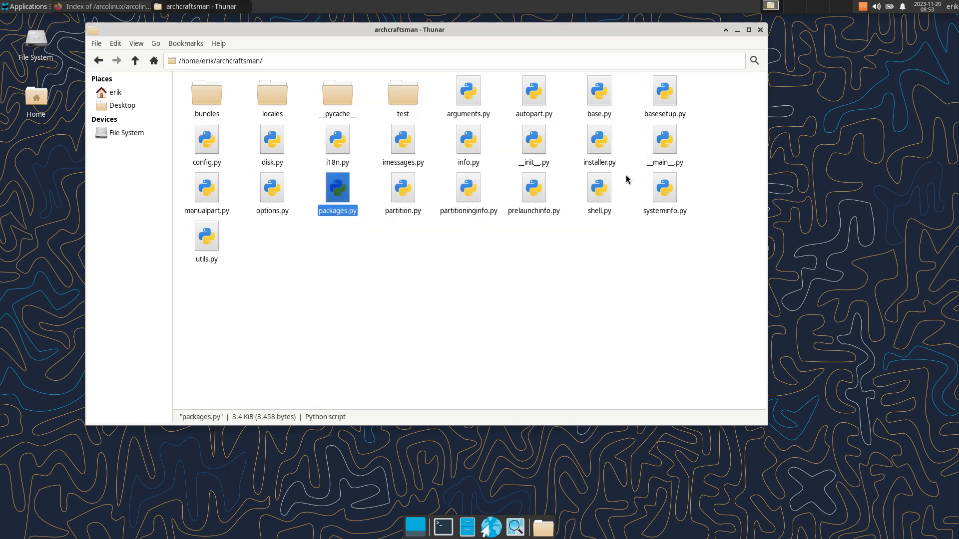
pyautogui.click(514, 291)
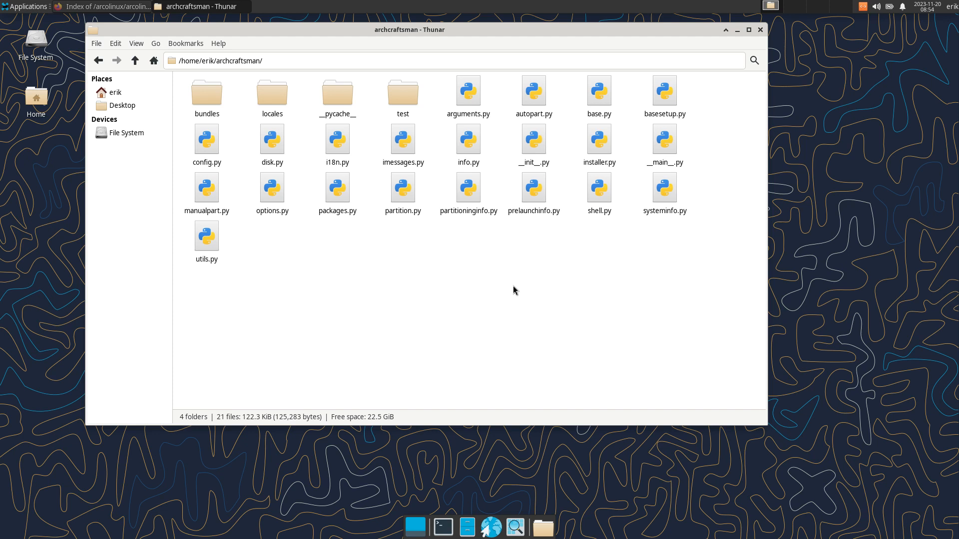
pyautogui.moveTo(513, 291)
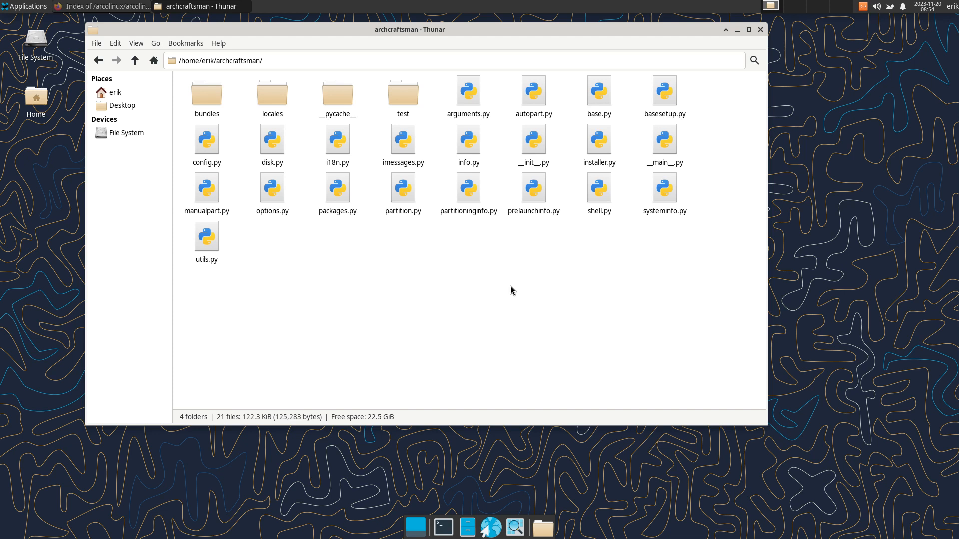